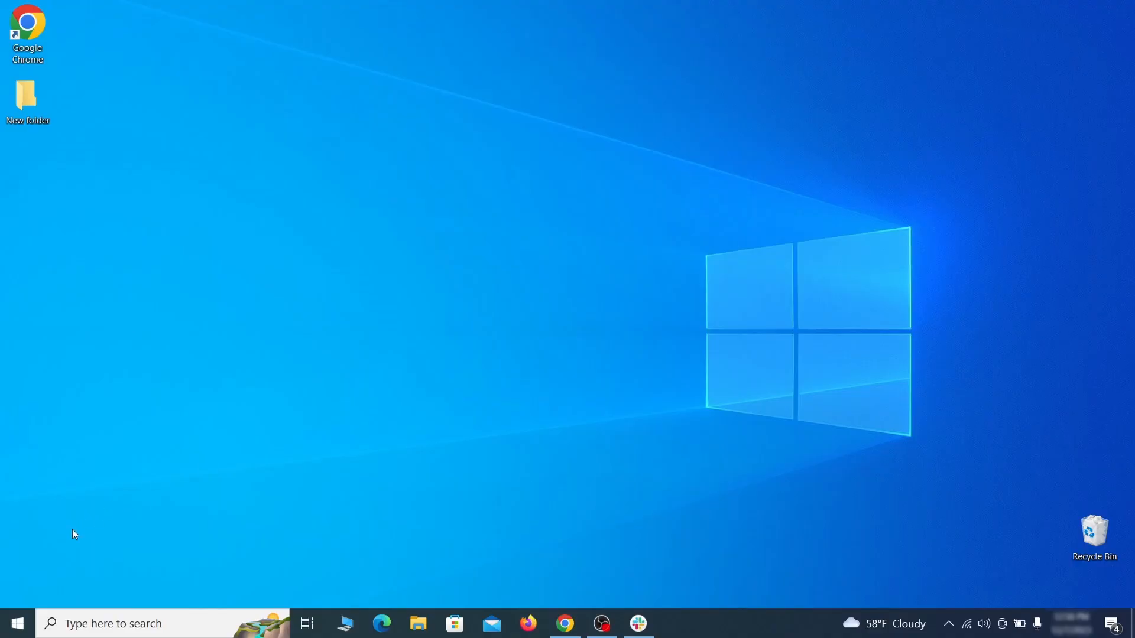
# Go from Start to Settings > Update & Security > Recovery to find Advanced startup.
pyautogui.click(16, 623)
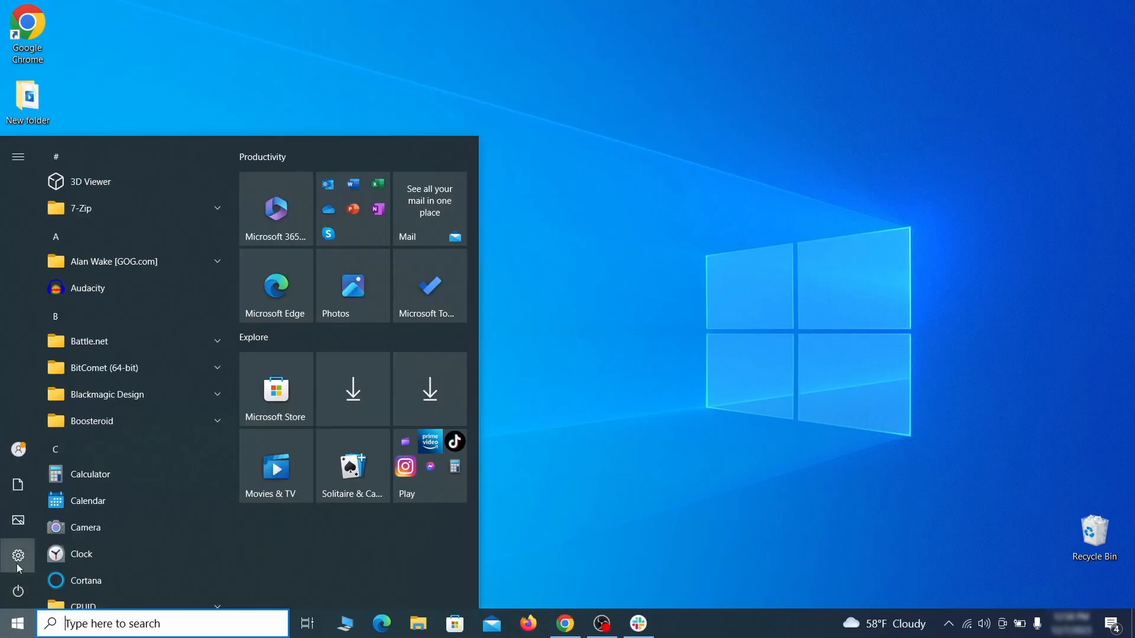
pyautogui.click(17, 554)
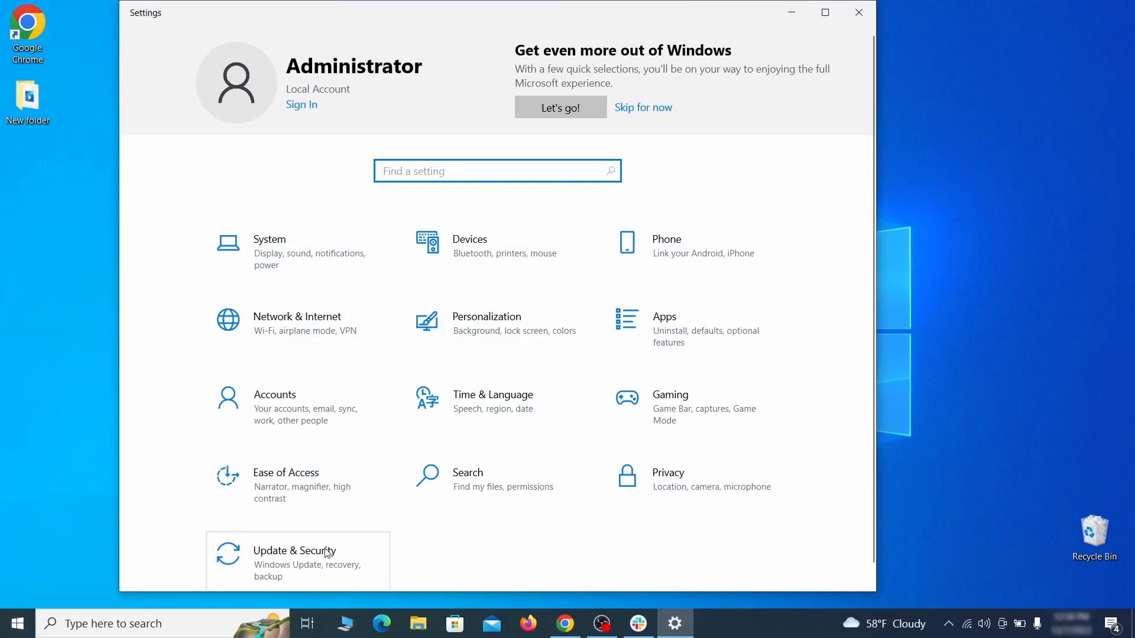
pyautogui.click(294, 558)
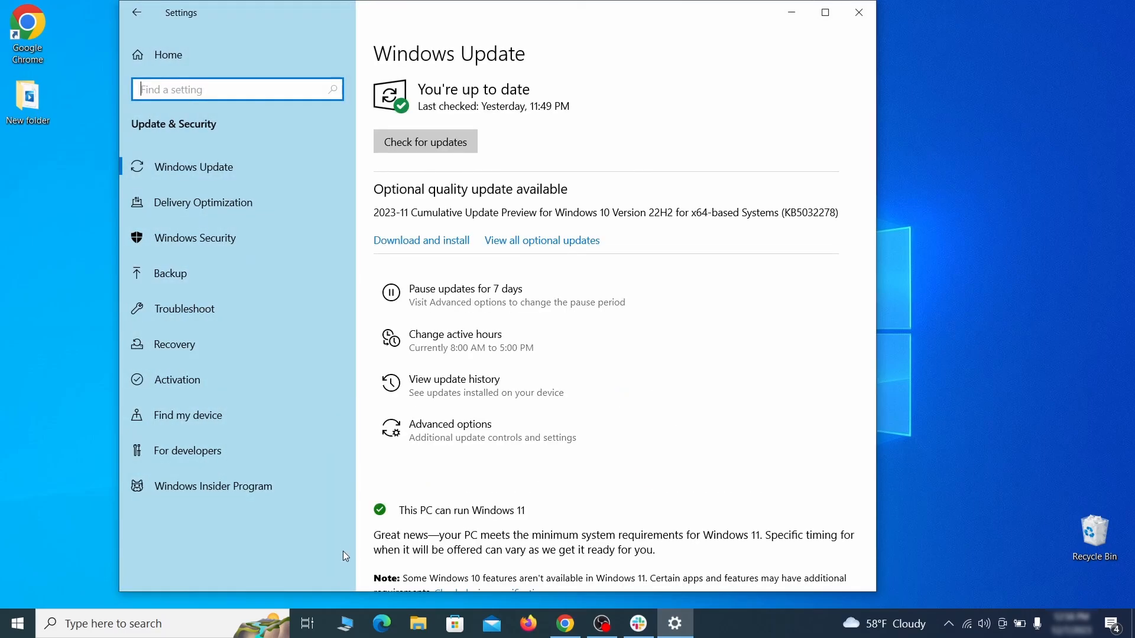
pyautogui.moveTo(275, 350)
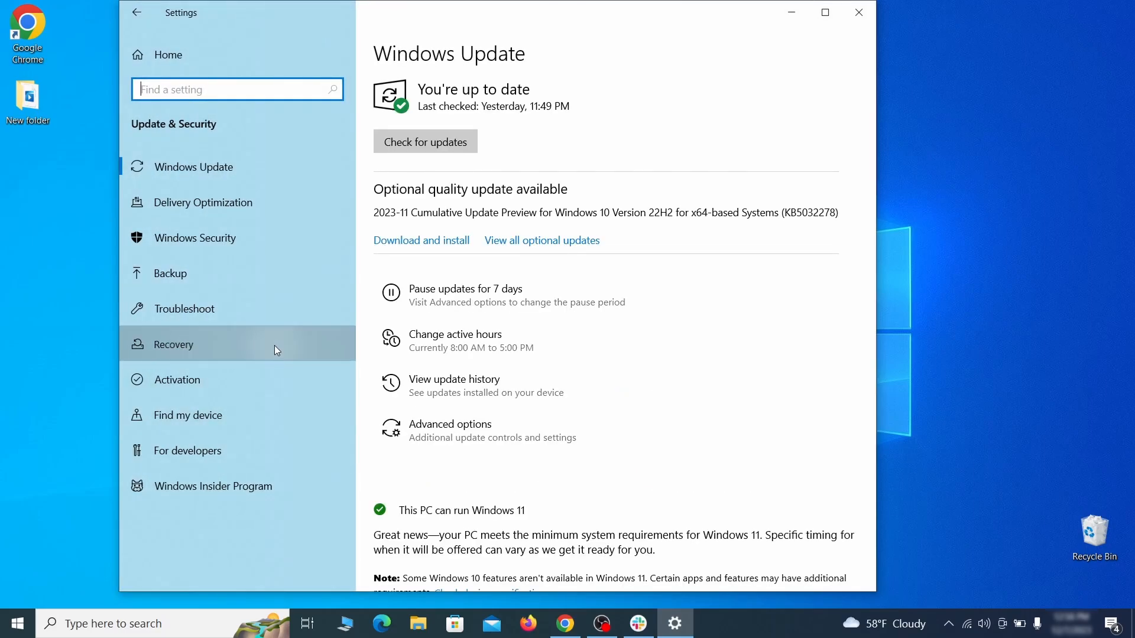
pyautogui.click(173, 344)
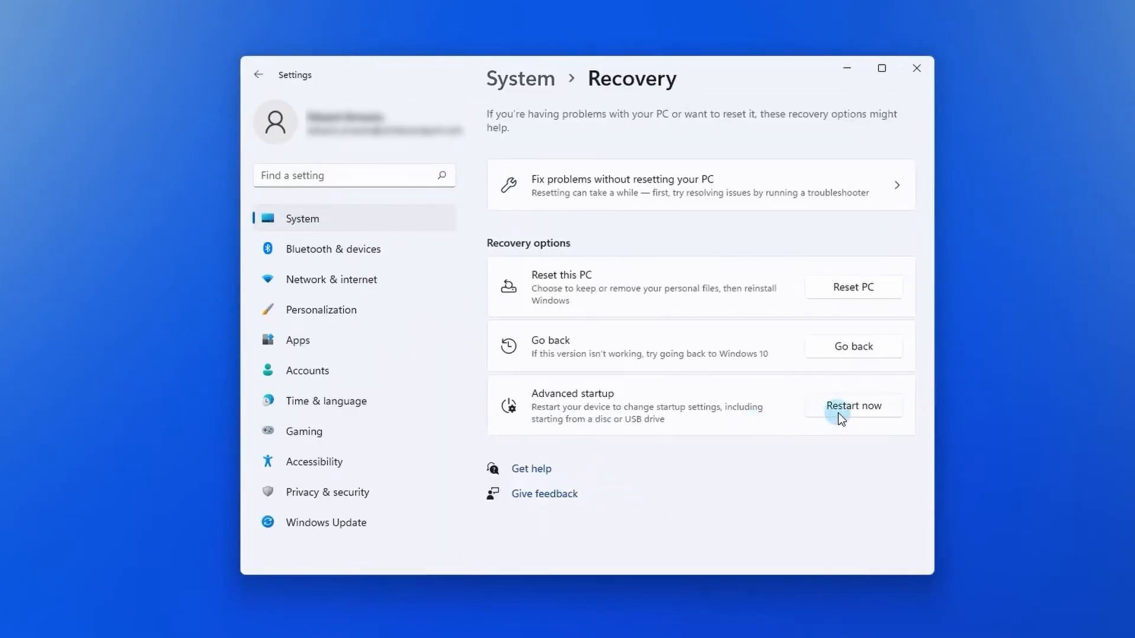
# Restart into advanced startup and restart again from Troubleshoot > Advanced options > Start-up Settings.
pyautogui.click(852, 405)
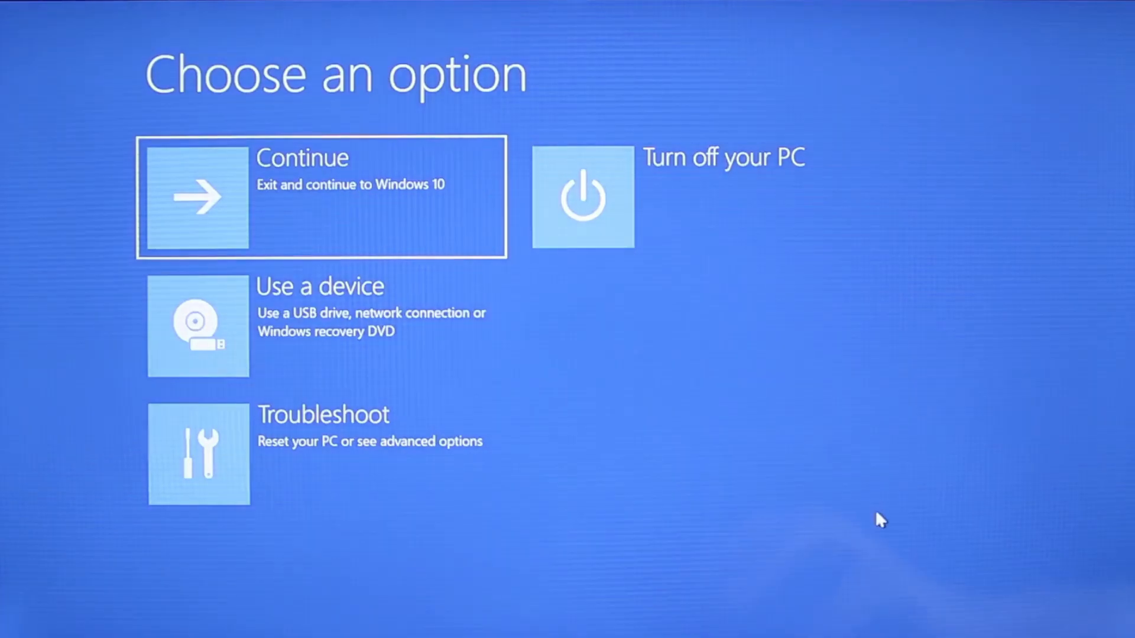
pyautogui.moveTo(592, 468)
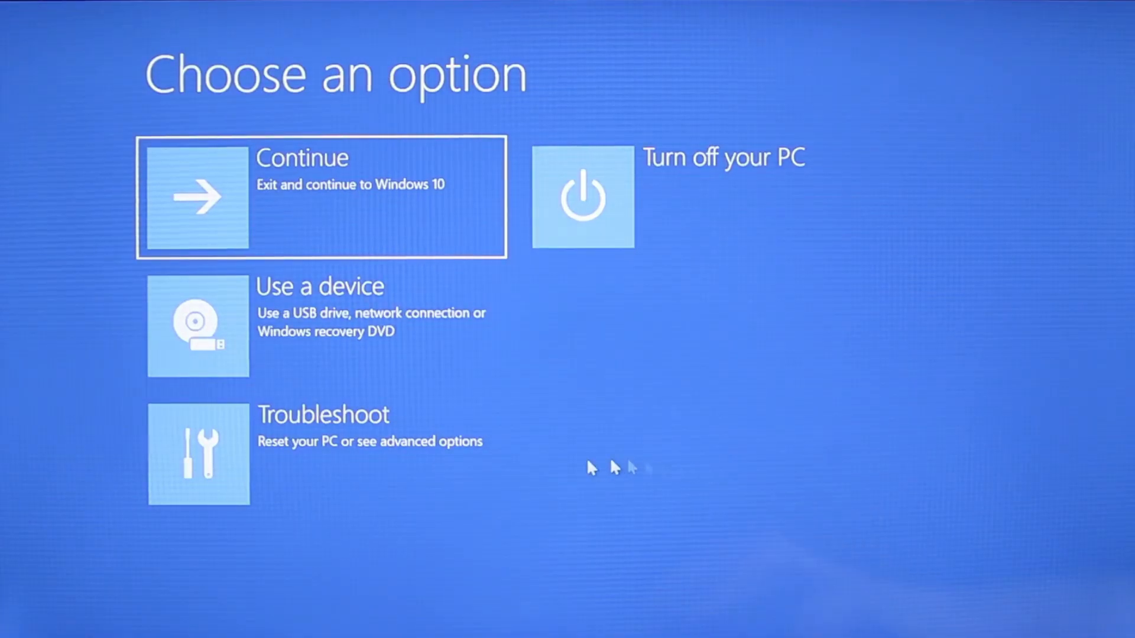
pyautogui.click(198, 454)
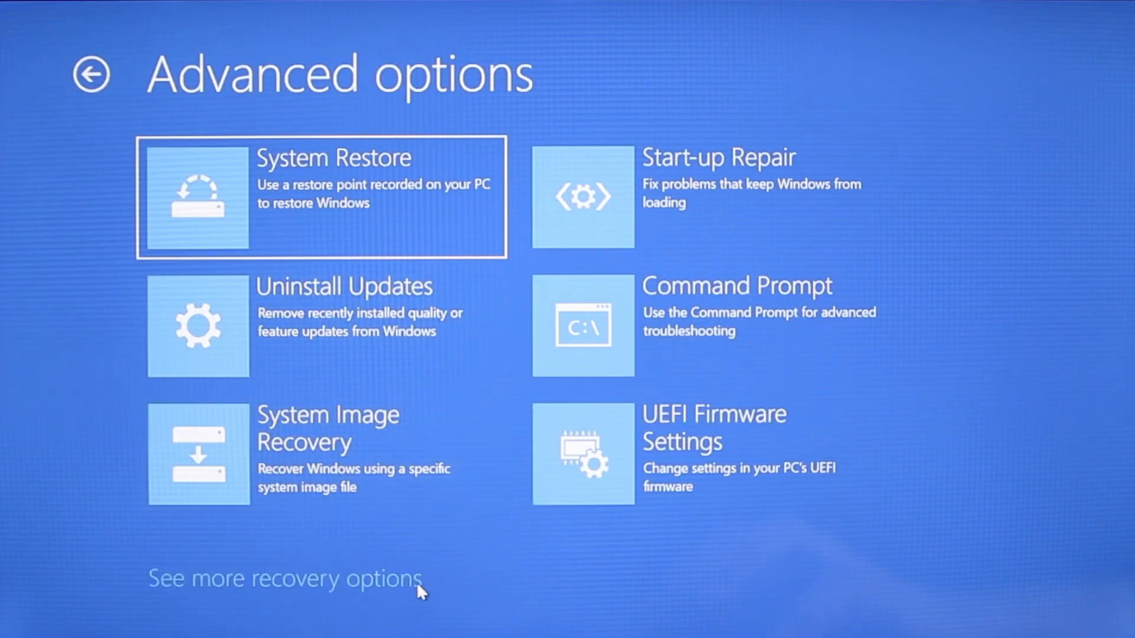
pyautogui.click(285, 578)
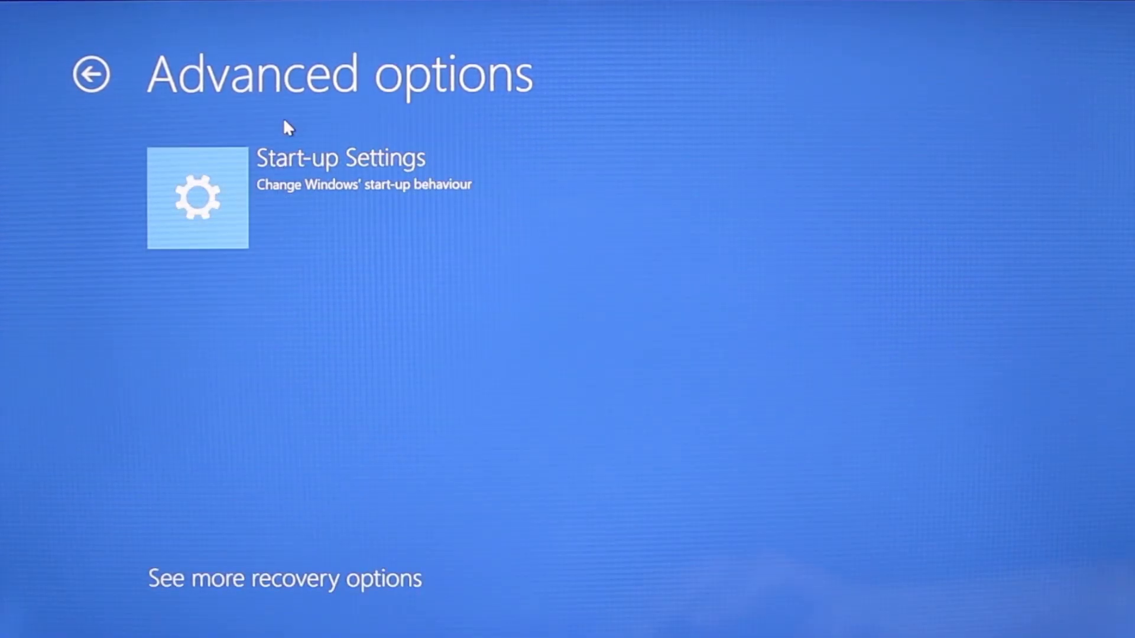
pyautogui.click(197, 199)
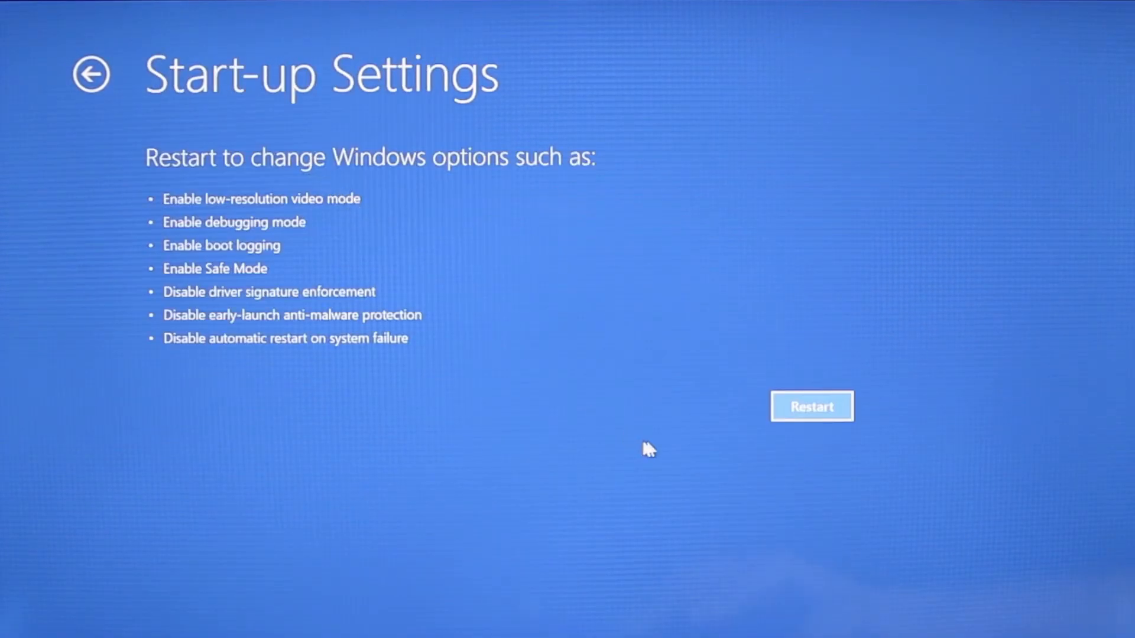
pyautogui.click(811, 406)
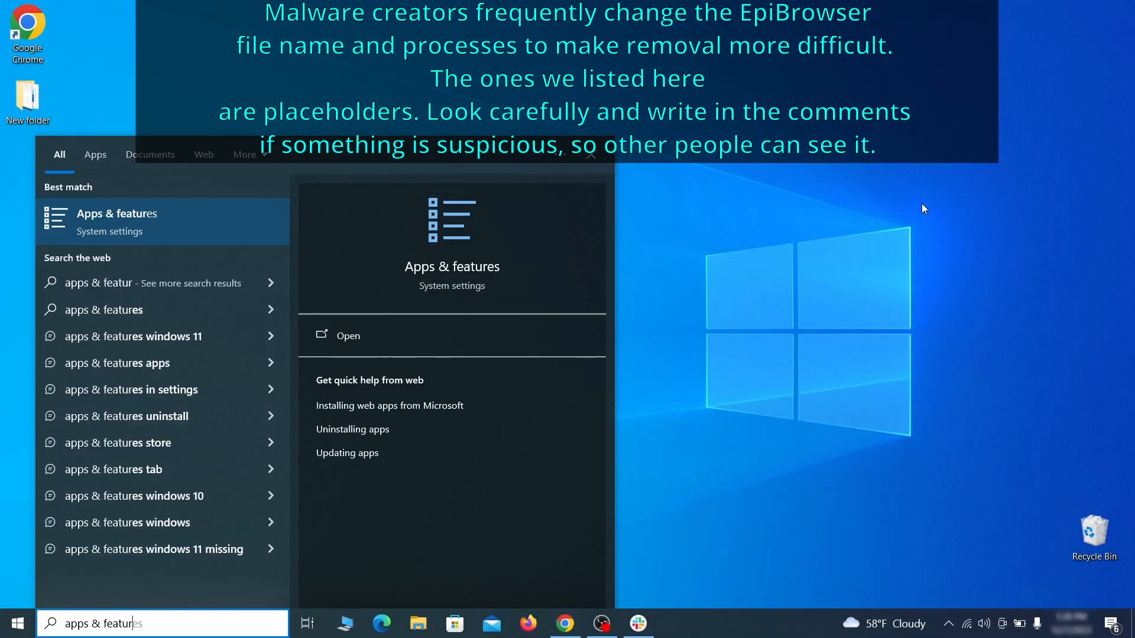
# Sort Apps & features by install date and uninstall Example Malware App.
pyautogui.click(348, 335)
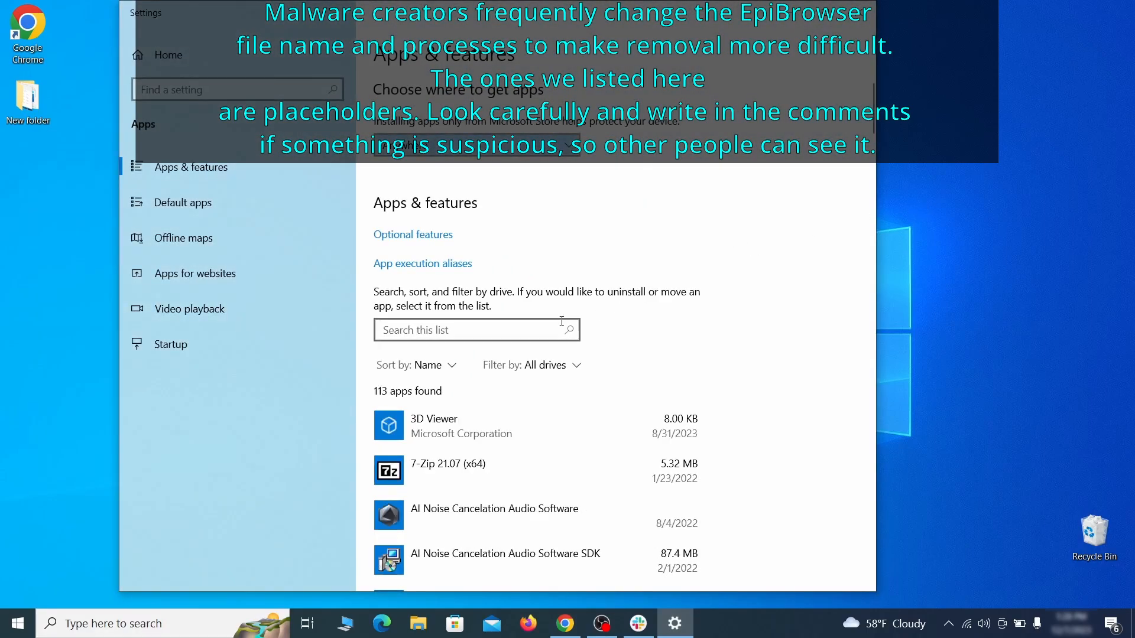
pyautogui.click(428, 364)
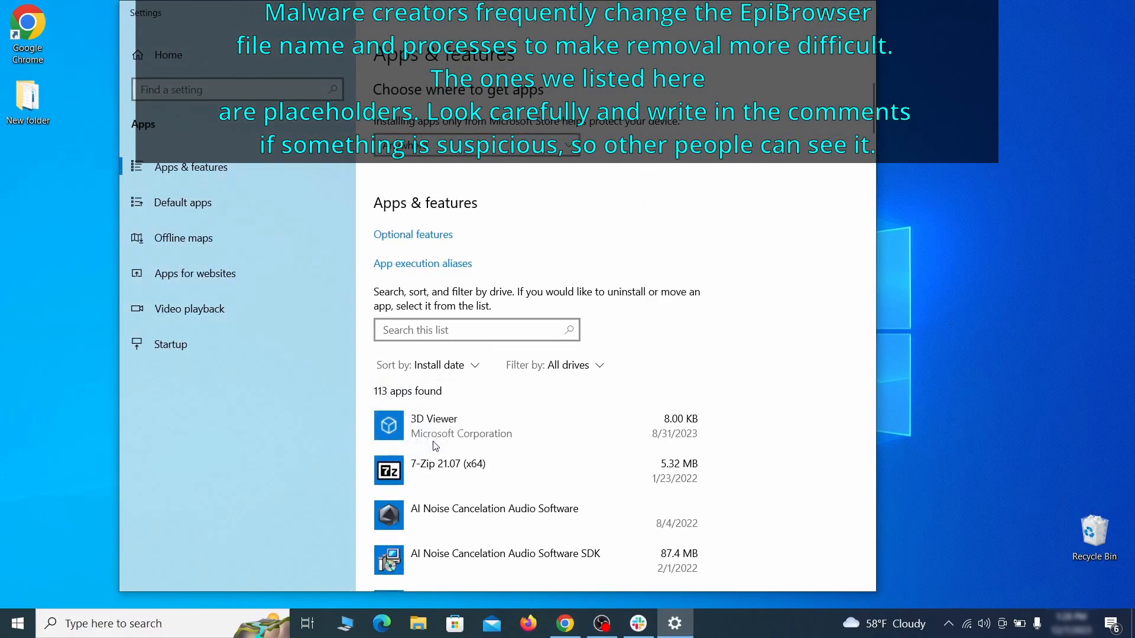
pyautogui.click(465, 423)
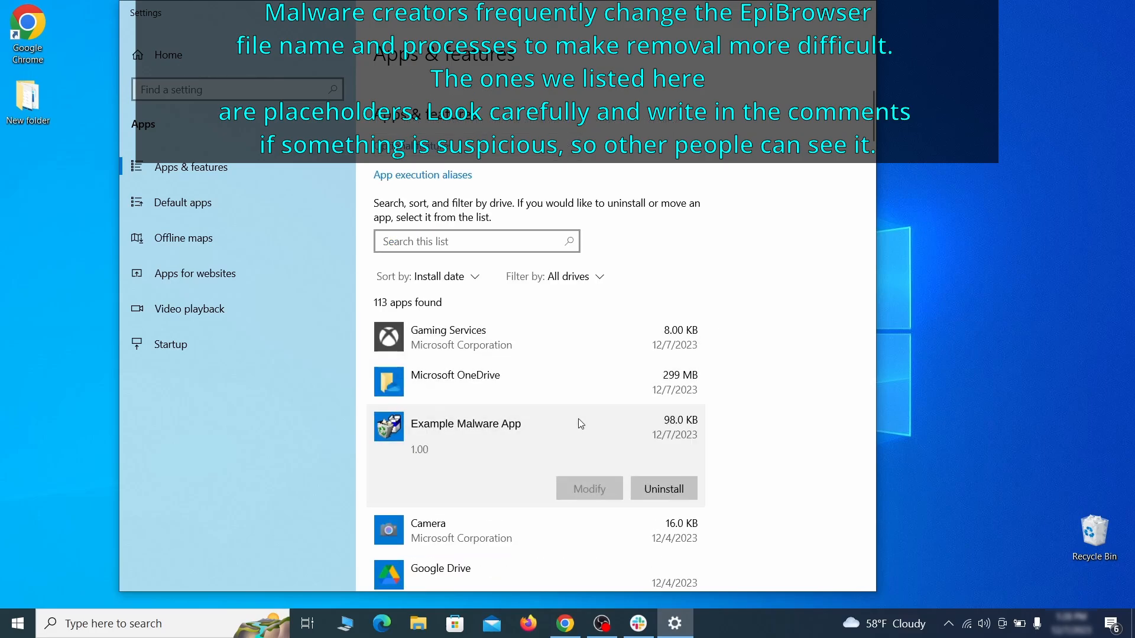
pyautogui.moveTo(640, 463)
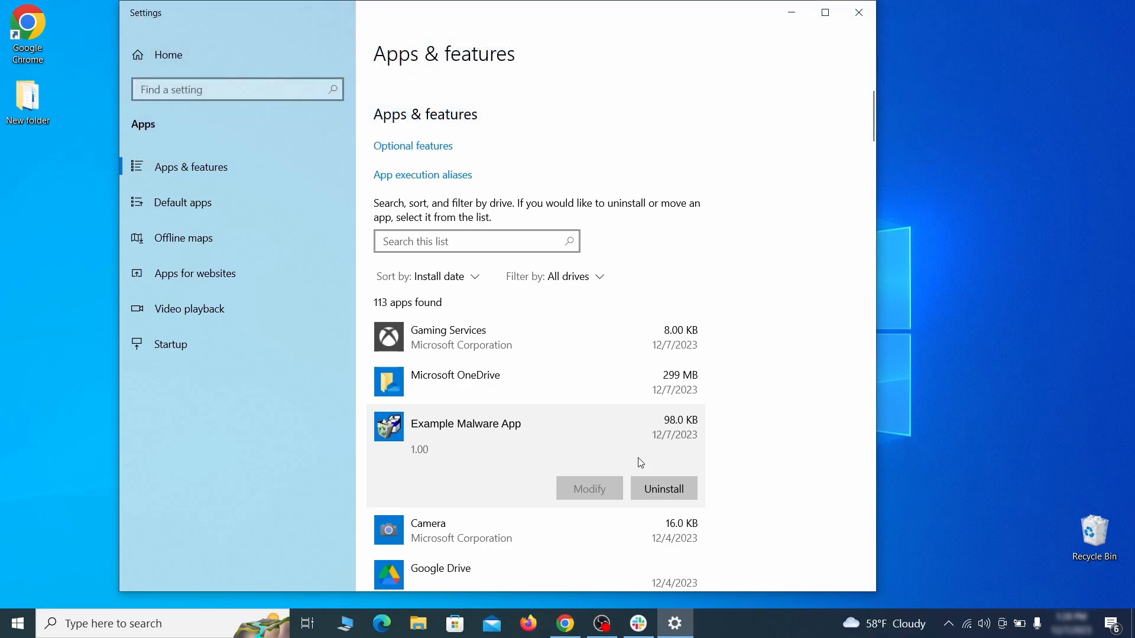
pyautogui.click(663, 487)
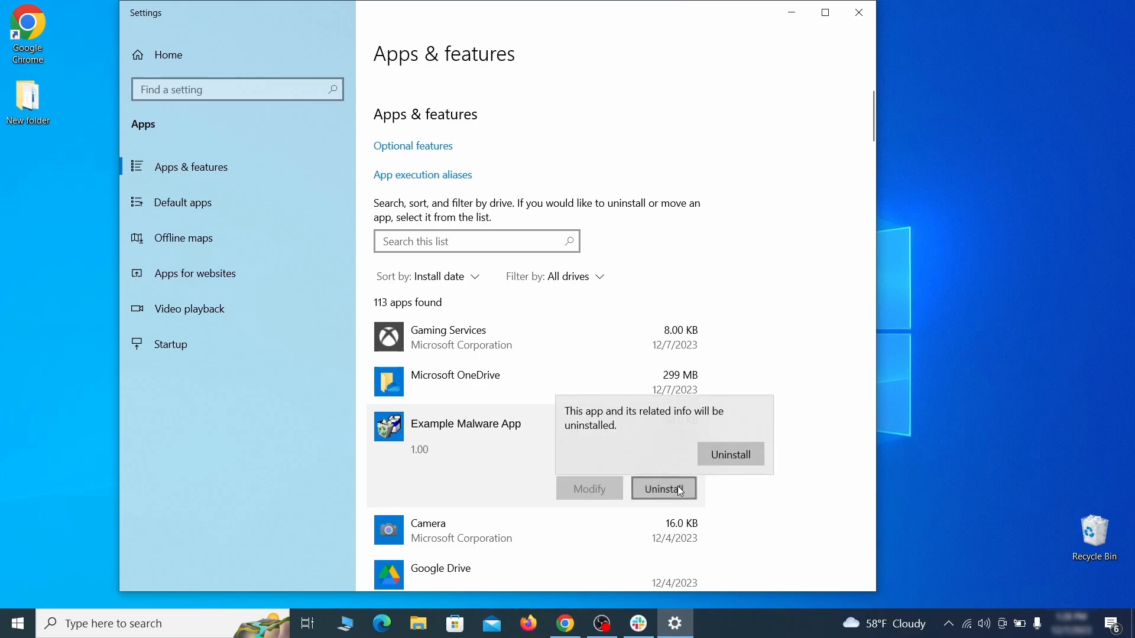
pyautogui.click(729, 454)
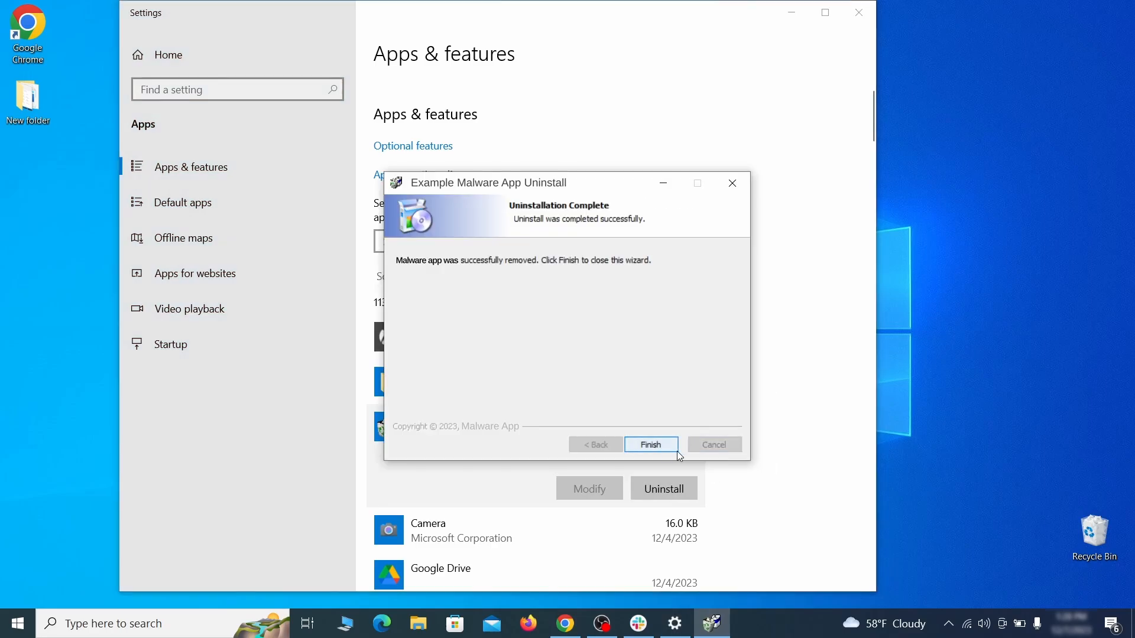
pyautogui.click(650, 444)
pyautogui.write('create a restore')
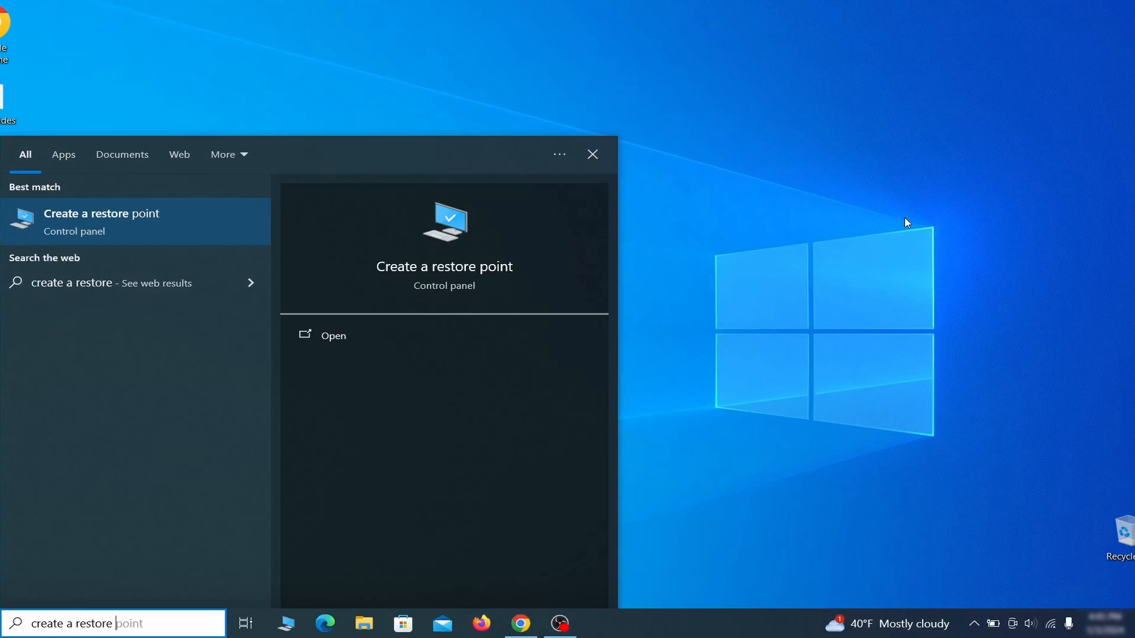
# Turn on system protection for drive C with 4% maximum disk usage.
pyautogui.click(101, 220)
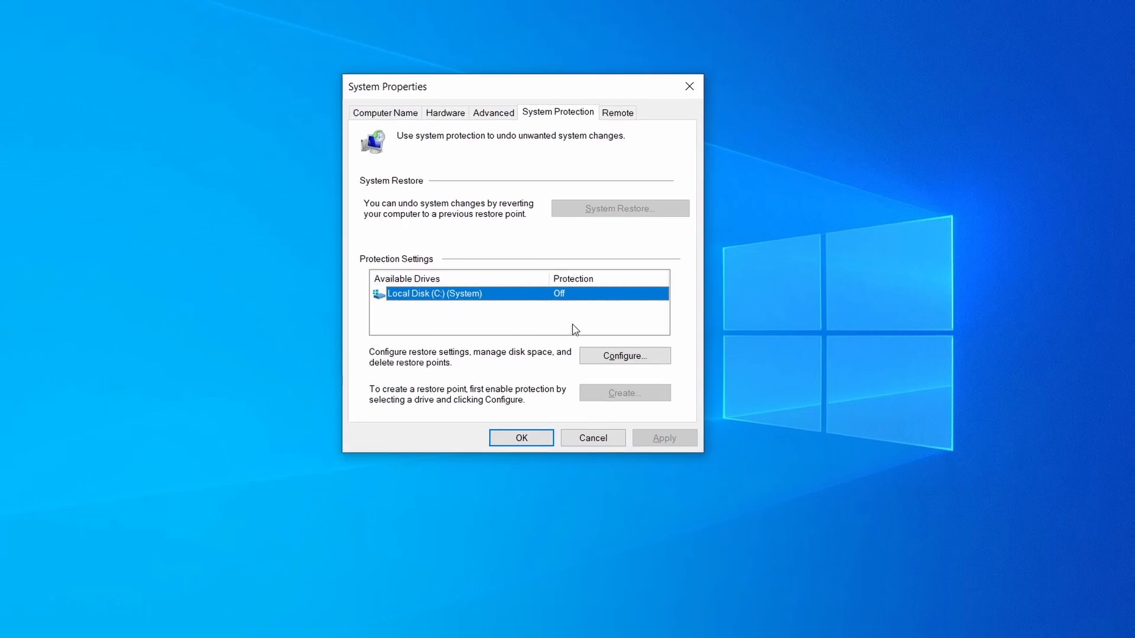
pyautogui.click(623, 356)
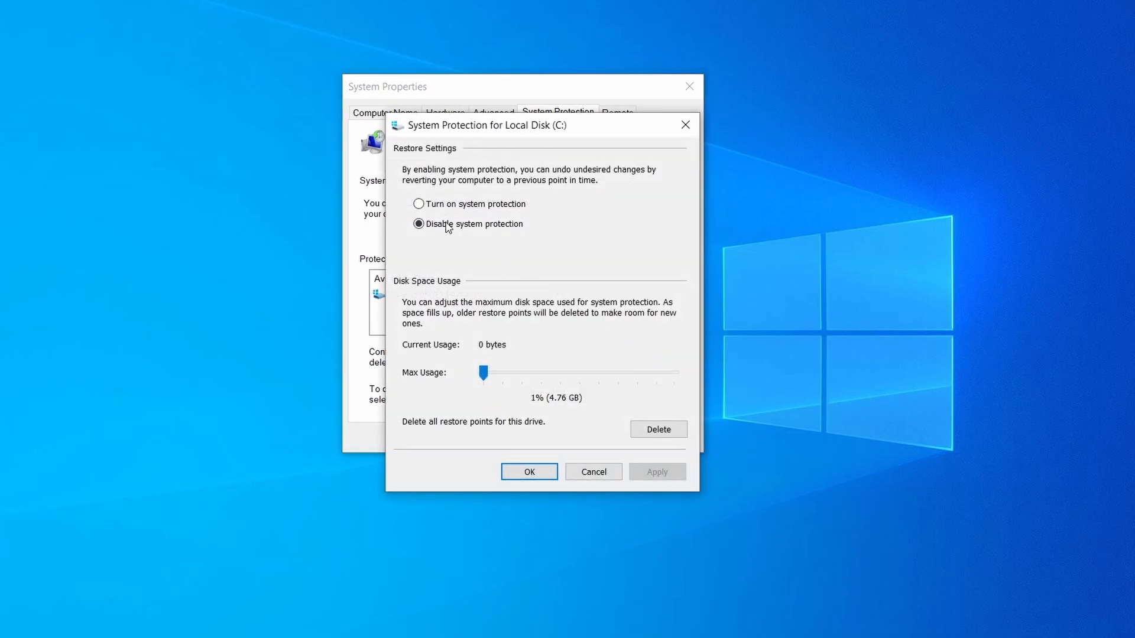
pyautogui.click(419, 203)
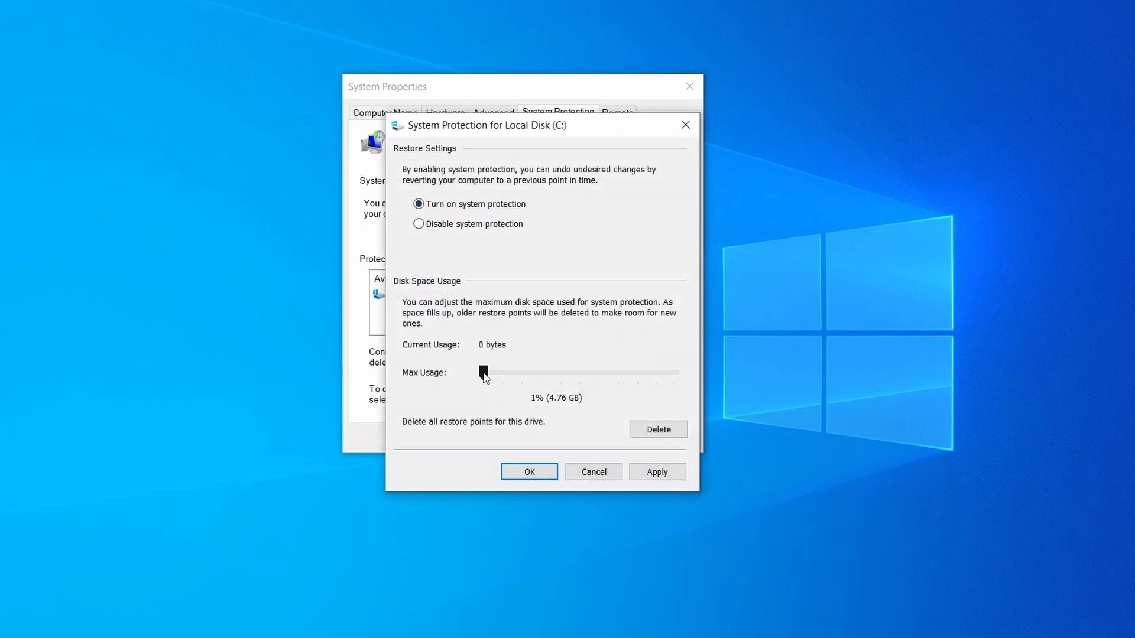
pyautogui.moveTo(483, 373); pyautogui.dragTo(491, 373)
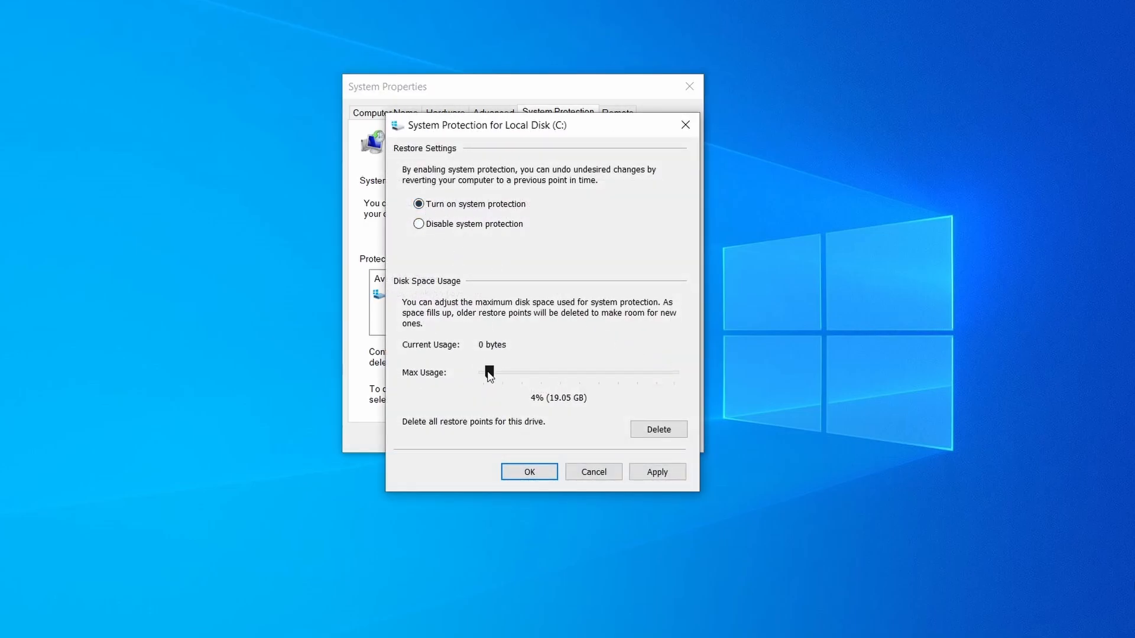
pyautogui.click(656, 471)
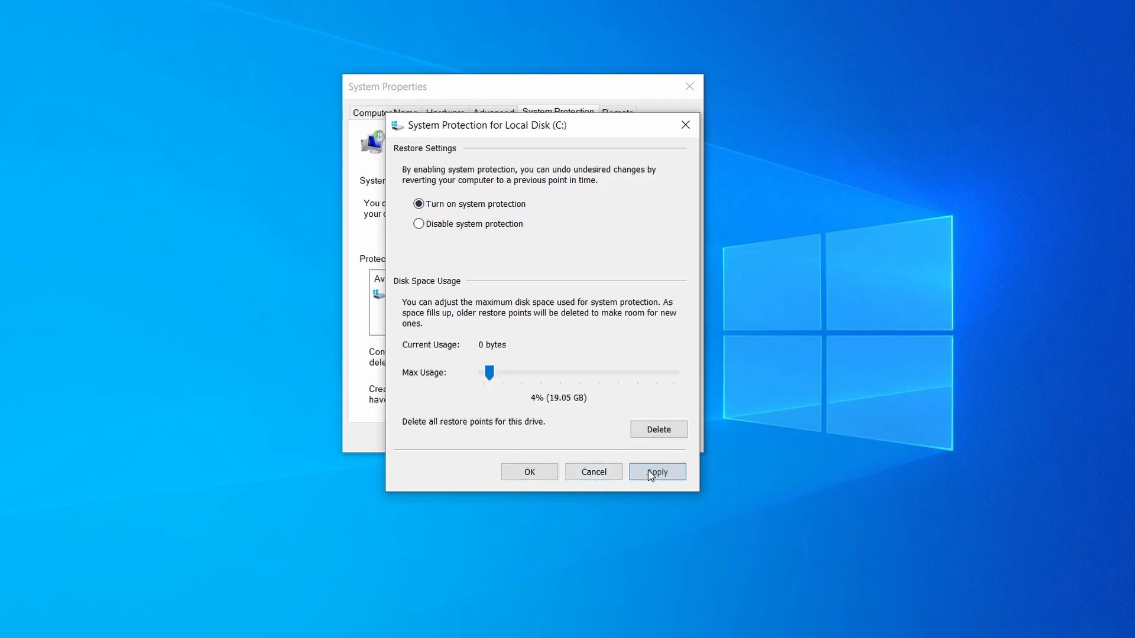
pyautogui.click(528, 471)
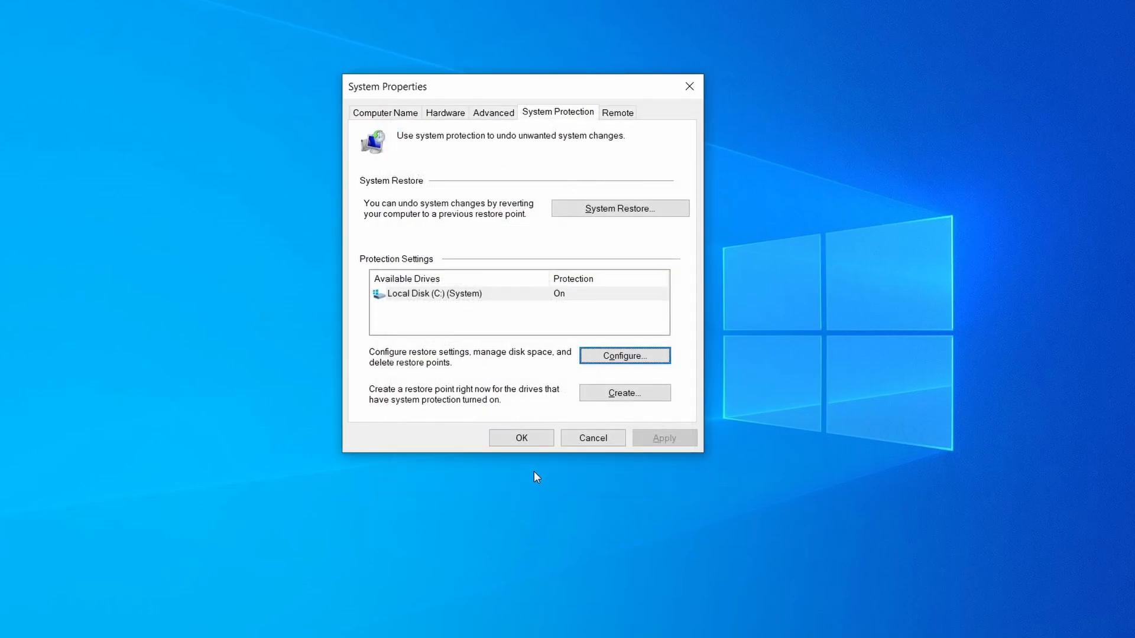
pyautogui.moveTo(570, 88)
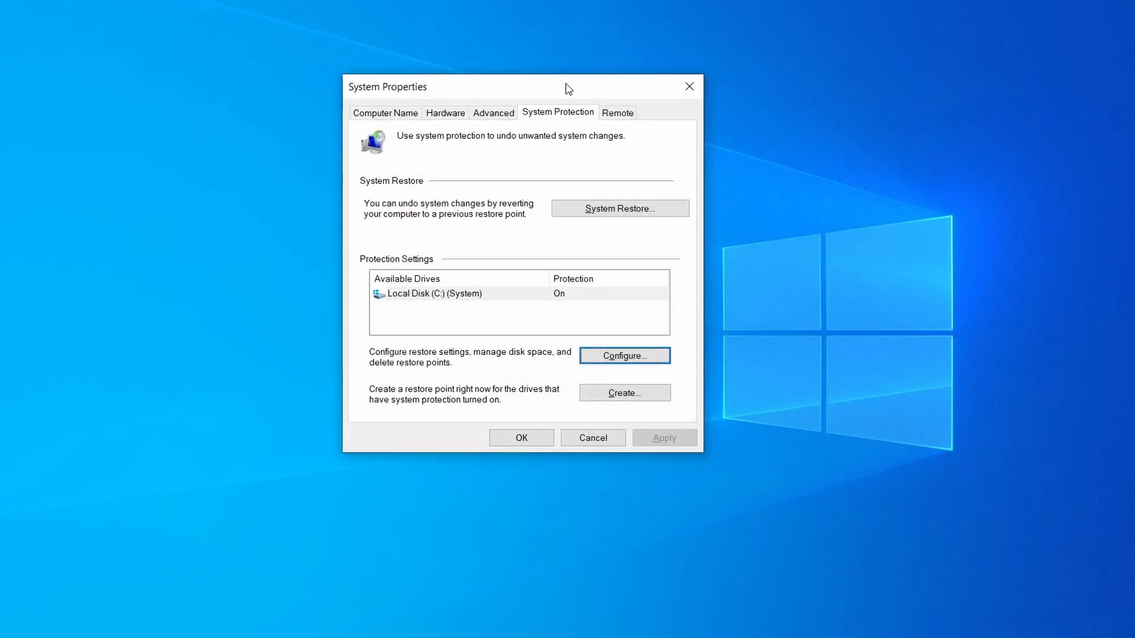
# Create 'Restore Point 1' and advance the System Restore wizard to restore point selection.
pyautogui.click(624, 393)
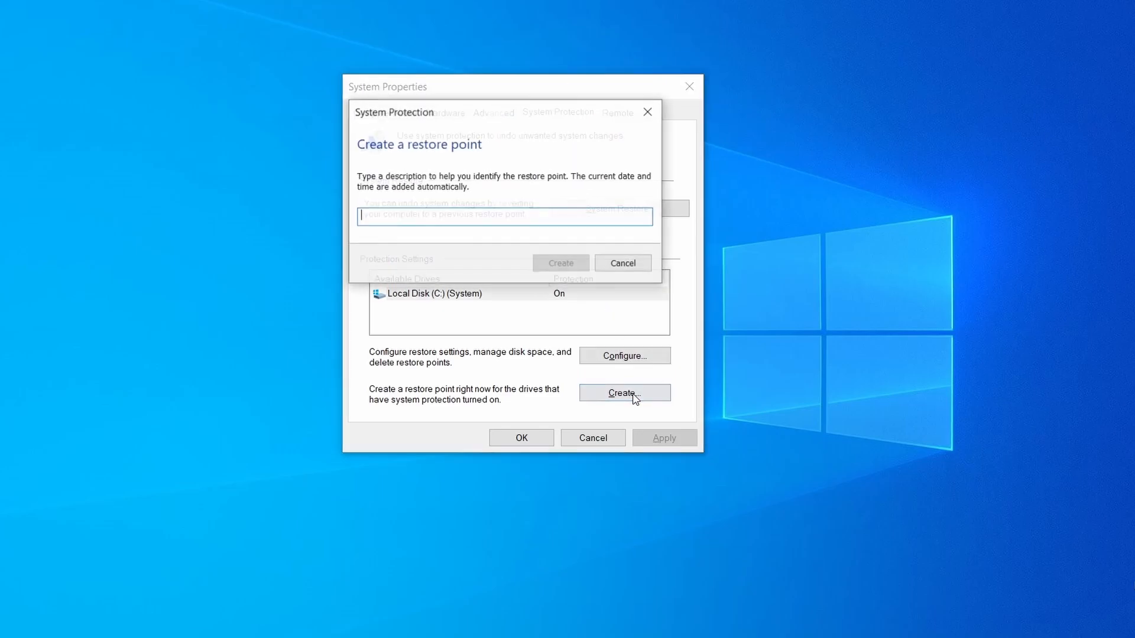
pyautogui.write('Restore Point 1')
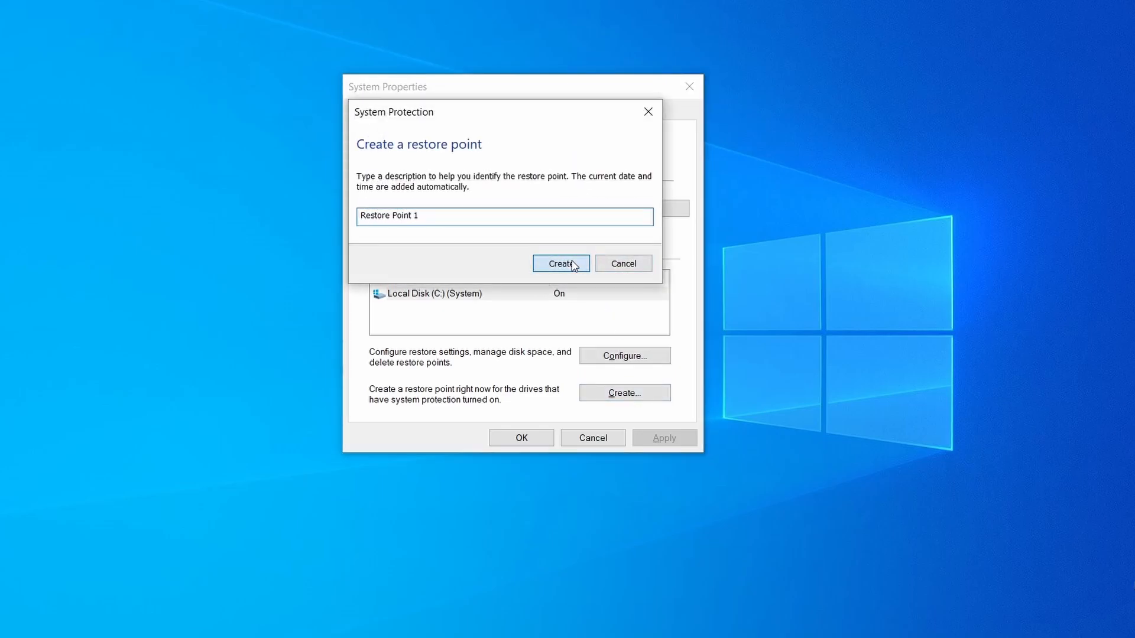
pyautogui.click(559, 262)
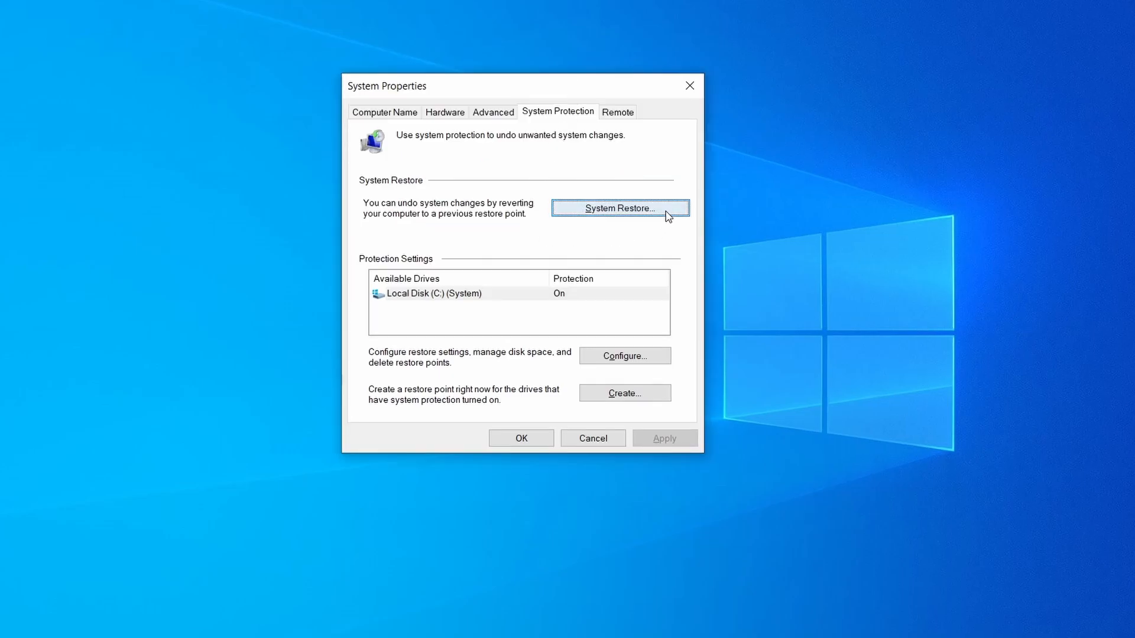
pyautogui.click(618, 208)
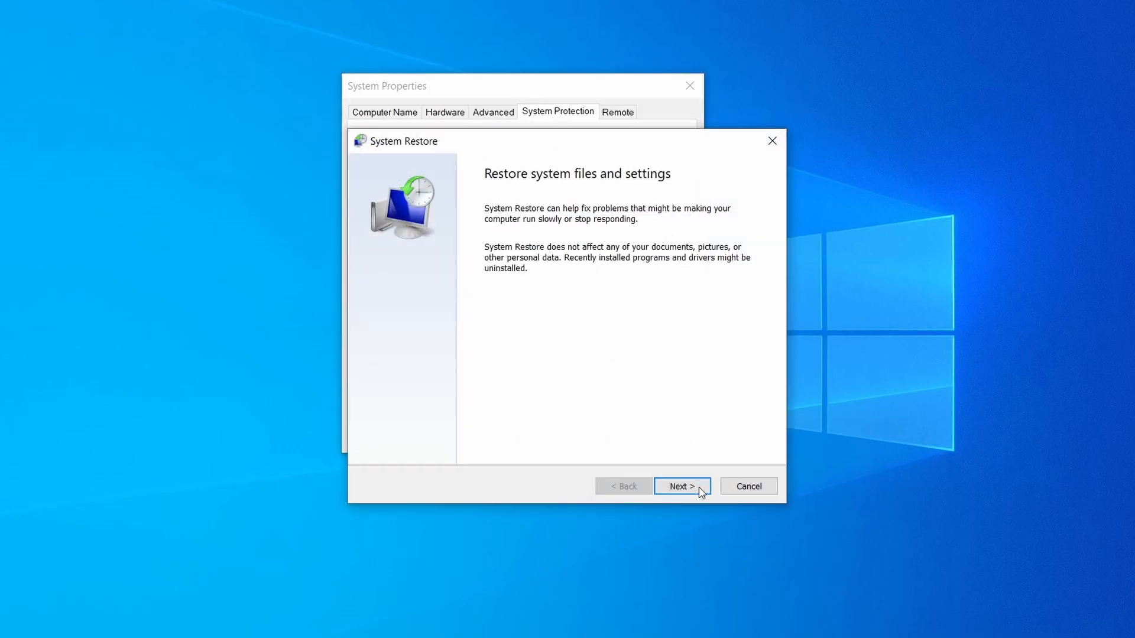
pyautogui.click(680, 486)
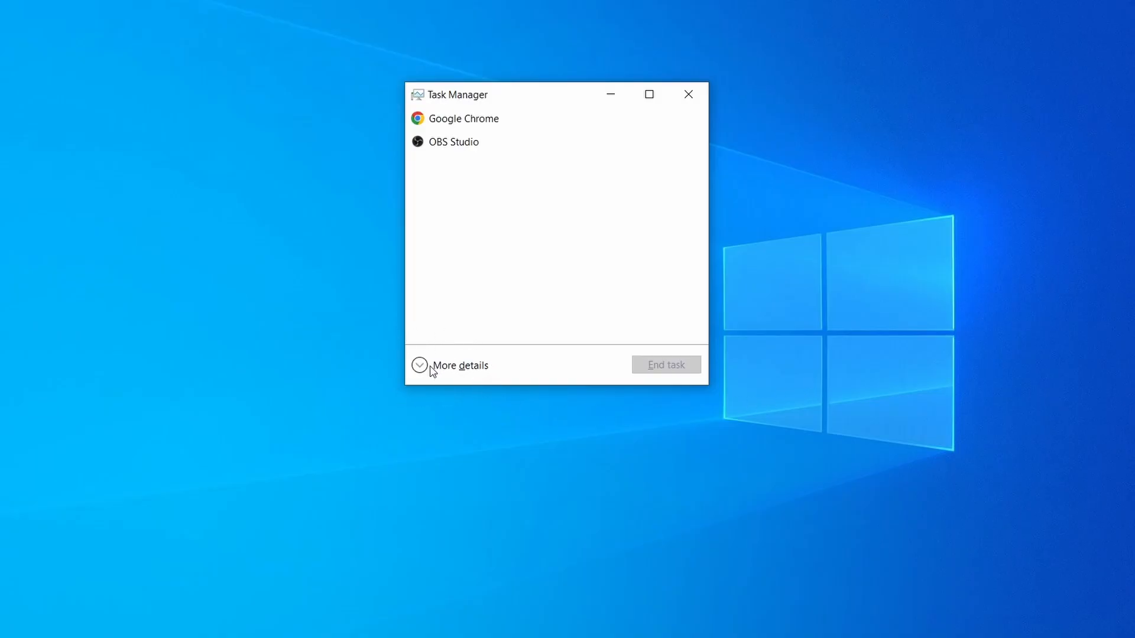
# Expand Task Manager's details and open Example Malware Process's file location.
pyautogui.click(418, 365)
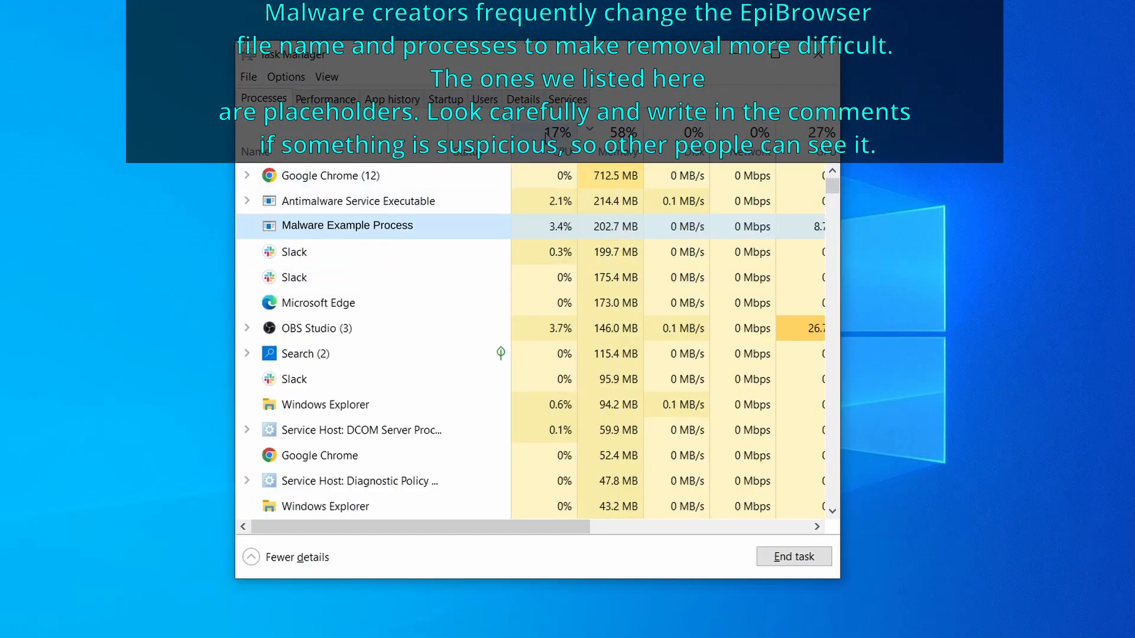
pyautogui.click(559, 132)
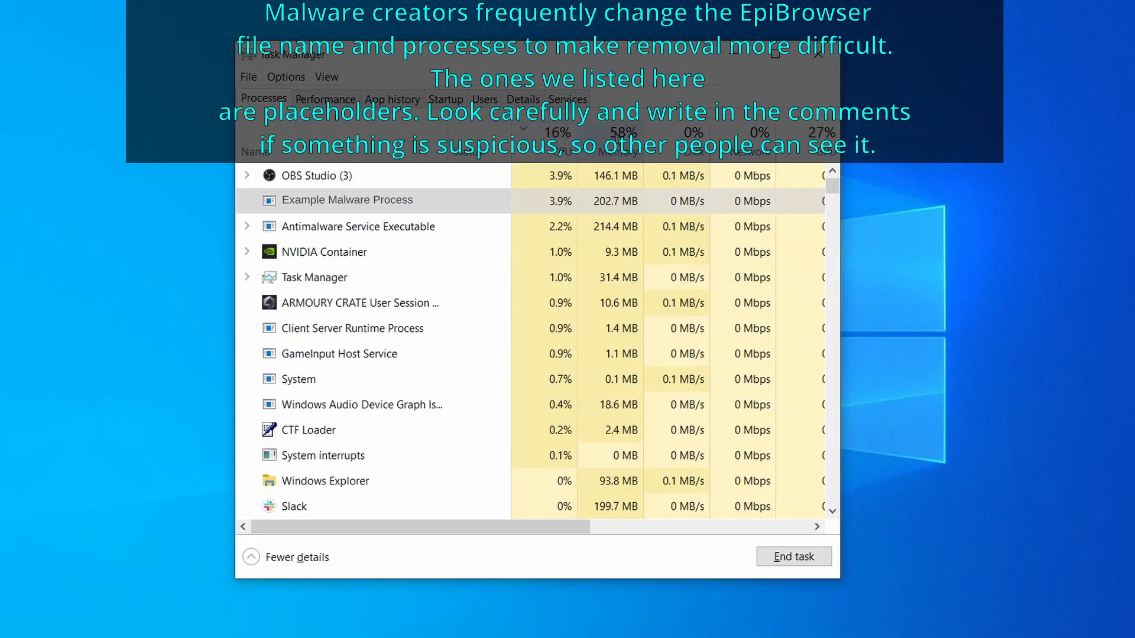
pyautogui.click(619, 145)
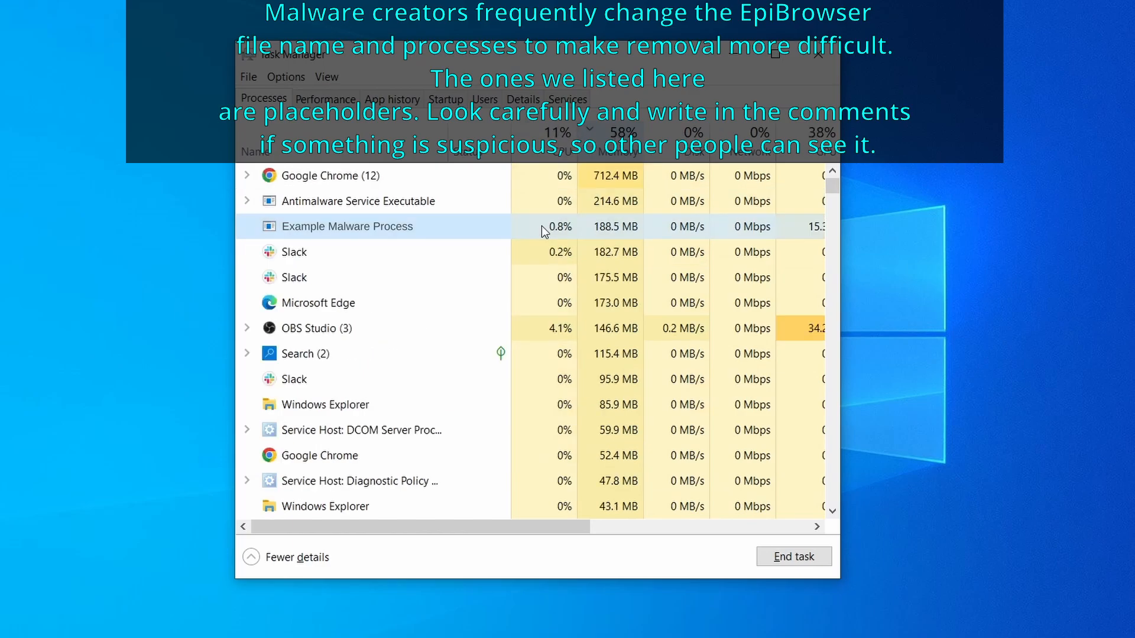
pyautogui.rightClick(348, 226)
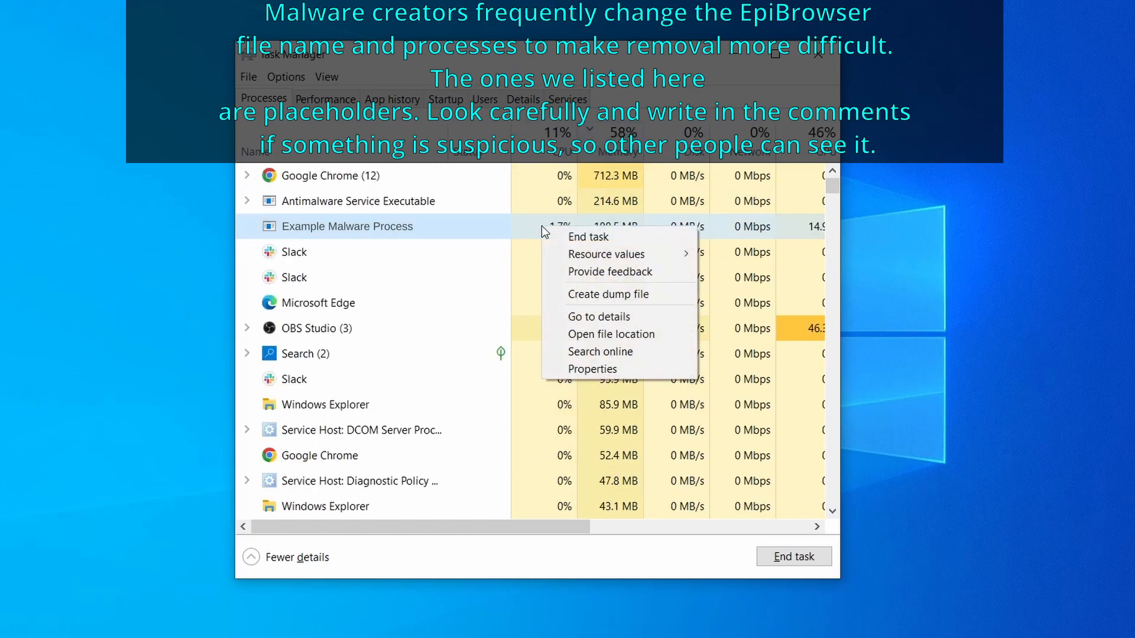
pyautogui.moveTo(614, 333)
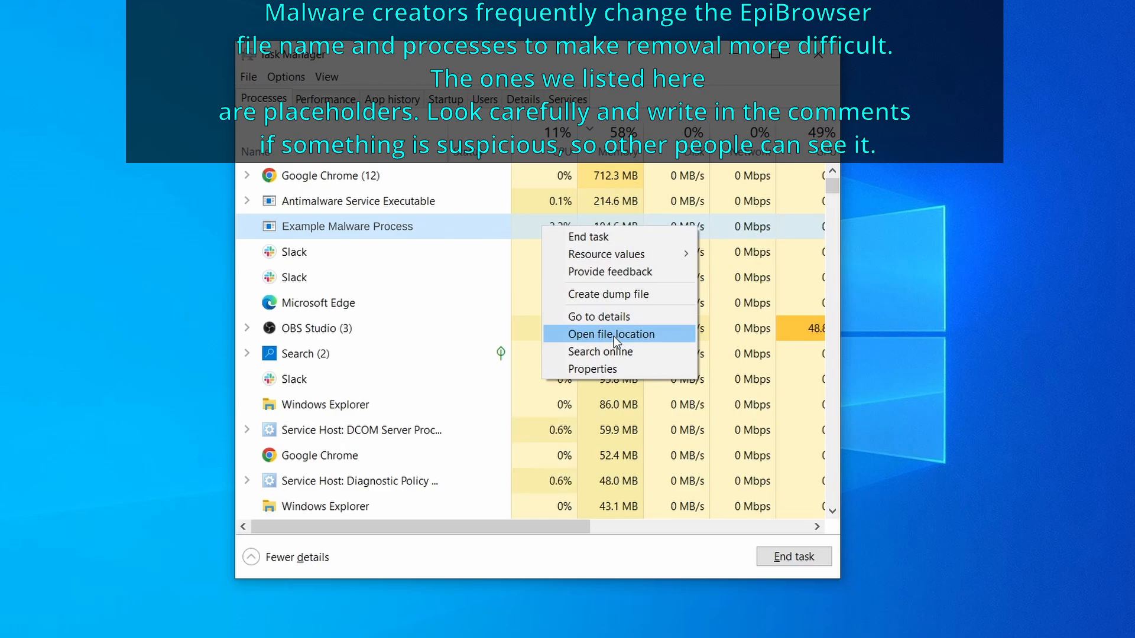
pyautogui.click(605, 334)
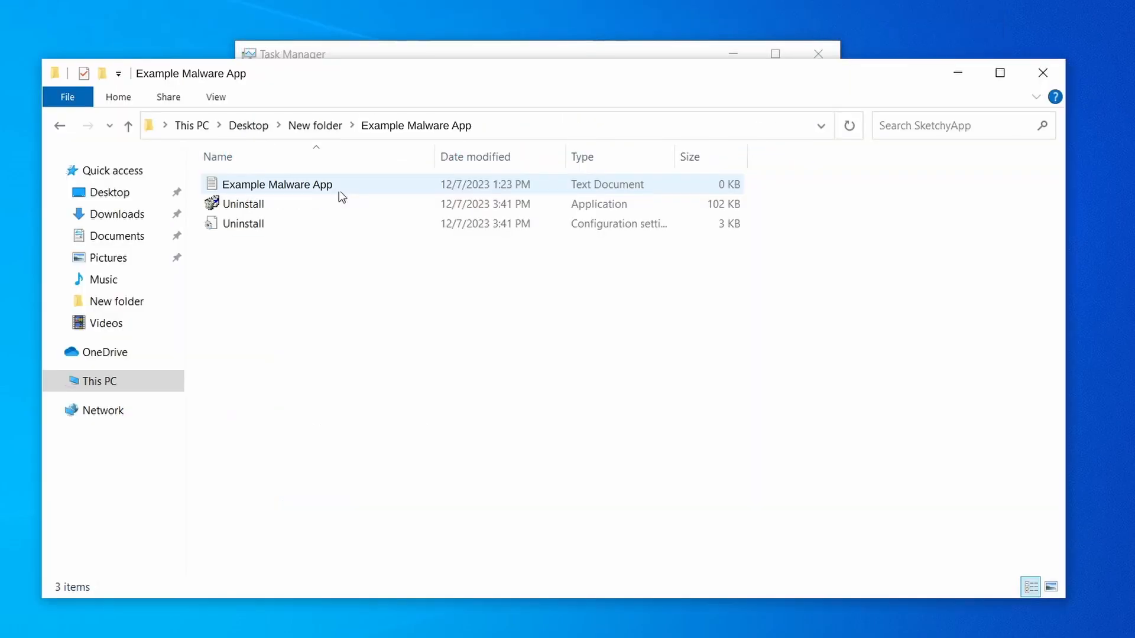
# Delete the folder's three malware files and end the Example Malware App task.
pyautogui.rightClick(347, 224)
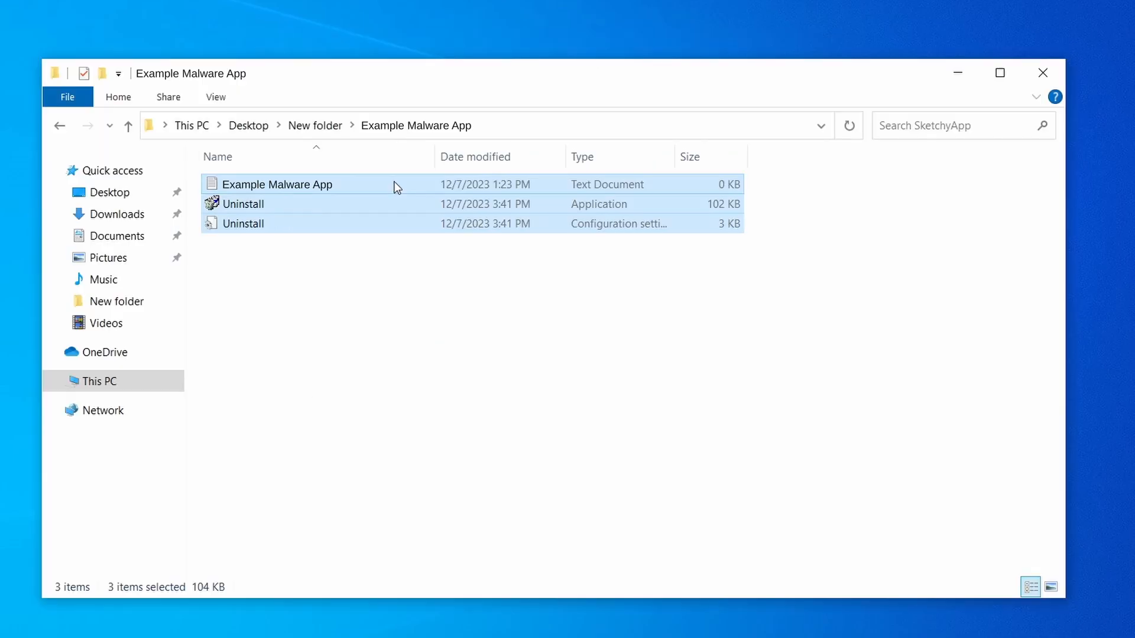
pyautogui.press('Delete')
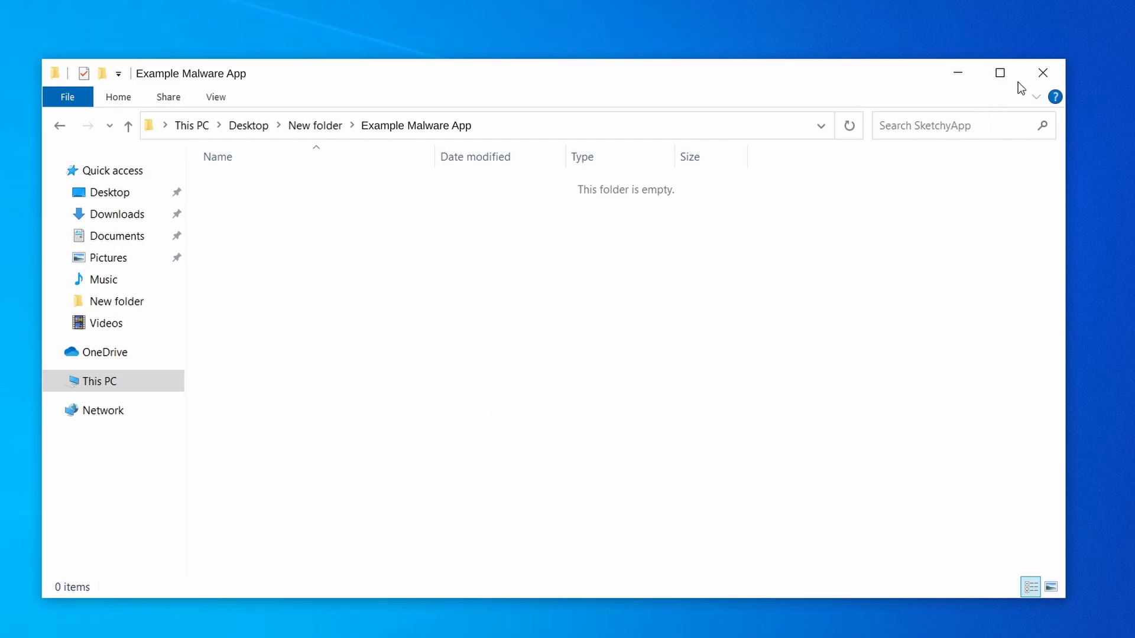
pyautogui.click(1041, 72)
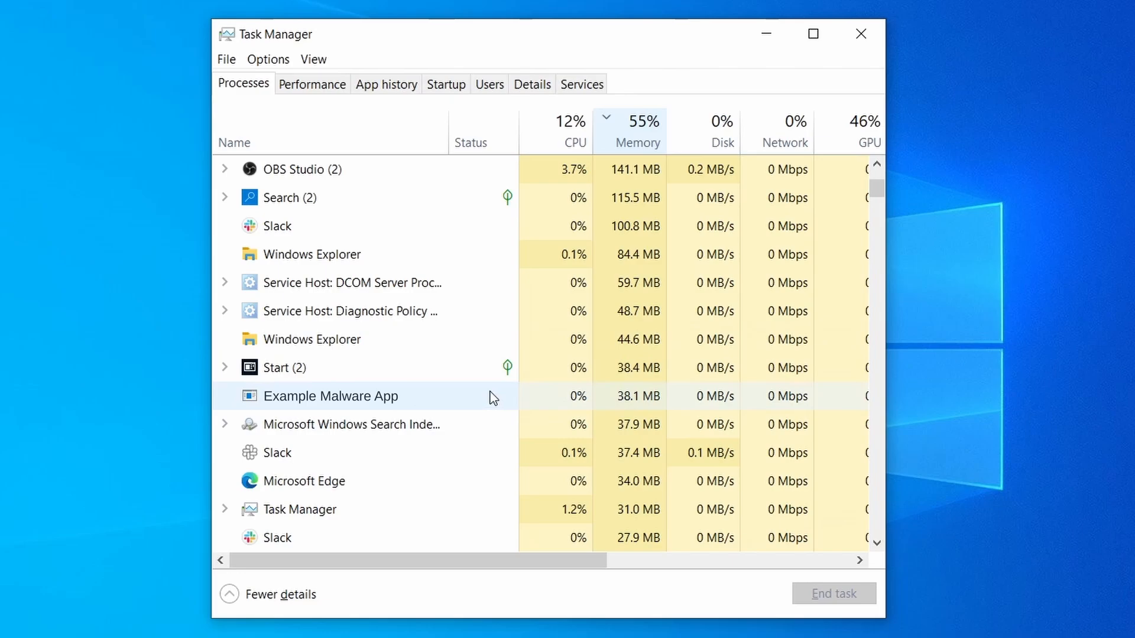
pyautogui.moveTo(499, 398)
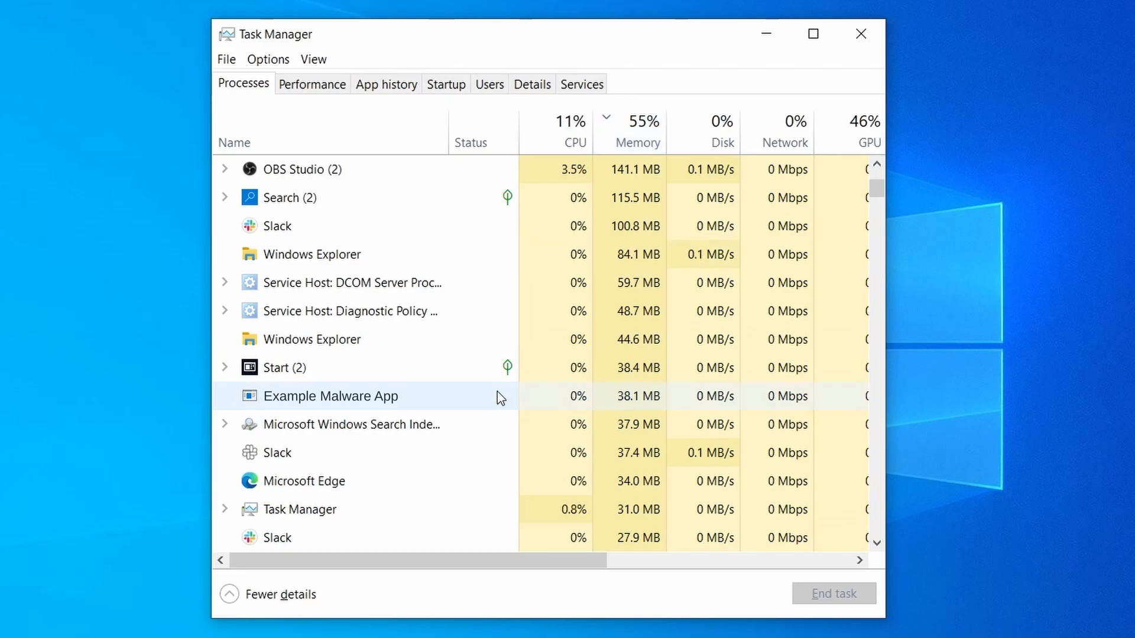
pyautogui.rightClick(331, 396)
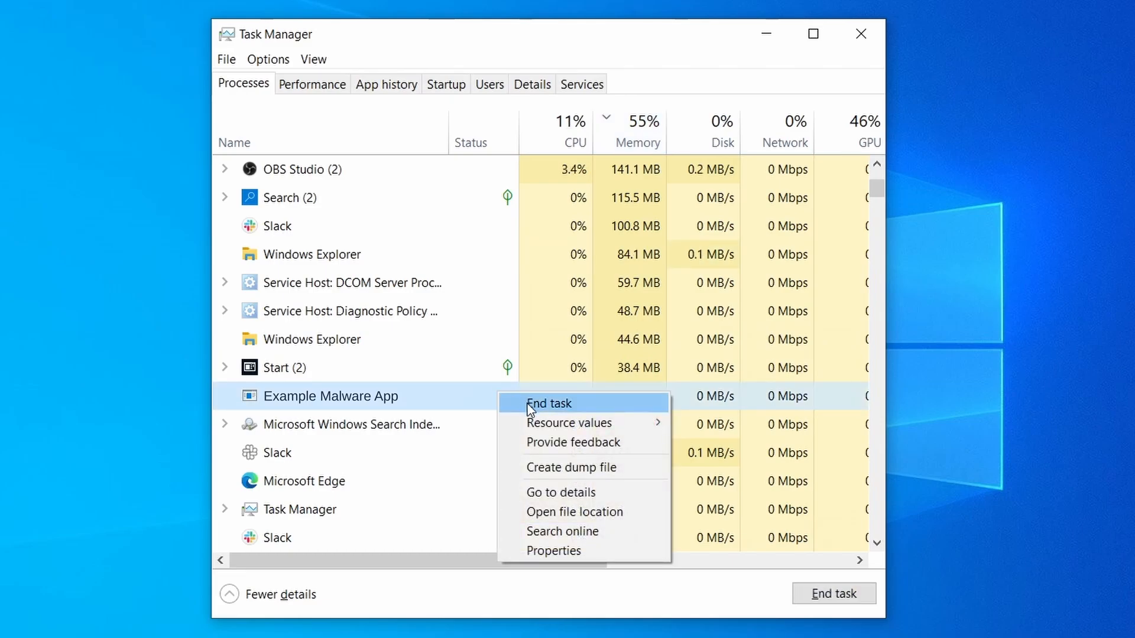
pyautogui.click(549, 403)
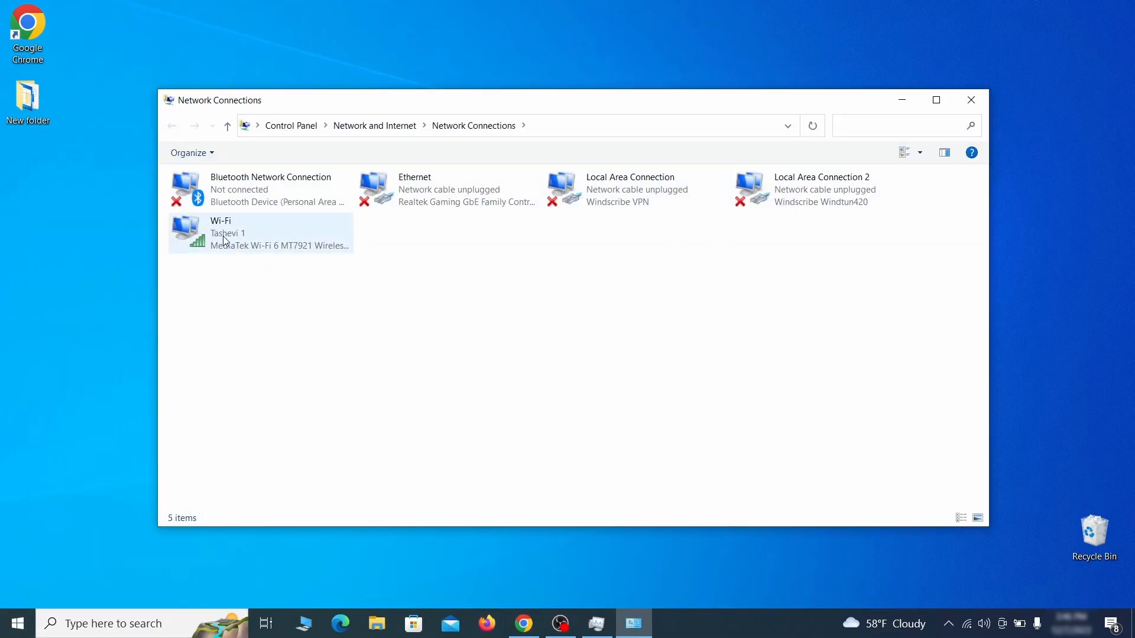
# Remove the 0.0.0.0 DNS server from the Wi-Fi adapter's advanced IPv4 DNS settings.
pyautogui.rightClick(239, 233)
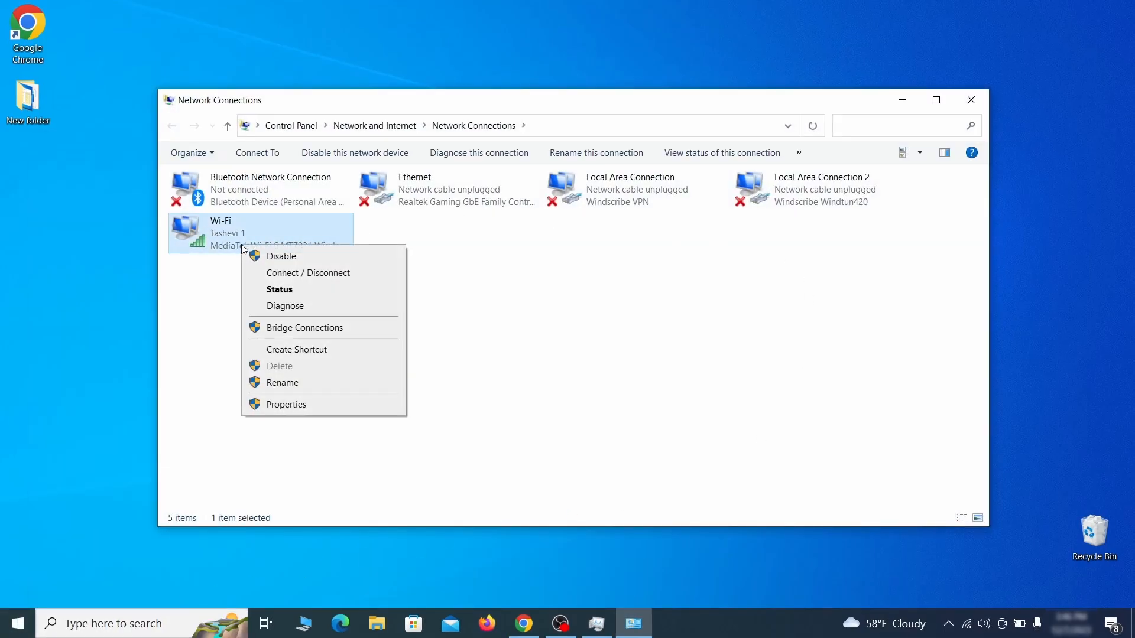
pyautogui.click(286, 404)
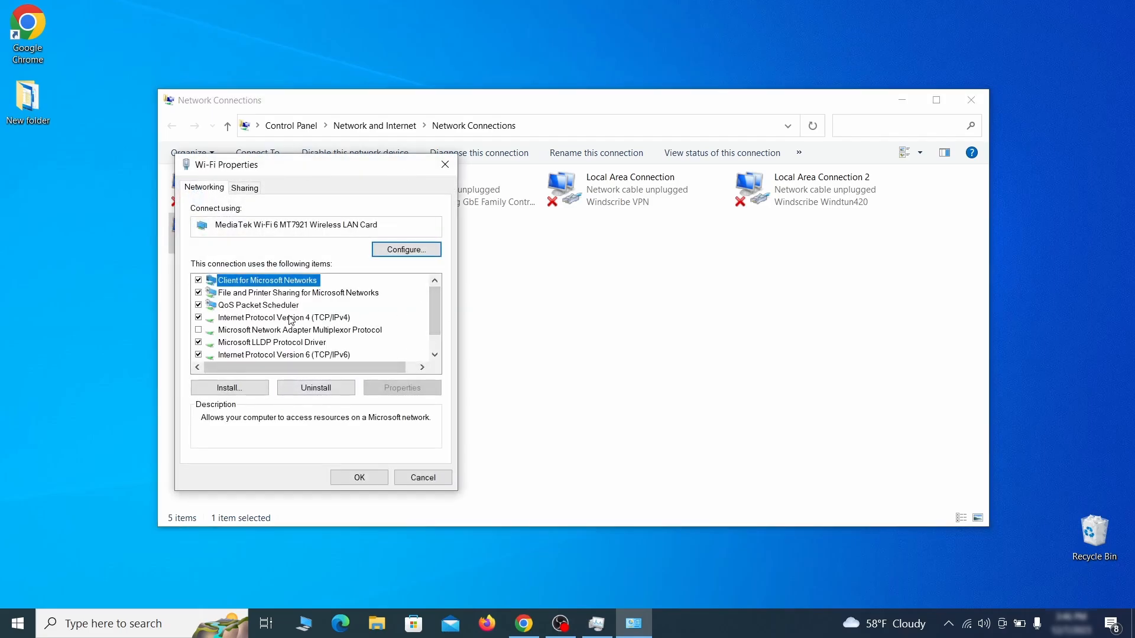
pyautogui.click(284, 316)
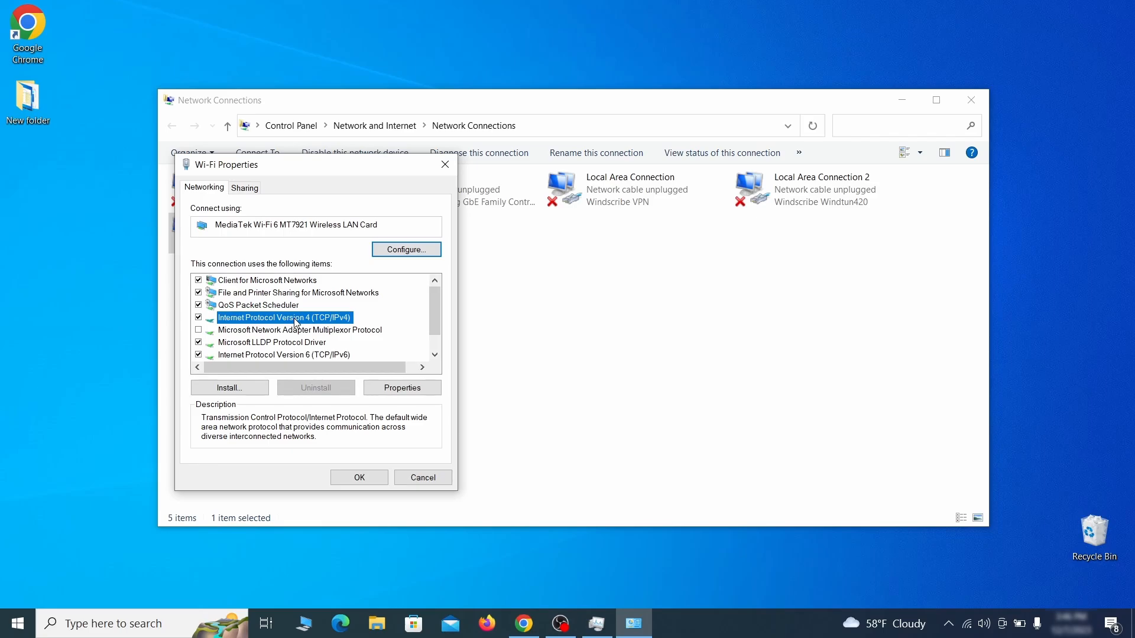
pyautogui.click(402, 388)
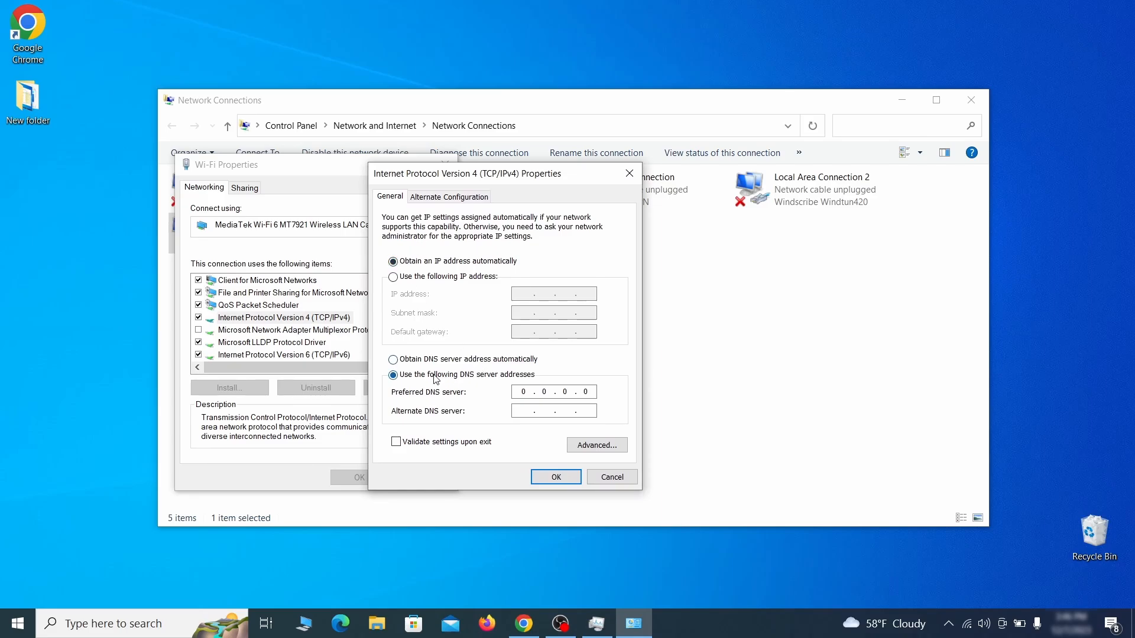
pyautogui.click(597, 444)
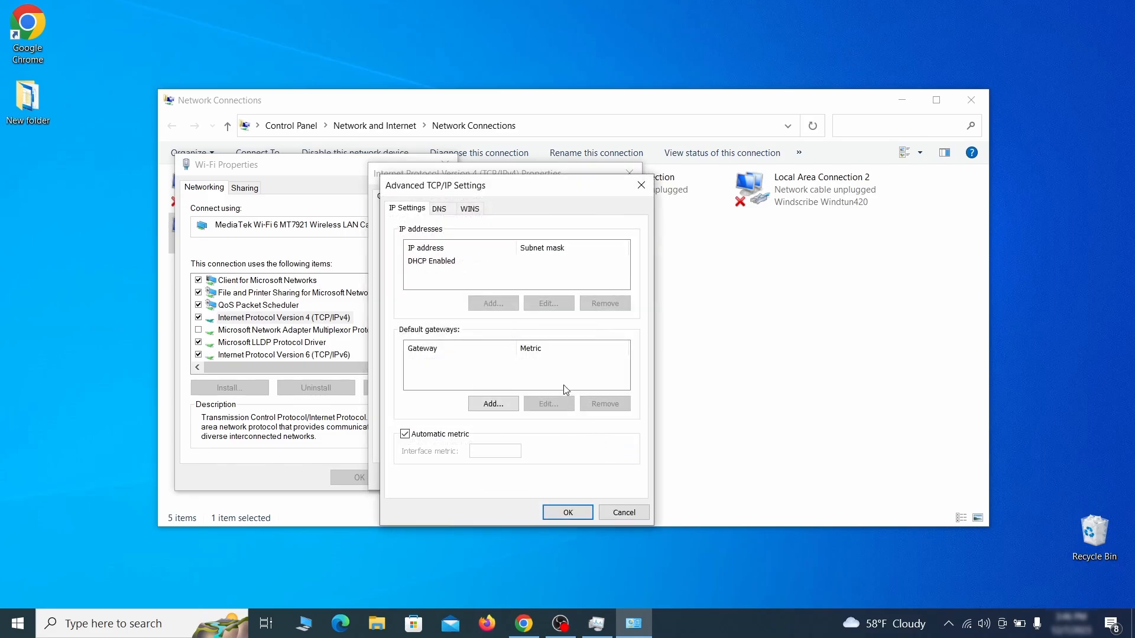
pyautogui.click(438, 208)
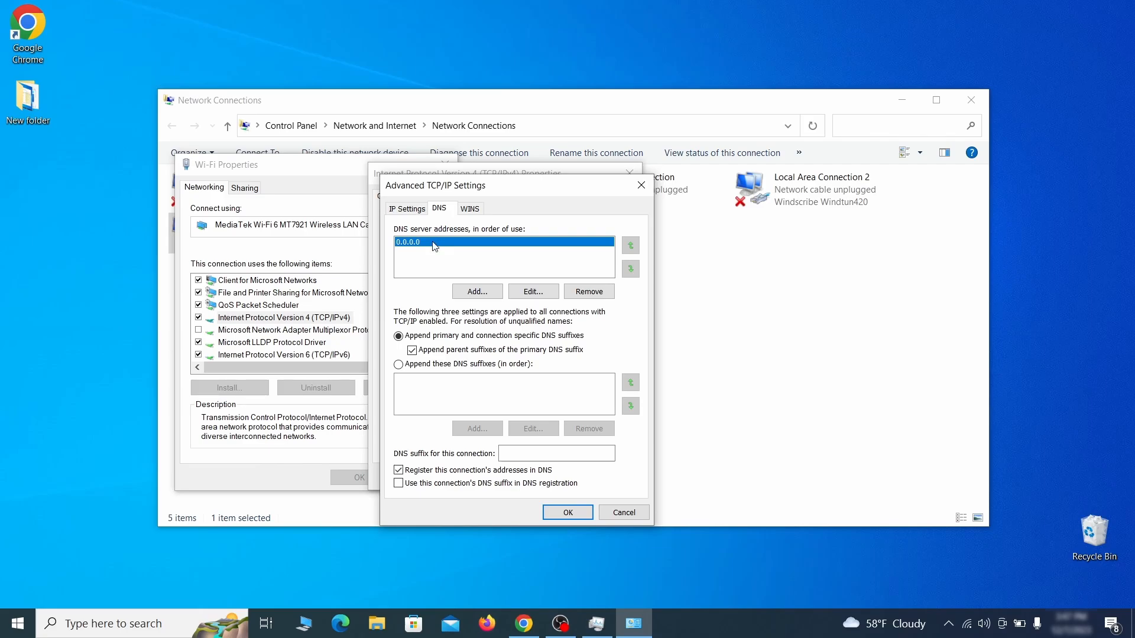
pyautogui.moveTo(443, 244)
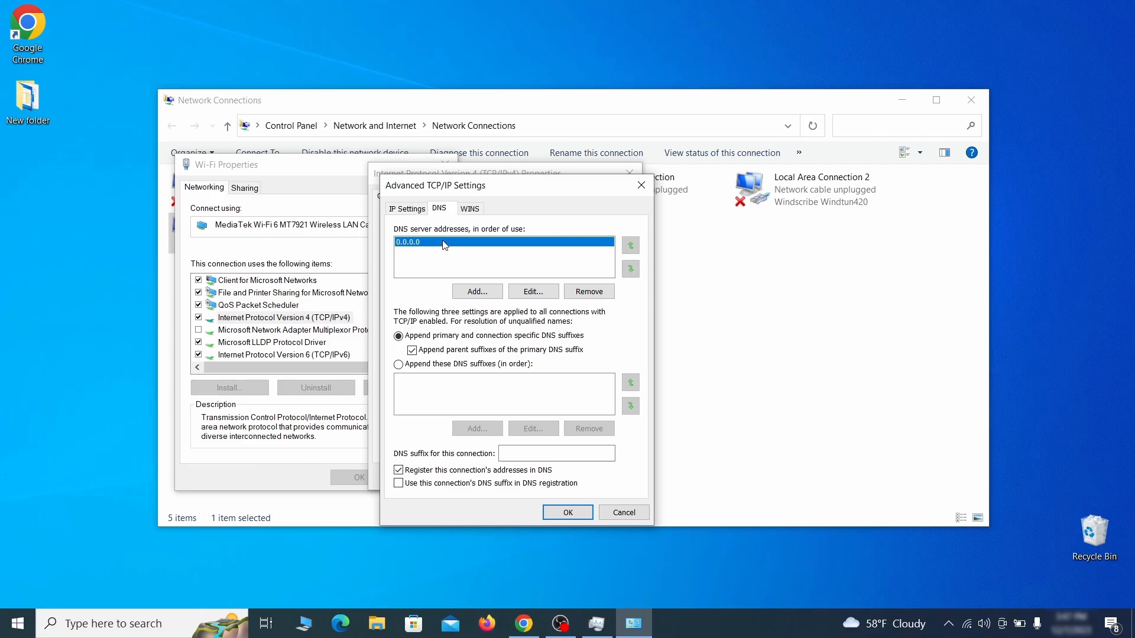
pyautogui.click(589, 291)
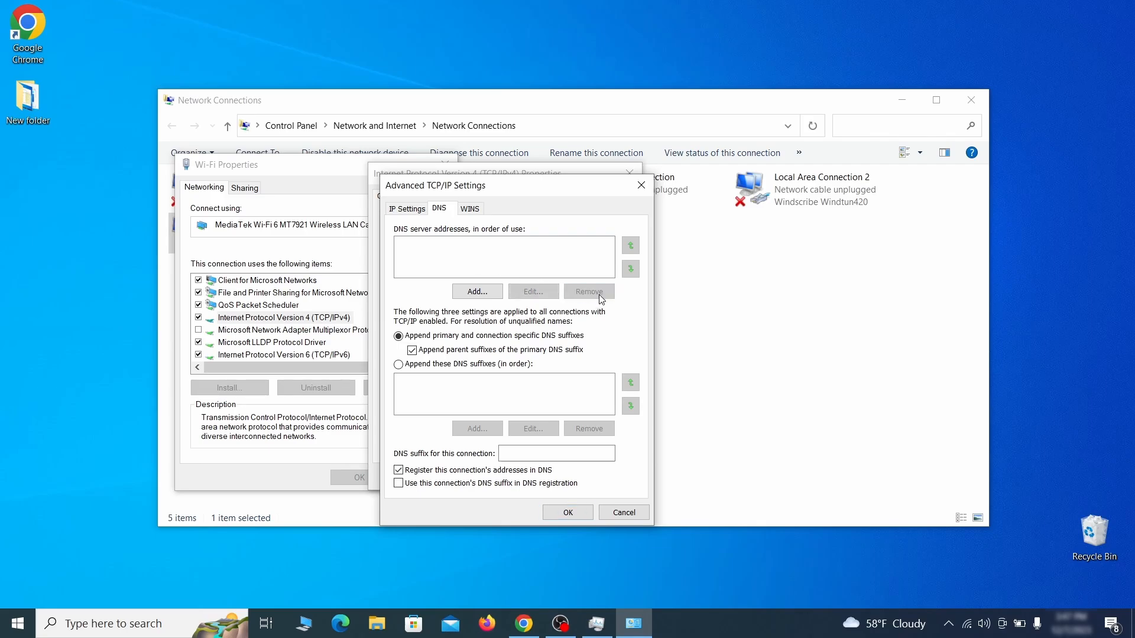
pyautogui.click(567, 512)
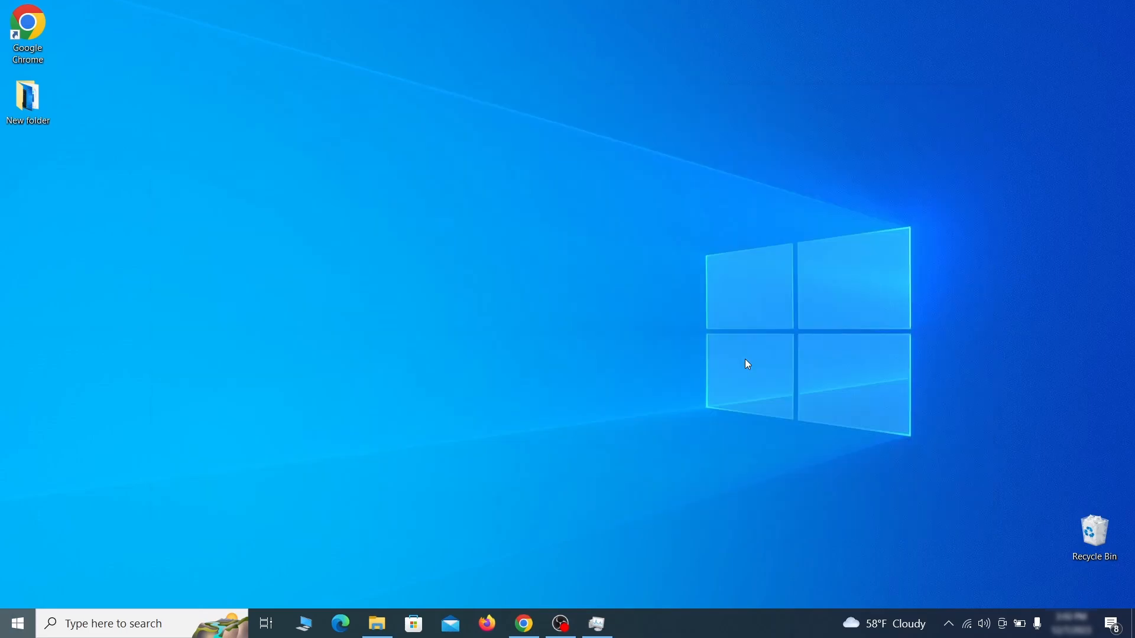
# Open C:\Windows\System32\drivers\etc\hosts in Notepad and select its 0.0.0.0 entries.
pyautogui.write('C:\\Windows\\System32\\drivers\\etc\\hosts')
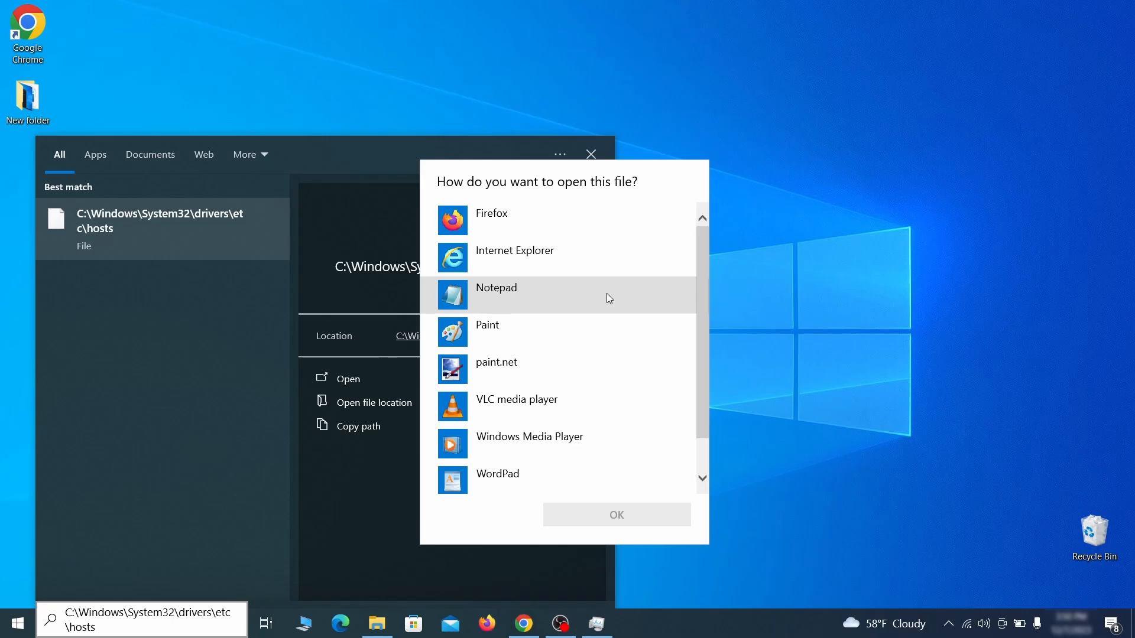
pyautogui.click(615, 515)
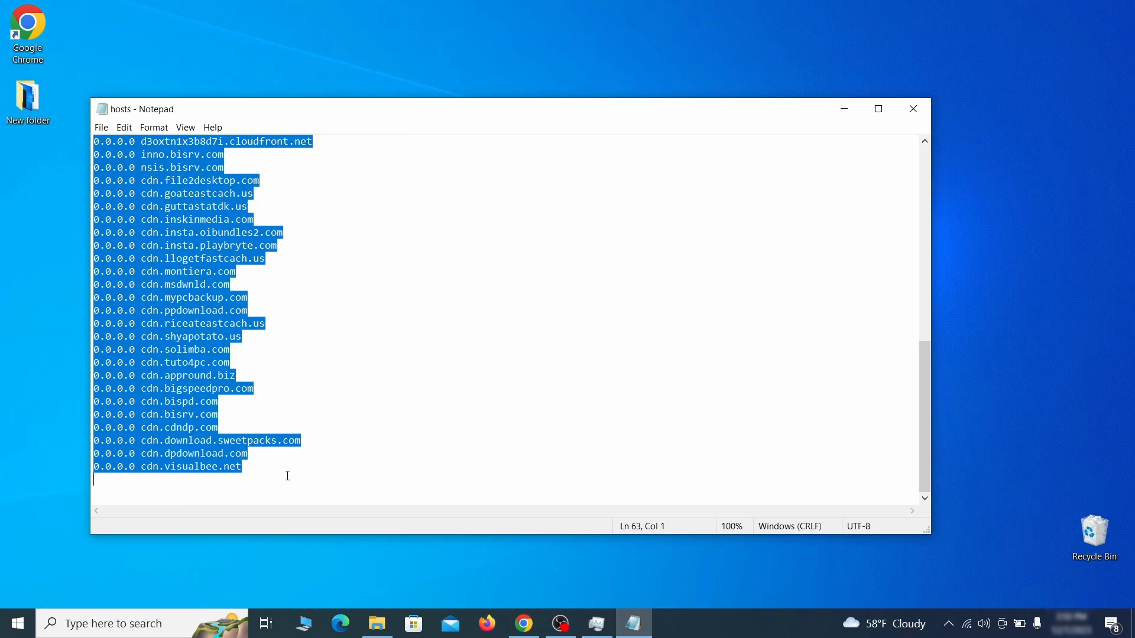
pyautogui.click(101, 127)
pyautogui.write('startup apps')
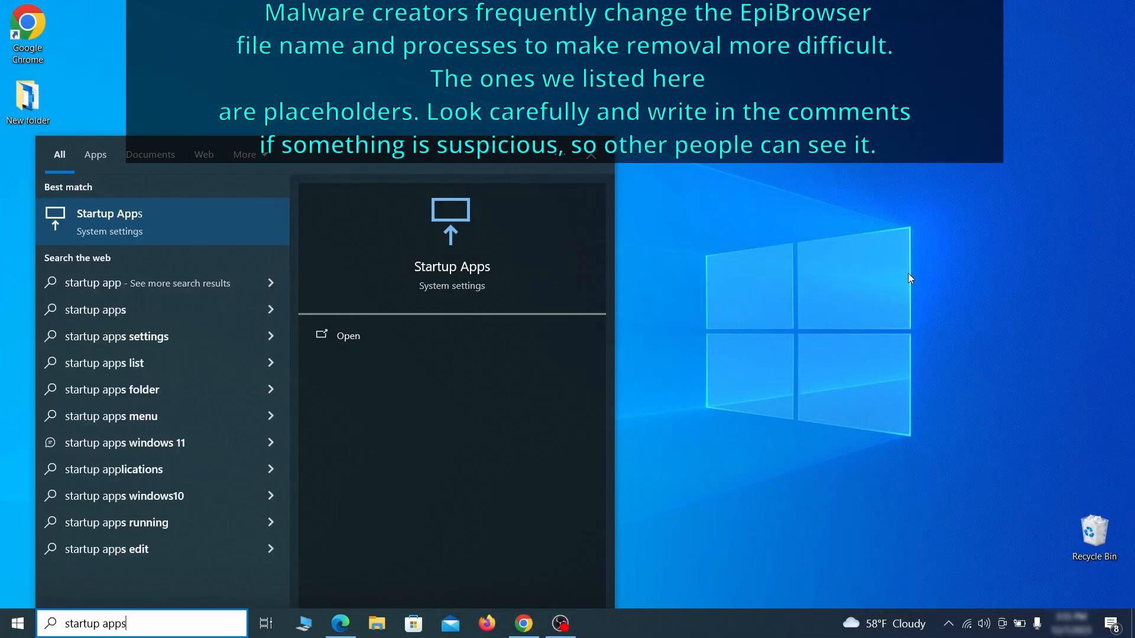
# Switch Example Malware App's toggle to Off in Startup Apps.
pyautogui.click(451, 335)
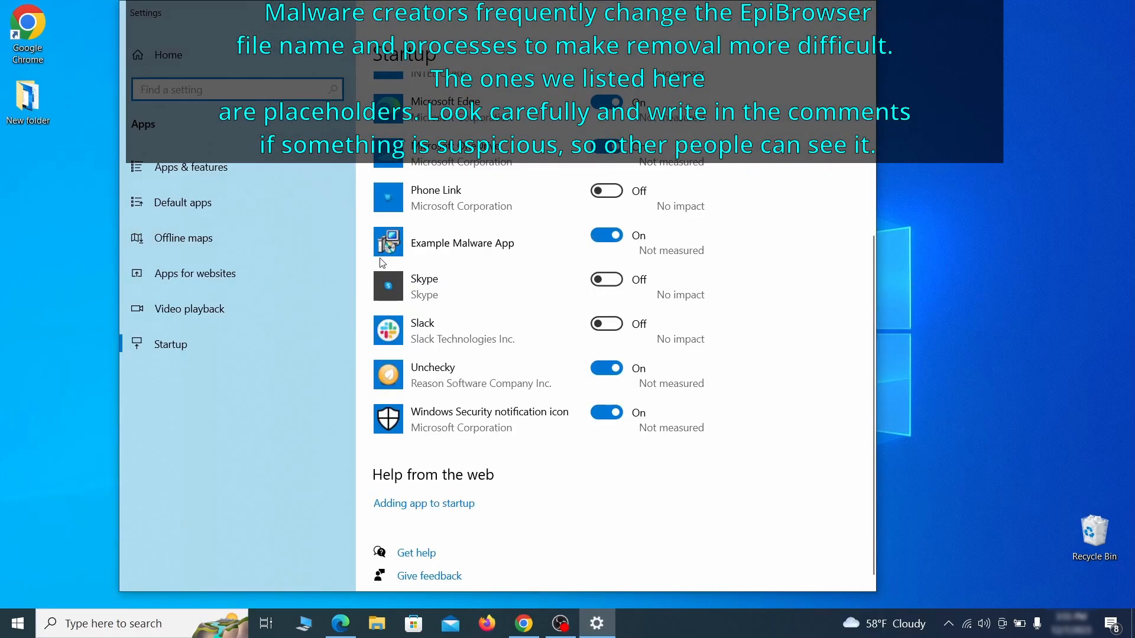
pyautogui.click(606, 234)
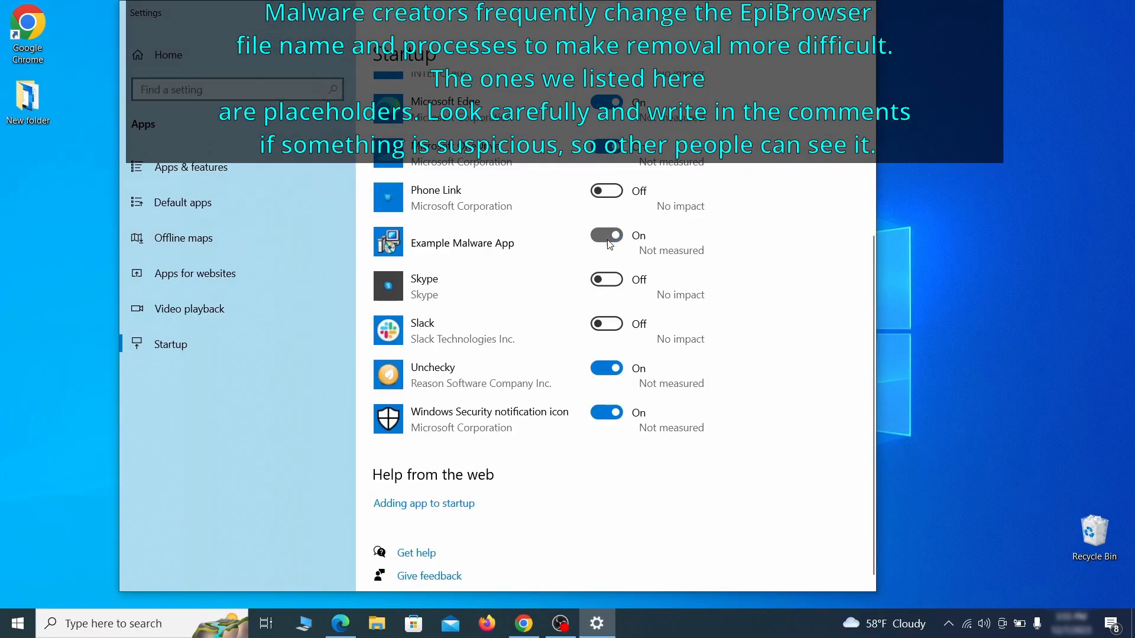
pyautogui.click(605, 235)
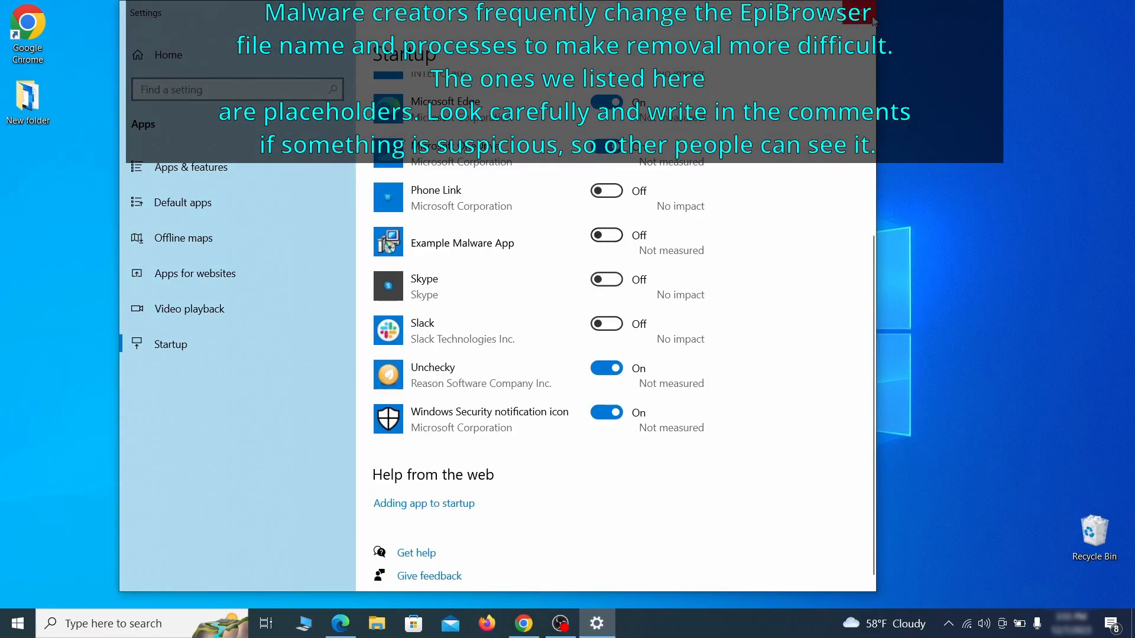
pyautogui.write('task scheduler')
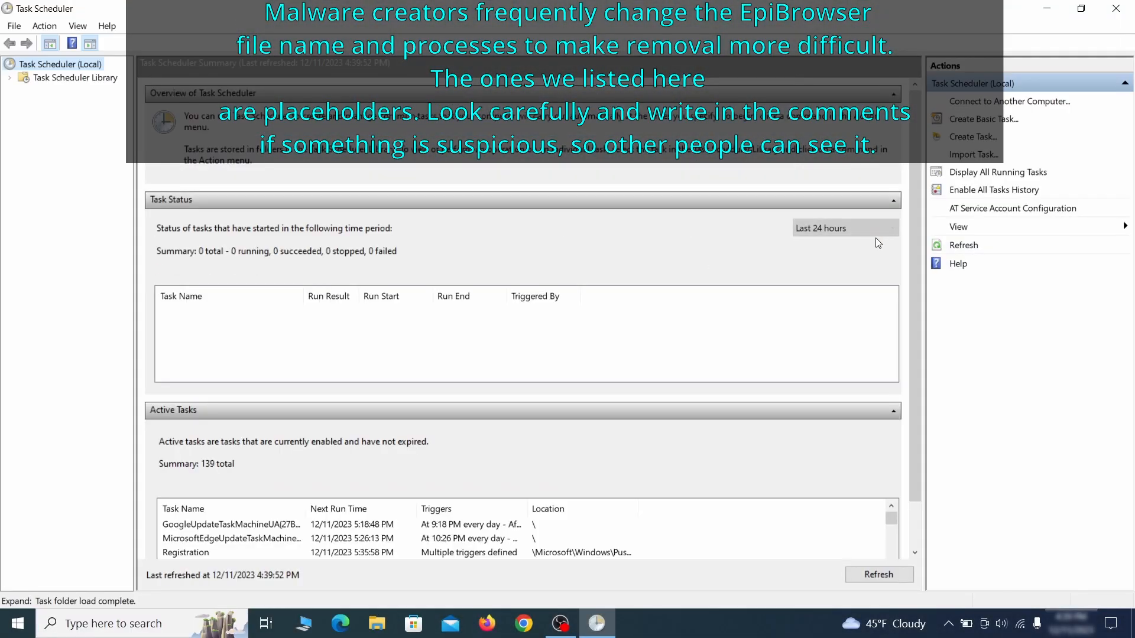
# Inspect the Example Malware App daily task in Task Scheduler Library and disable it.
pyautogui.click(75, 77)
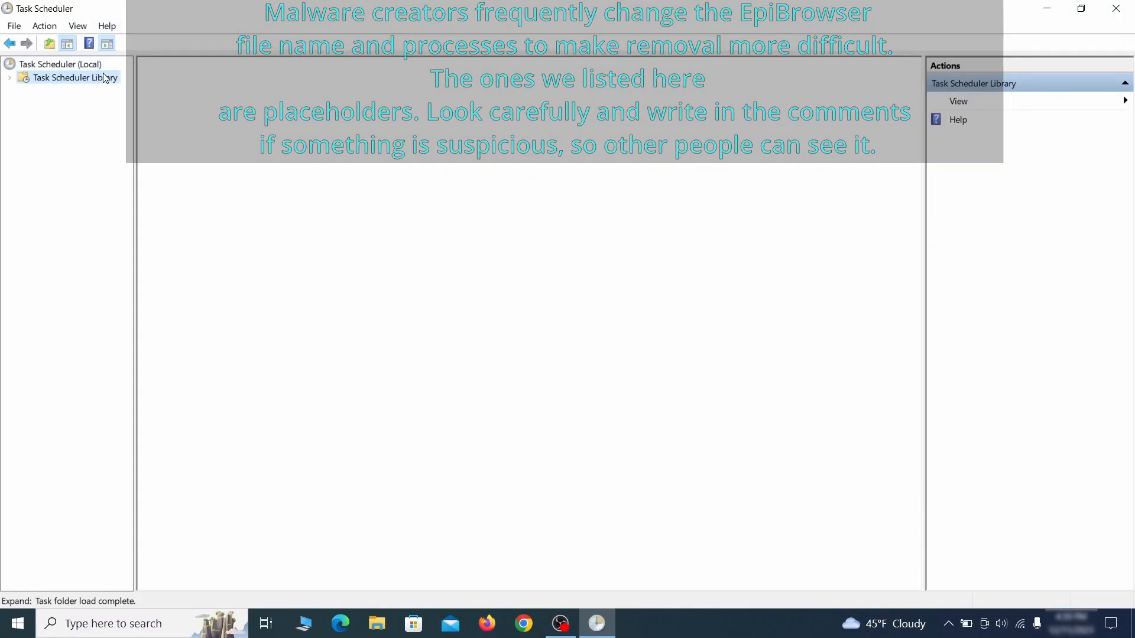
pyautogui.click(75, 77)
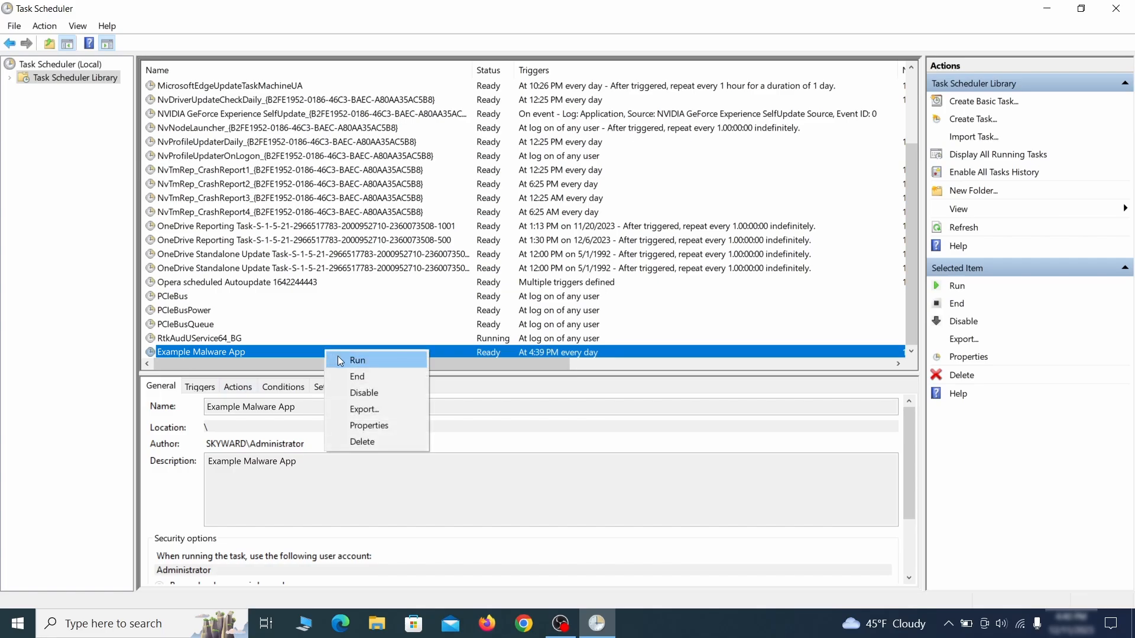
pyautogui.moveTo(364, 441)
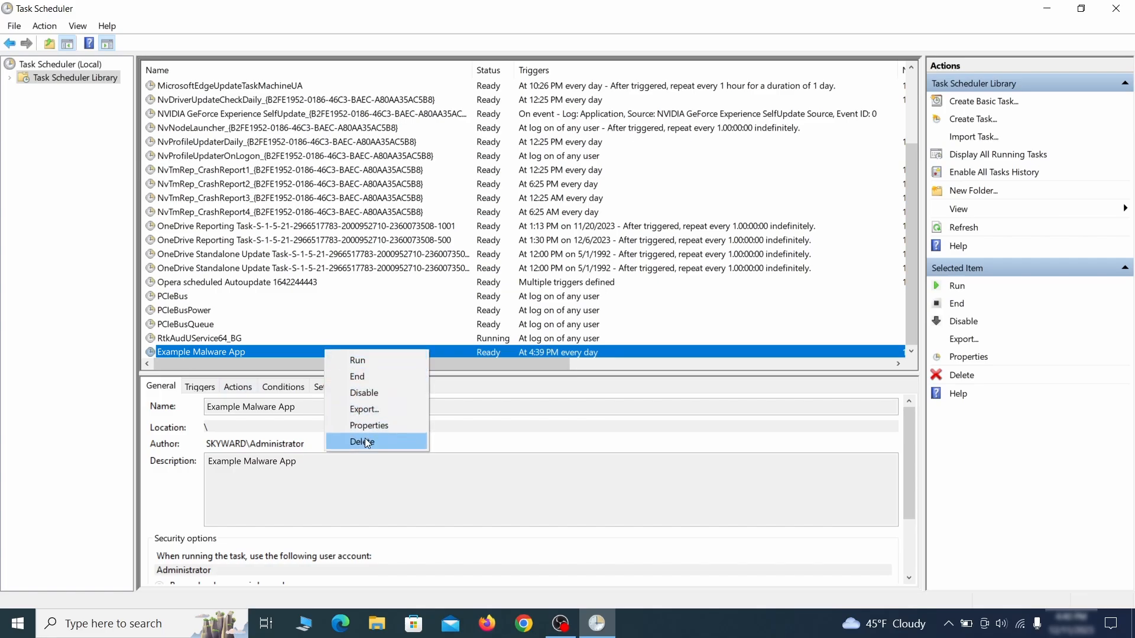
pyautogui.moveTo(368, 425)
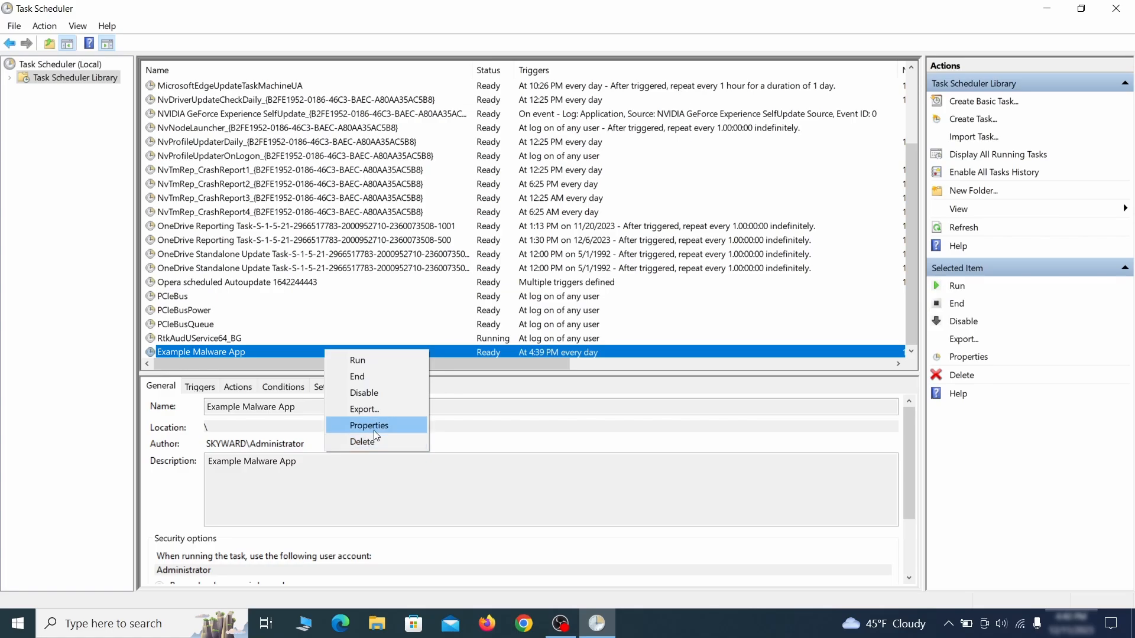
pyautogui.click(368, 425)
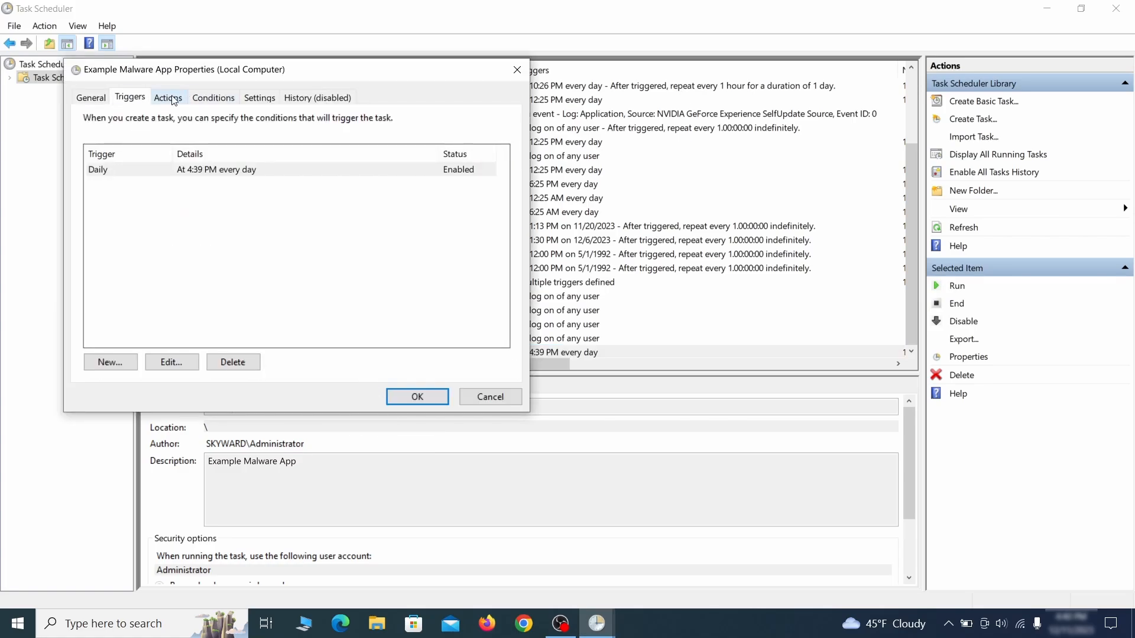
pyautogui.click(168, 97)
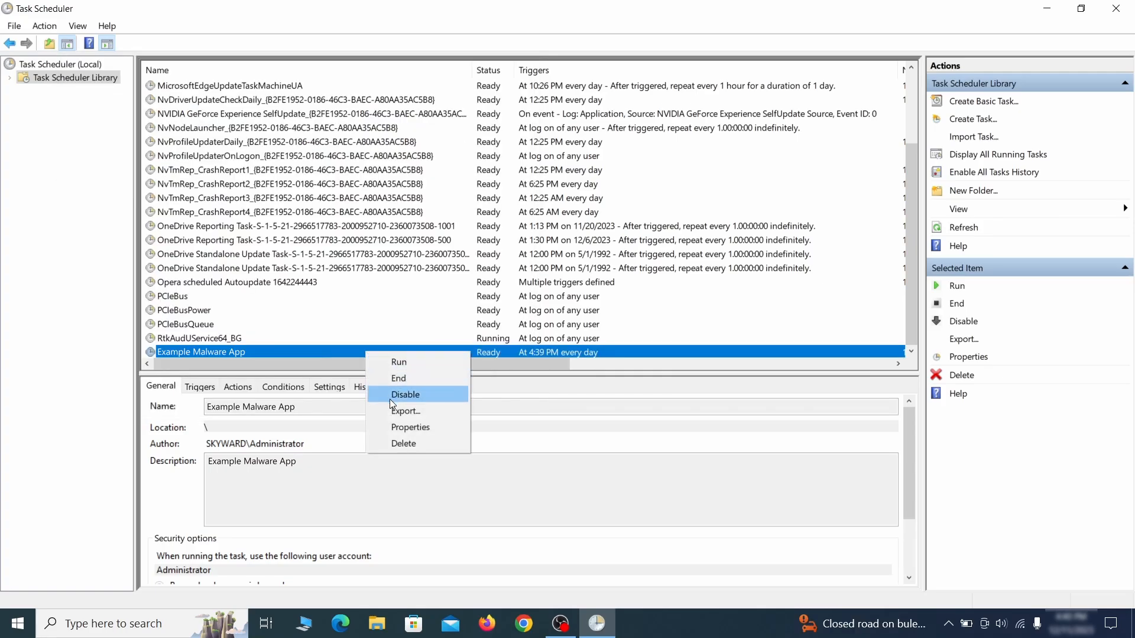
pyautogui.click(403, 443)
pyautogui.write('regedit')
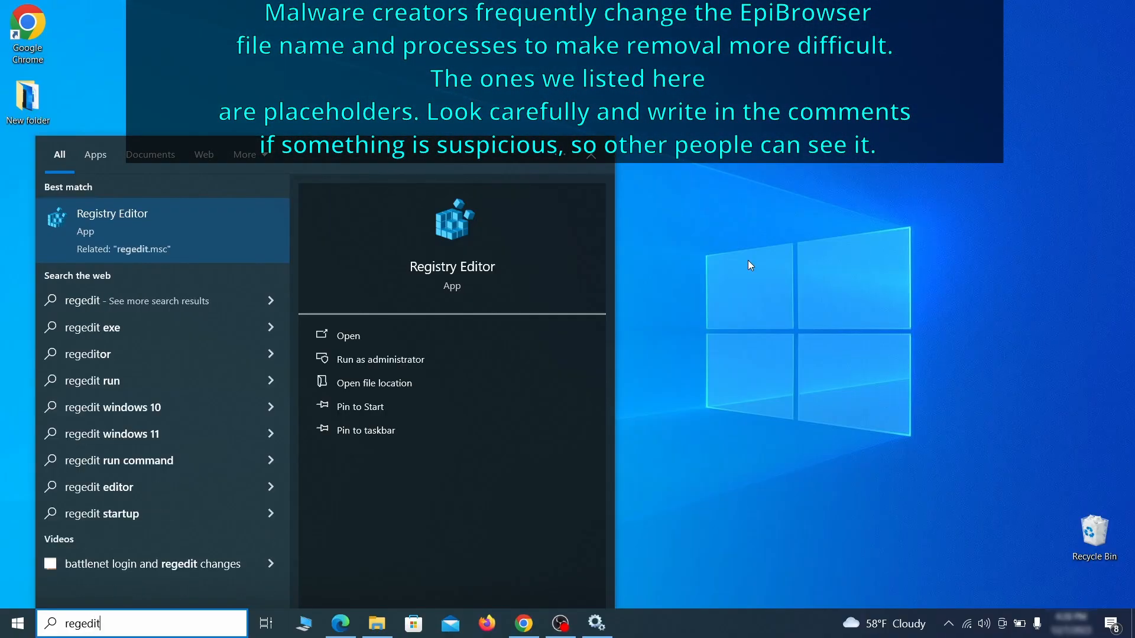
# Launch Registry Editor and export the registry to the Desktop as Registry Backup 1.
pyautogui.rightClick(112, 223)
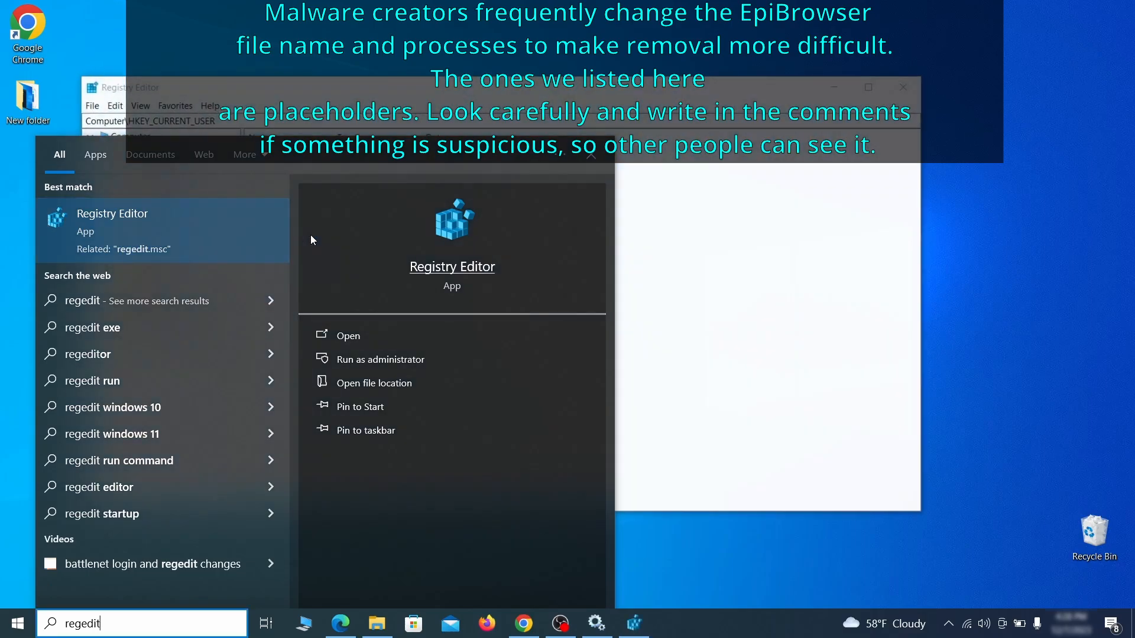
pyautogui.click(348, 335)
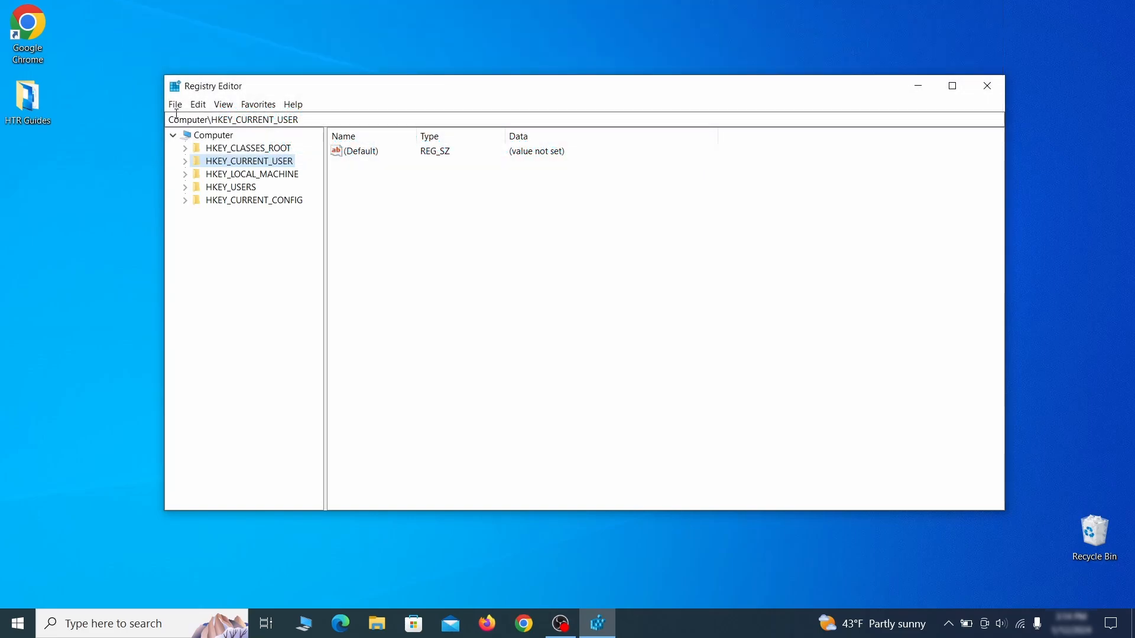
pyautogui.click(175, 104)
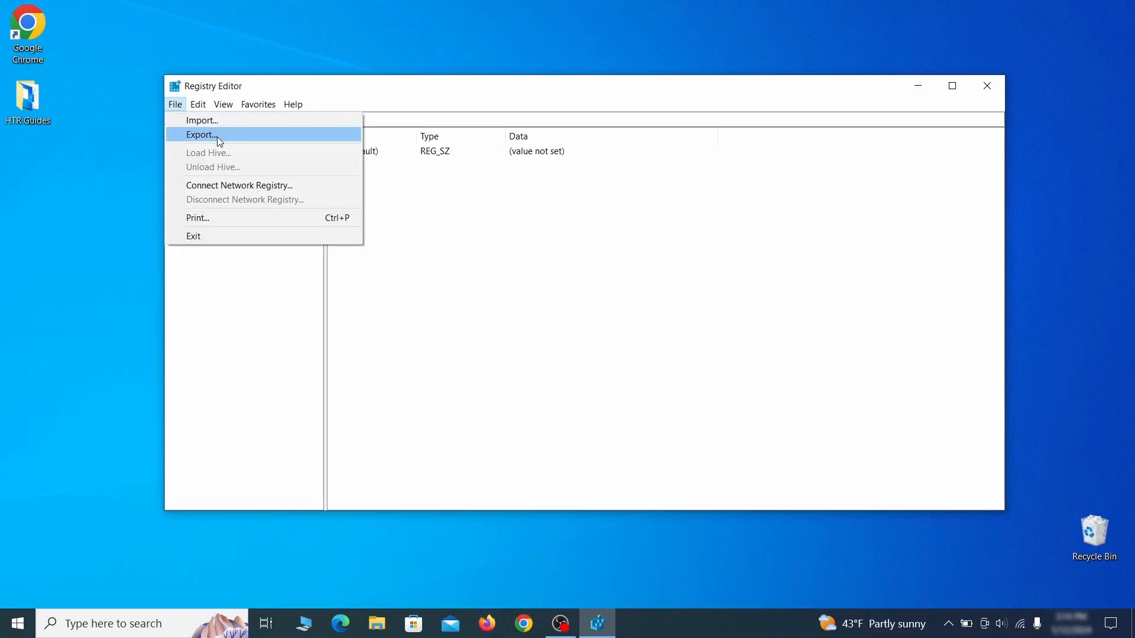
pyautogui.click(200, 135)
pyautogui.write('Registry Backup 1')
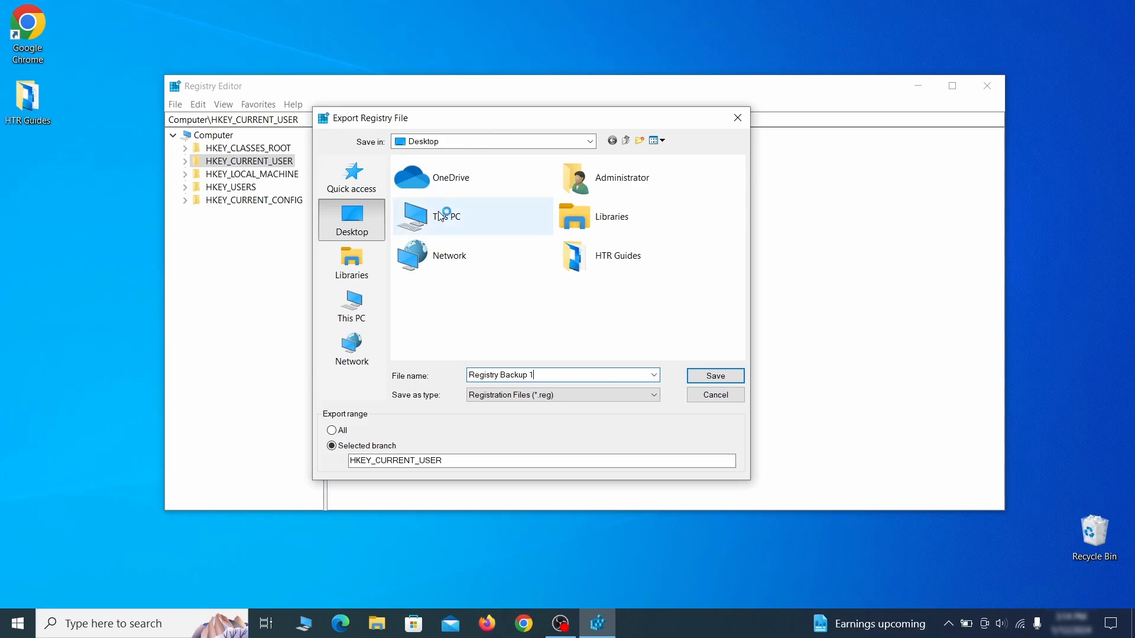
pyautogui.click(714, 375)
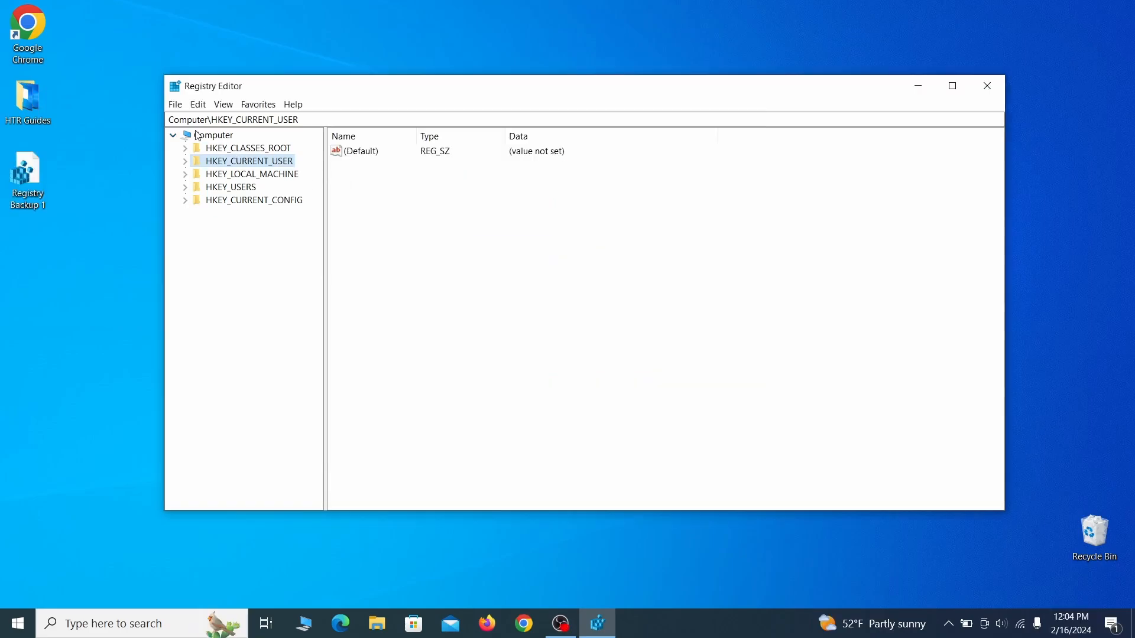
# Open the registry Import dialog, then close it.
pyautogui.click(175, 104)
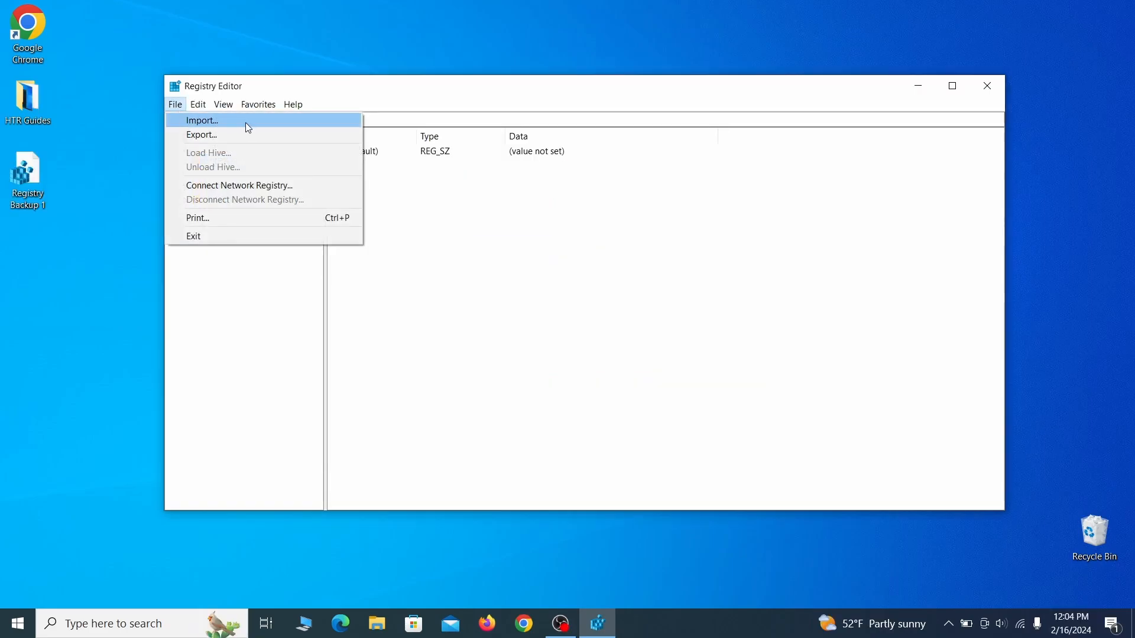
pyautogui.click(201, 120)
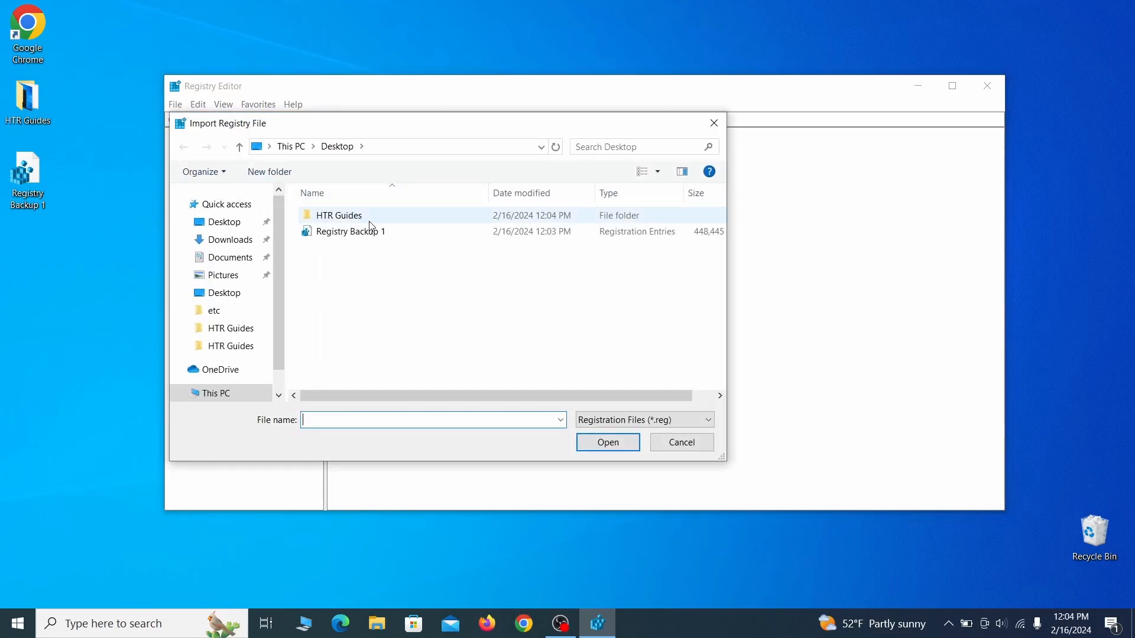
pyautogui.click(350, 231)
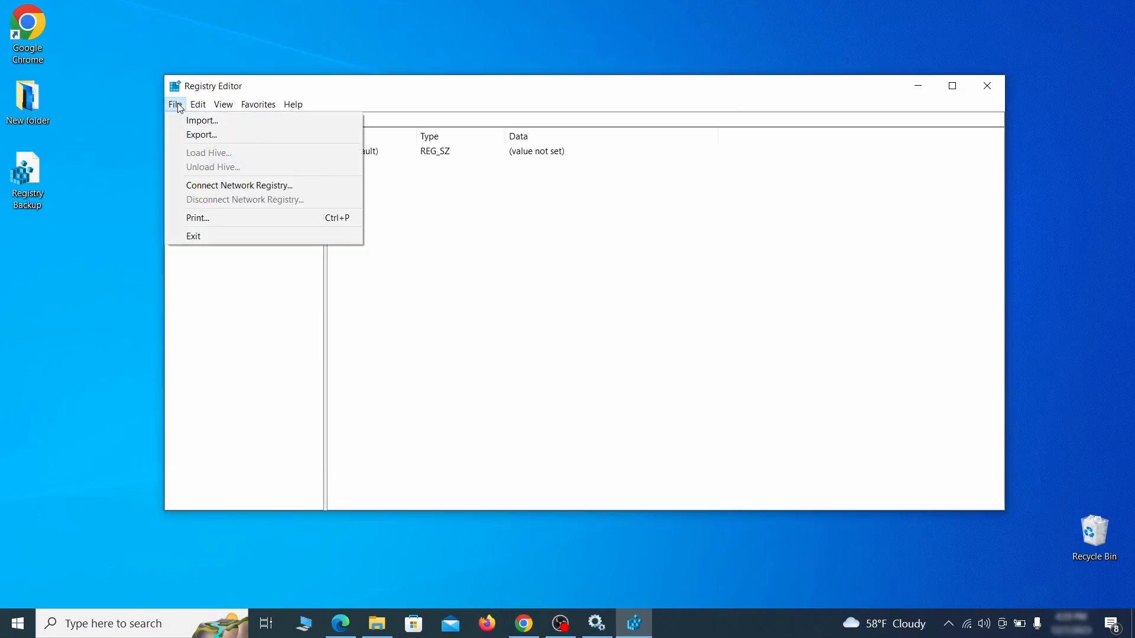
# Search the registry for 'Example Malware App' and right-click its Reopen key.
pyautogui.click(196, 104)
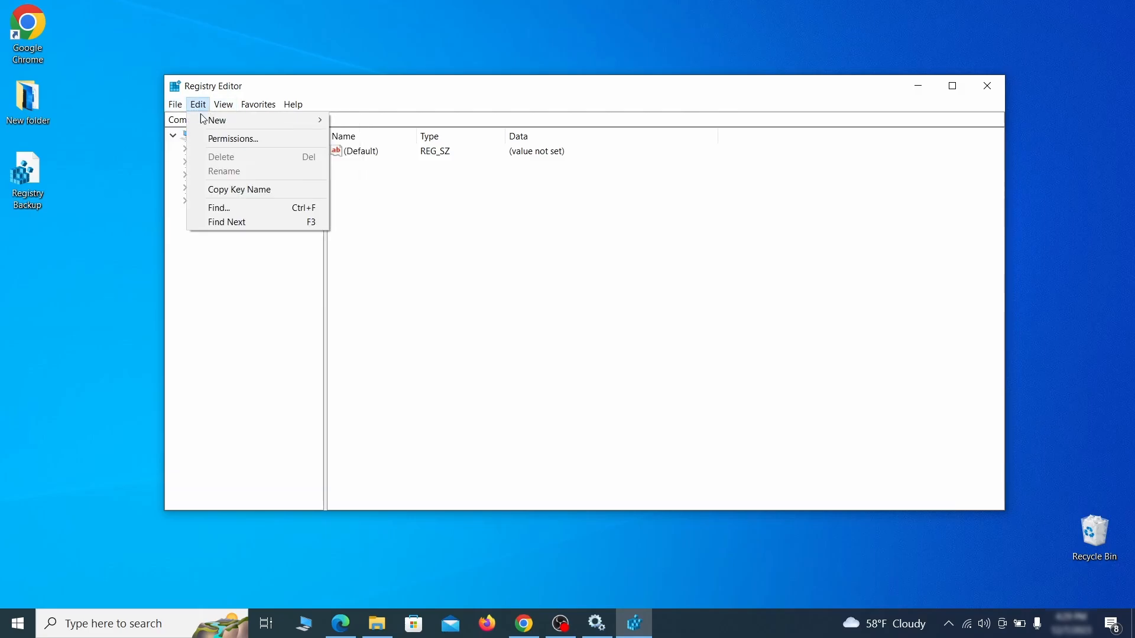
pyautogui.click(218, 207)
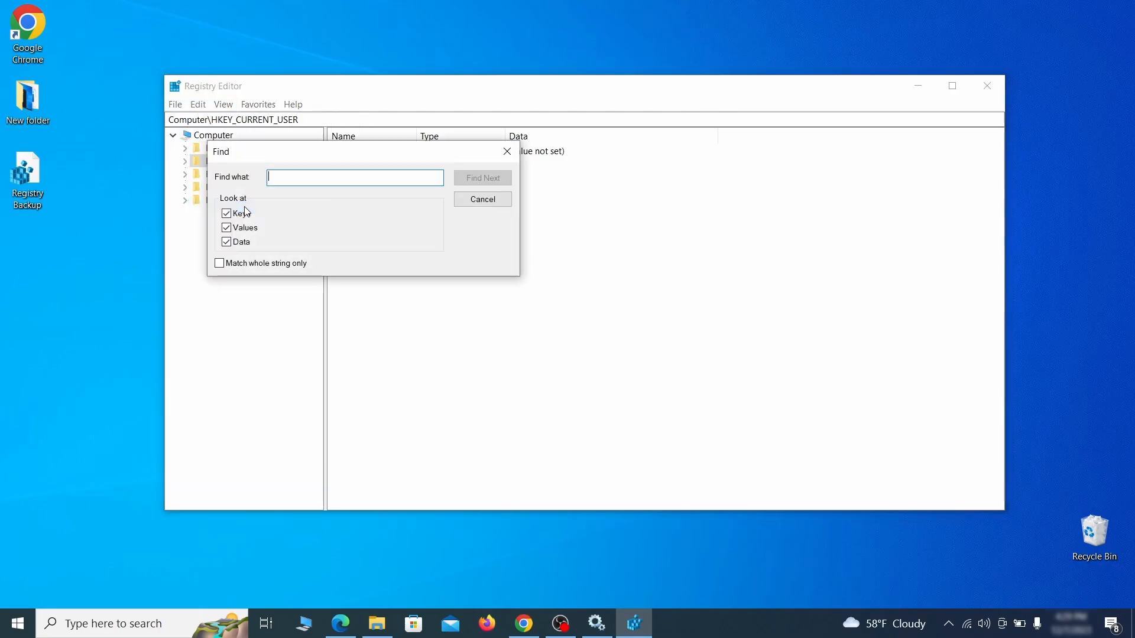
pyautogui.write('Example Malware App')
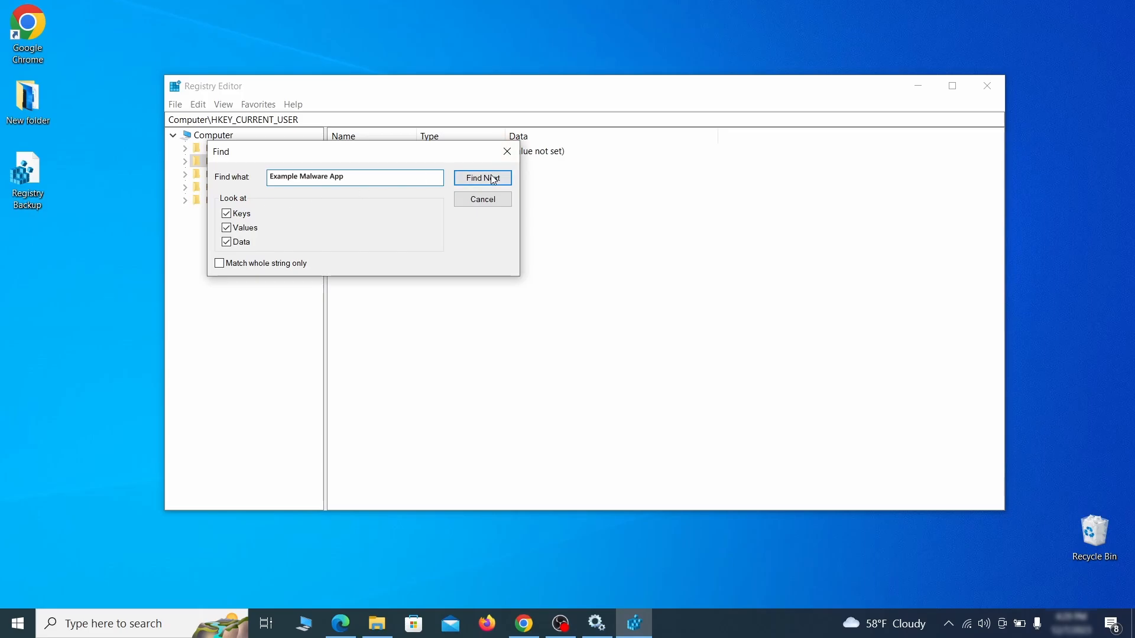
pyautogui.click(482, 178)
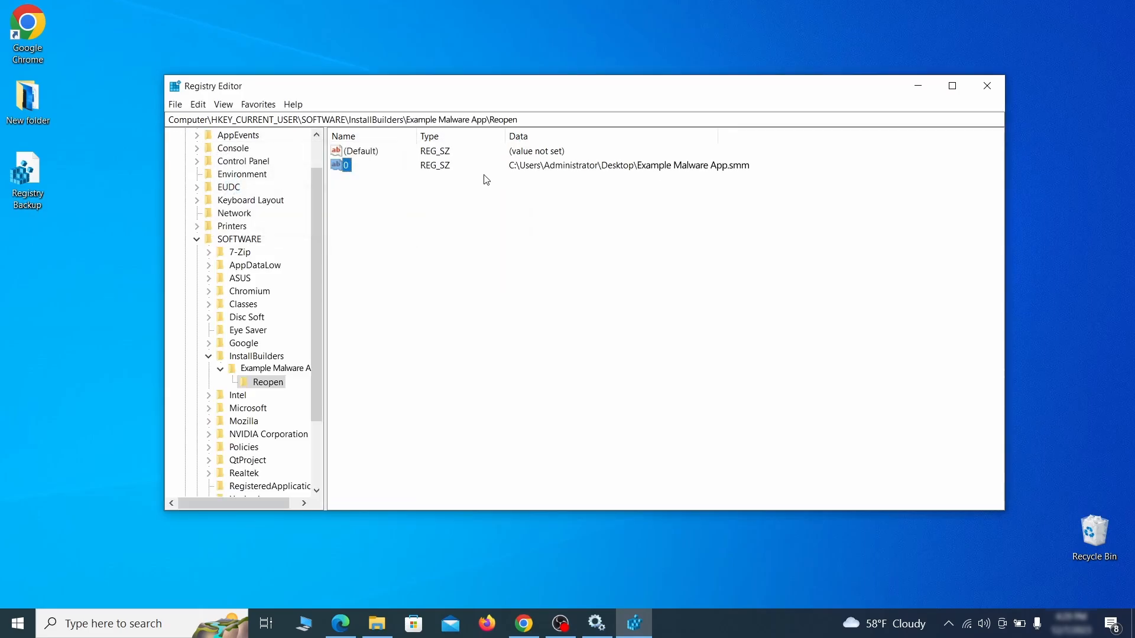
pyautogui.click(267, 382)
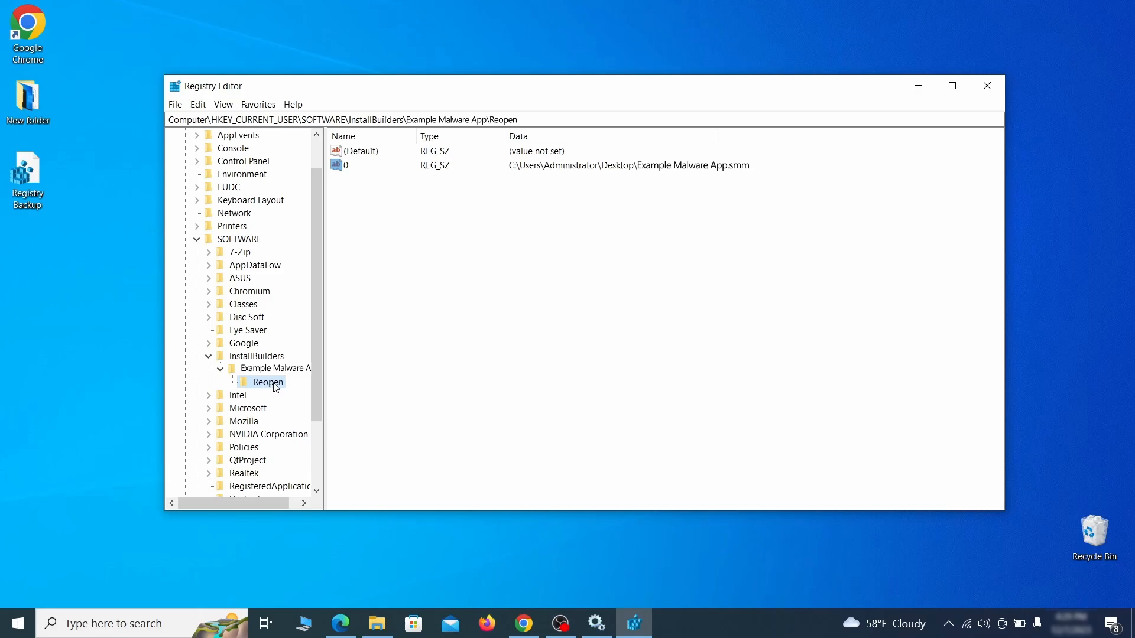
pyautogui.rightClick(268, 383)
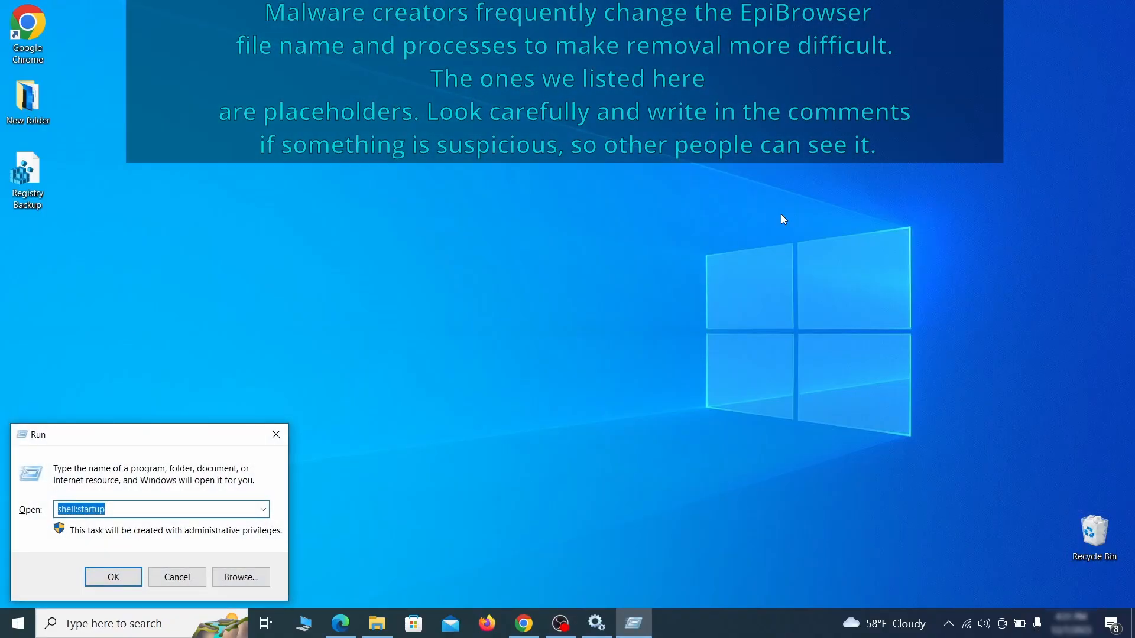
# Launch the Malicious Software Removal Tool and start a full system scan.
pyautogui.write('M')
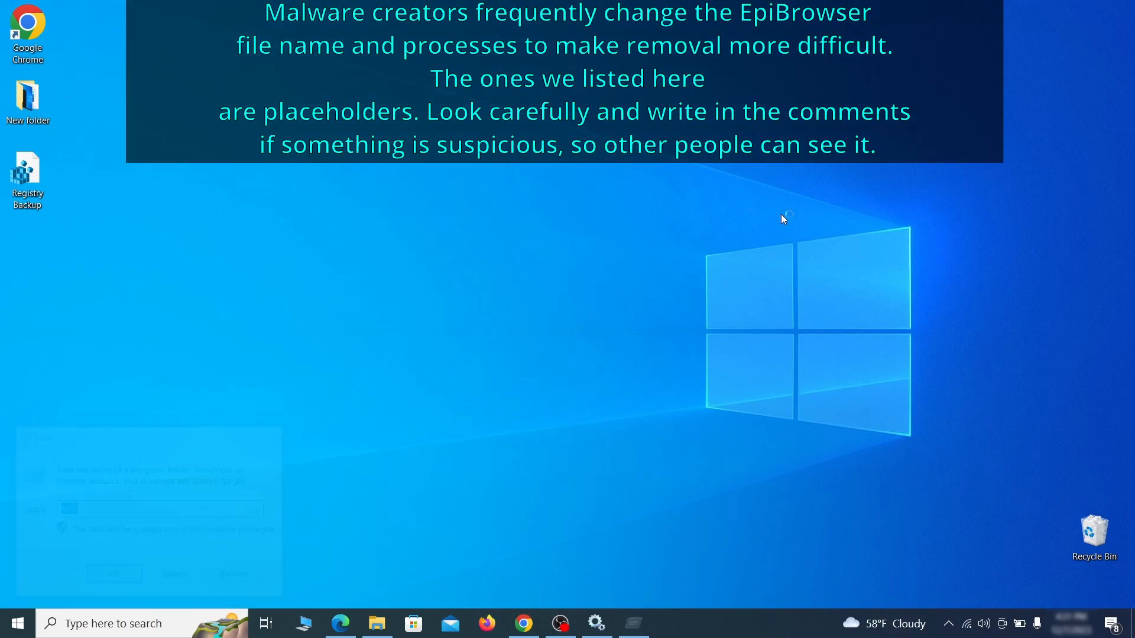
pyautogui.click(631, 623)
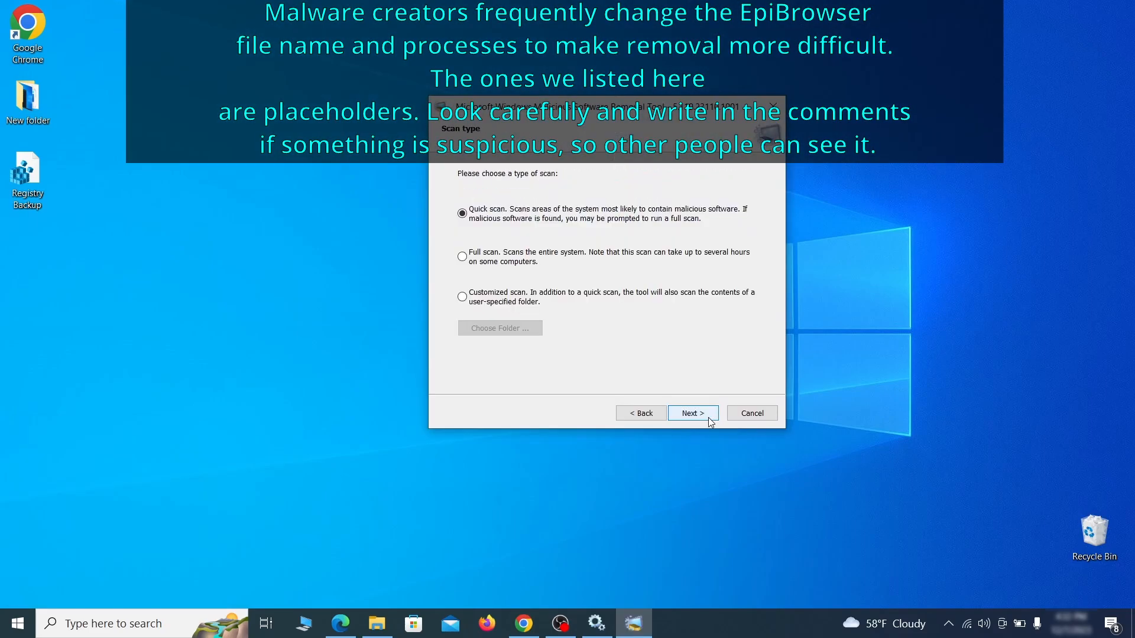
pyautogui.click(462, 257)
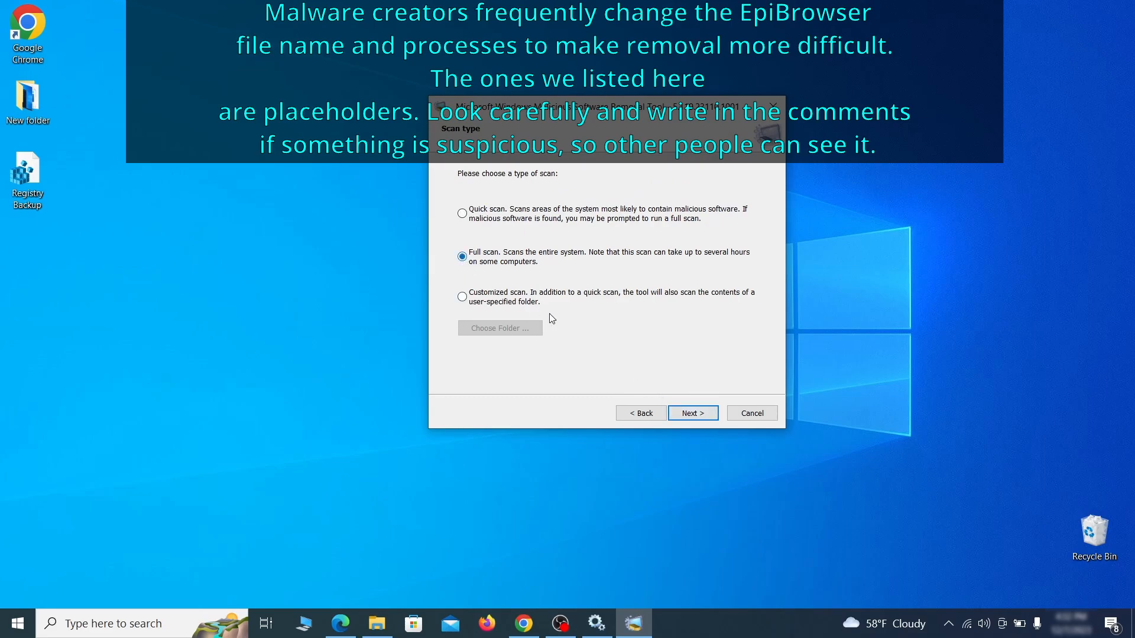
pyautogui.click(691, 413)
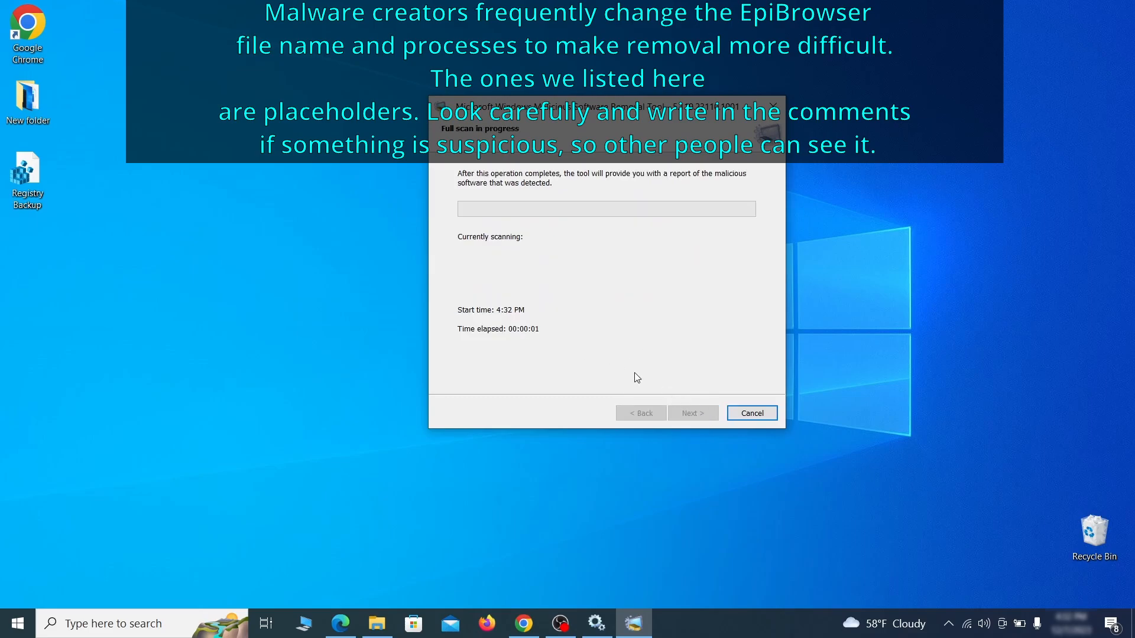
pyautogui.moveTo(416, 317)
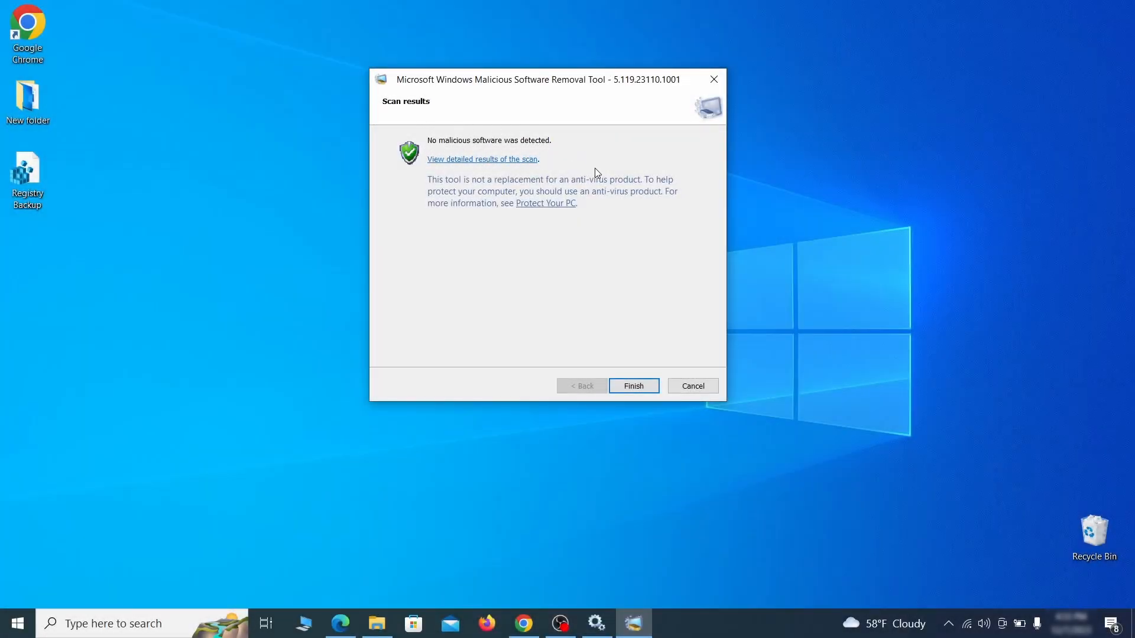
# Close the clean scan results and turn off Chrome's Add to Zola Button extension.
pyautogui.click(631, 386)
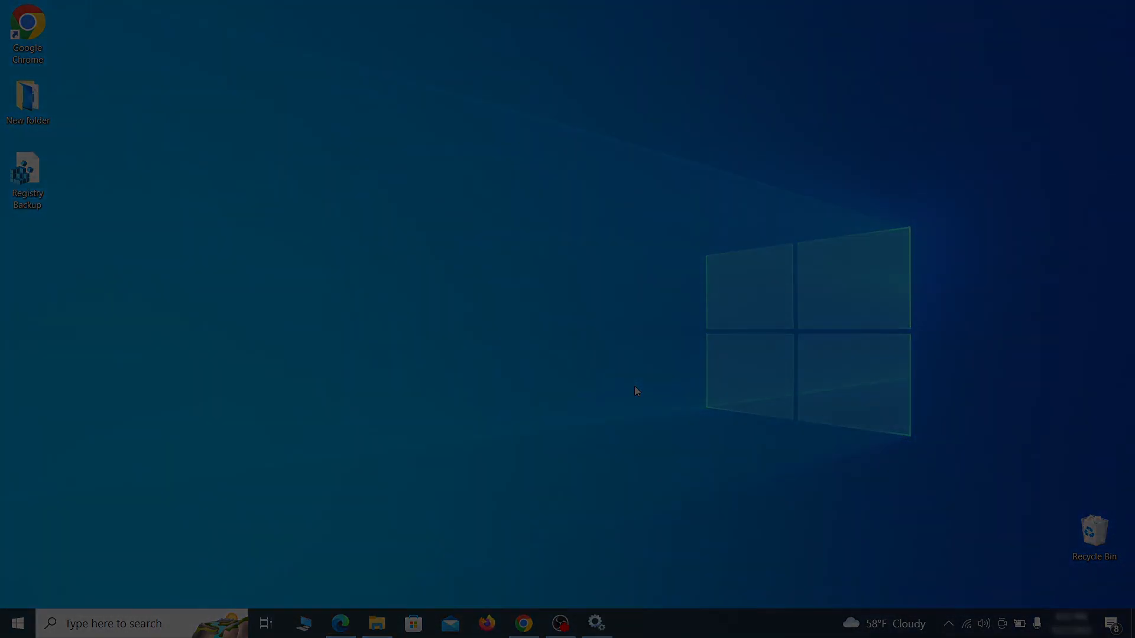
pyautogui.click(523, 629)
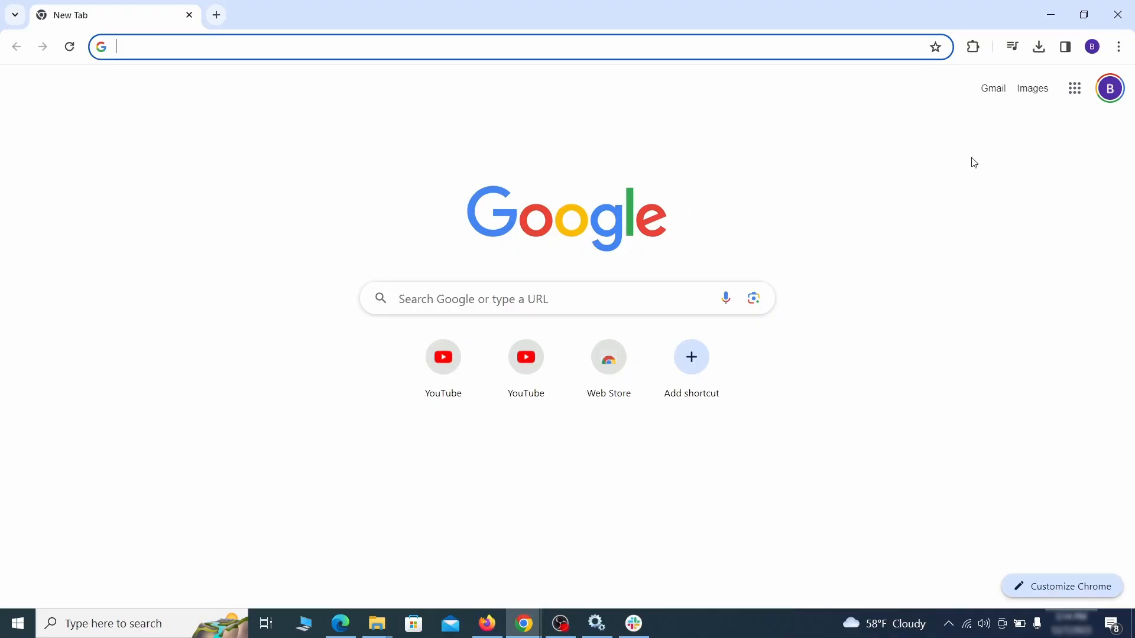
pyautogui.click(1118, 46)
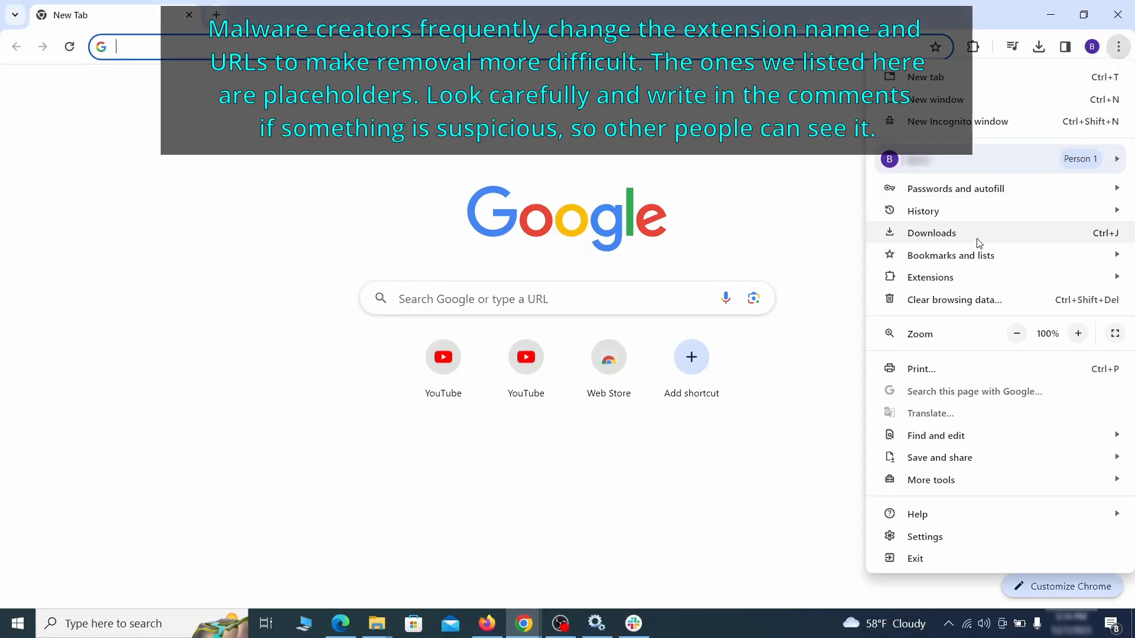
pyautogui.click(929, 277)
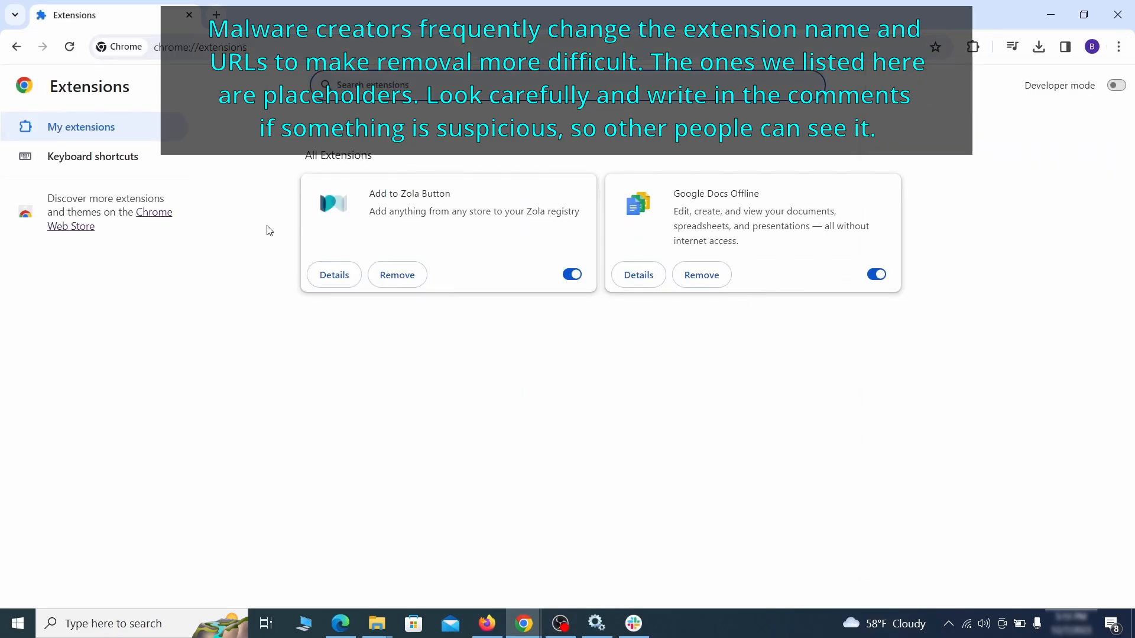
pyautogui.moveTo(486, 302)
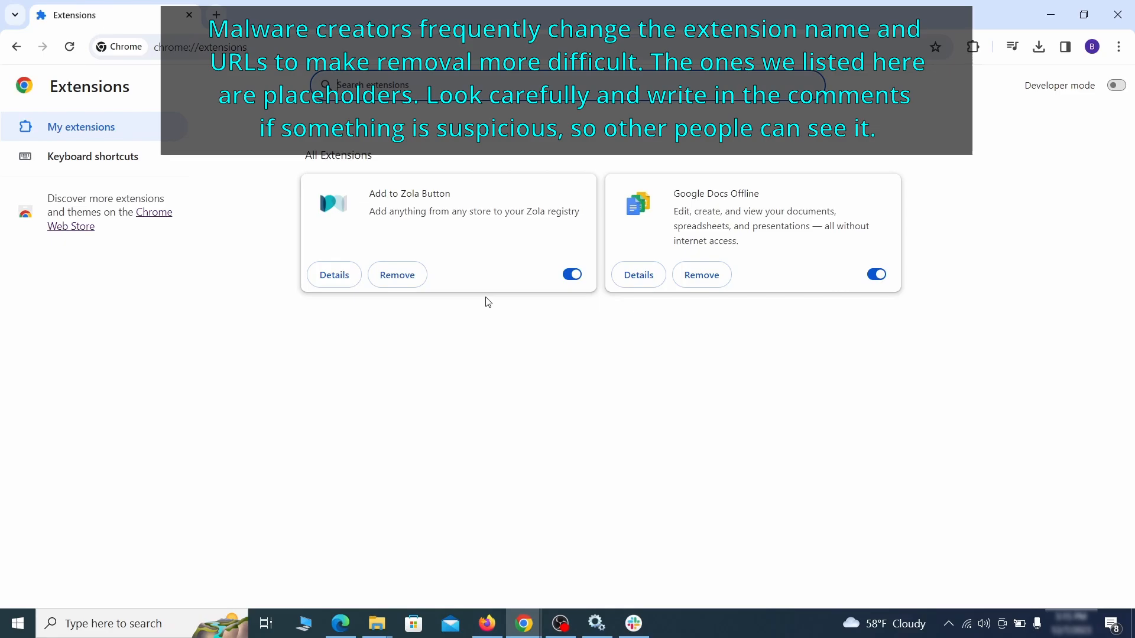
pyautogui.click(571, 275)
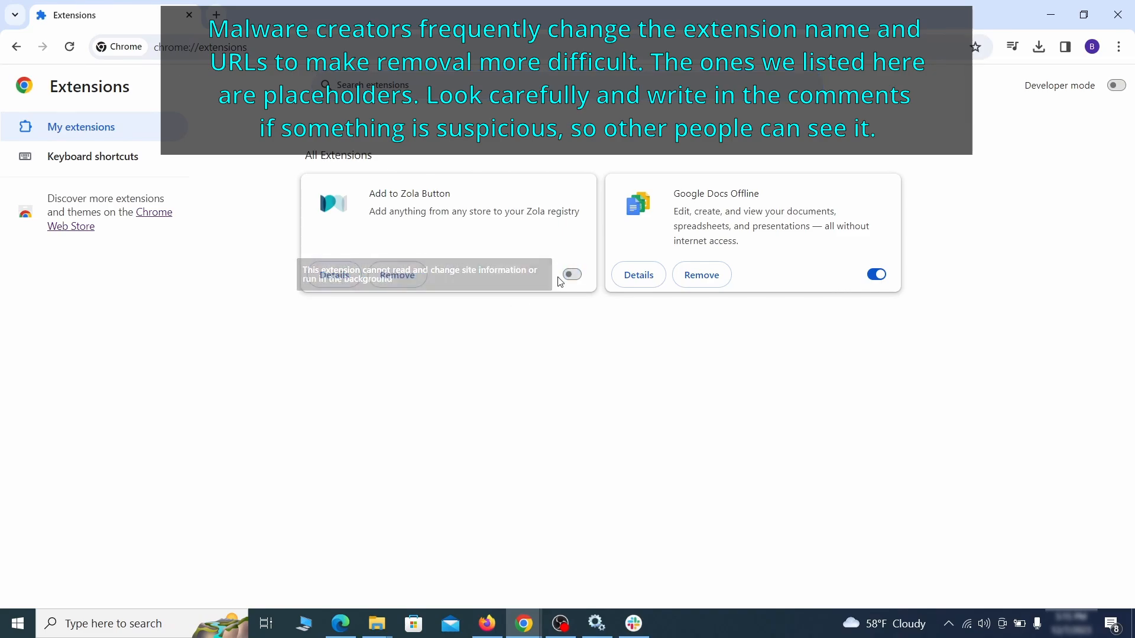
pyautogui.click(392, 274)
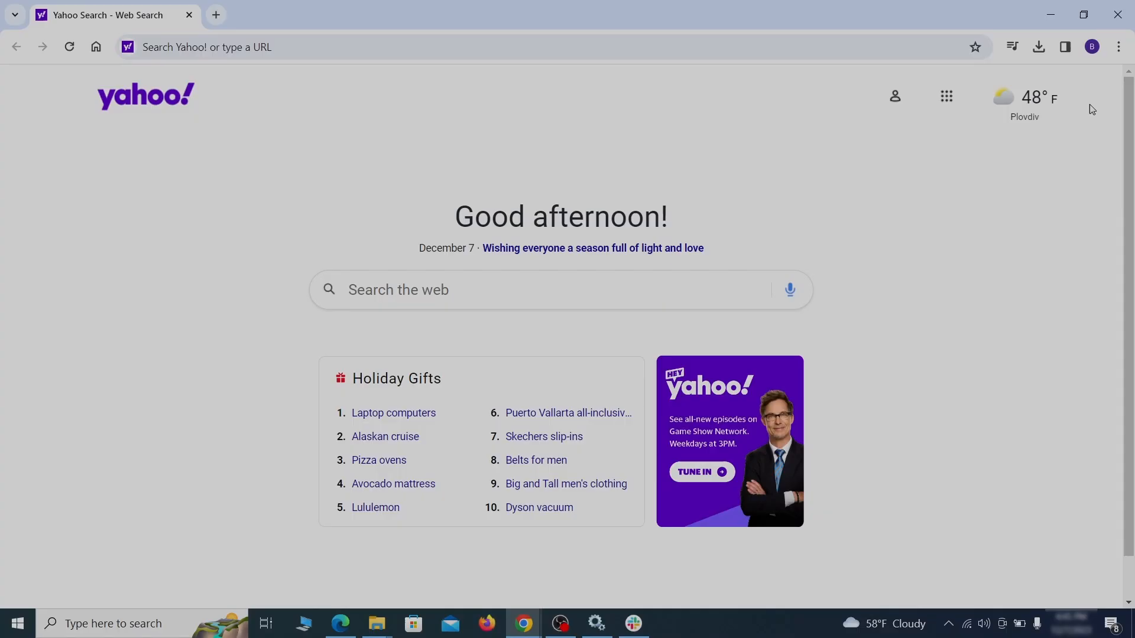
# Clear Chrome's downloads, cookies, cache, autofill data, site settings and hosted app data.
pyautogui.click(1117, 47)
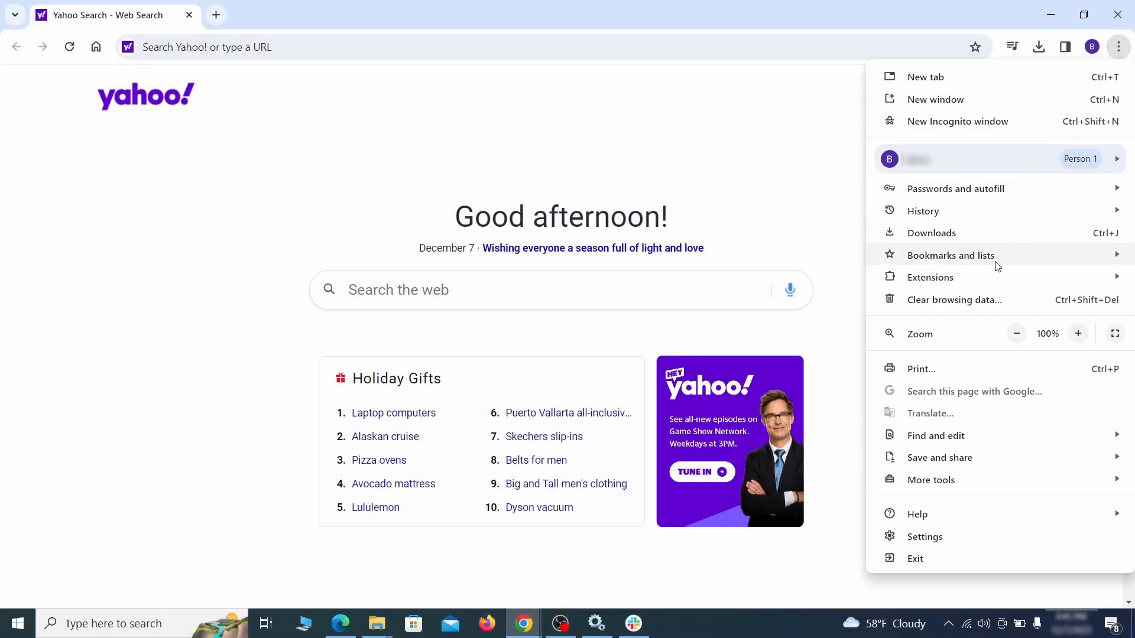
pyautogui.click(924, 536)
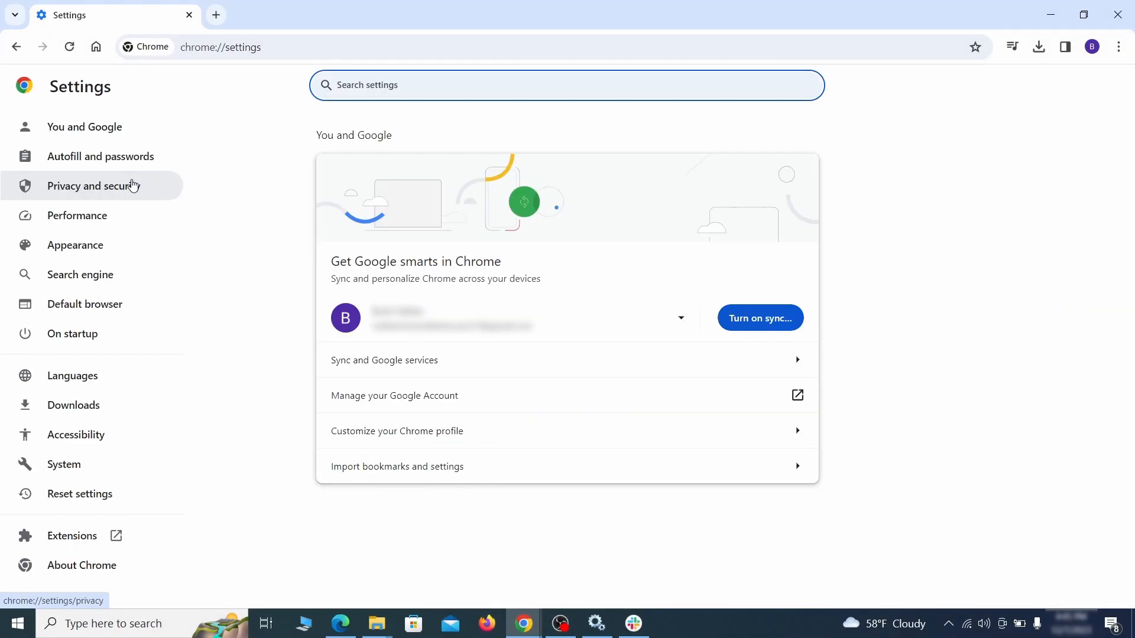
pyautogui.click(99, 185)
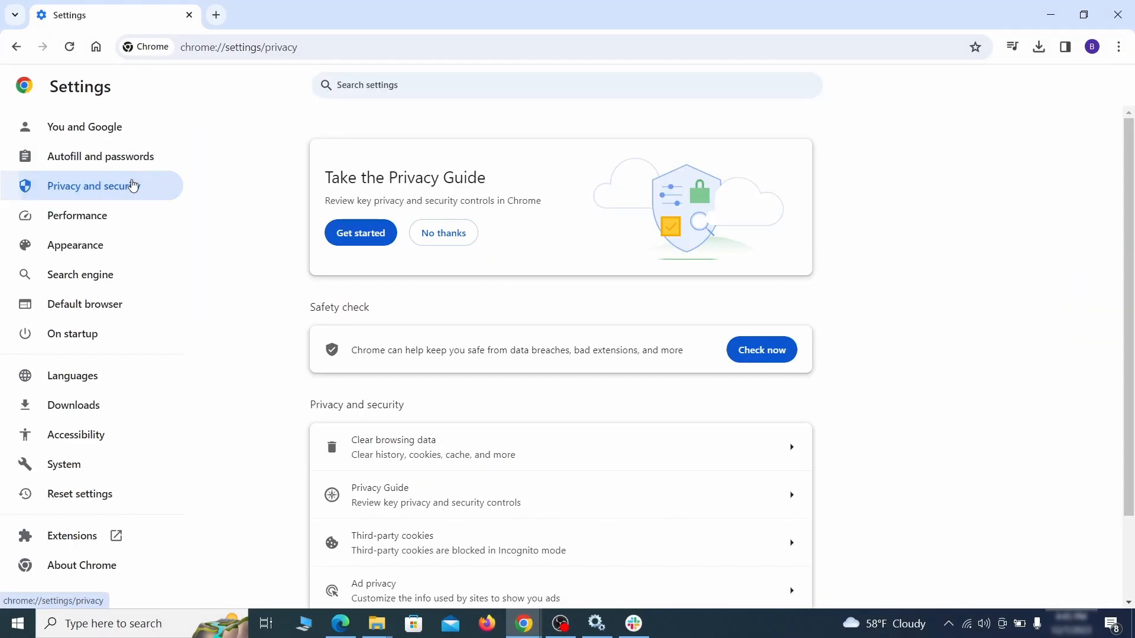
pyautogui.scroll(-3)
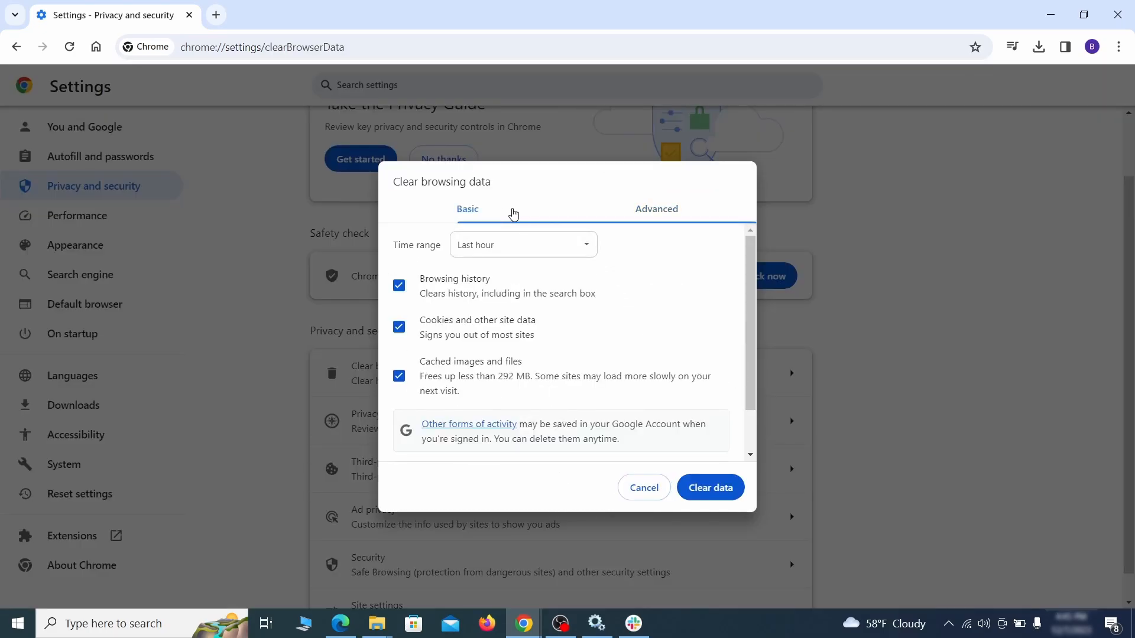
pyautogui.click(655, 209)
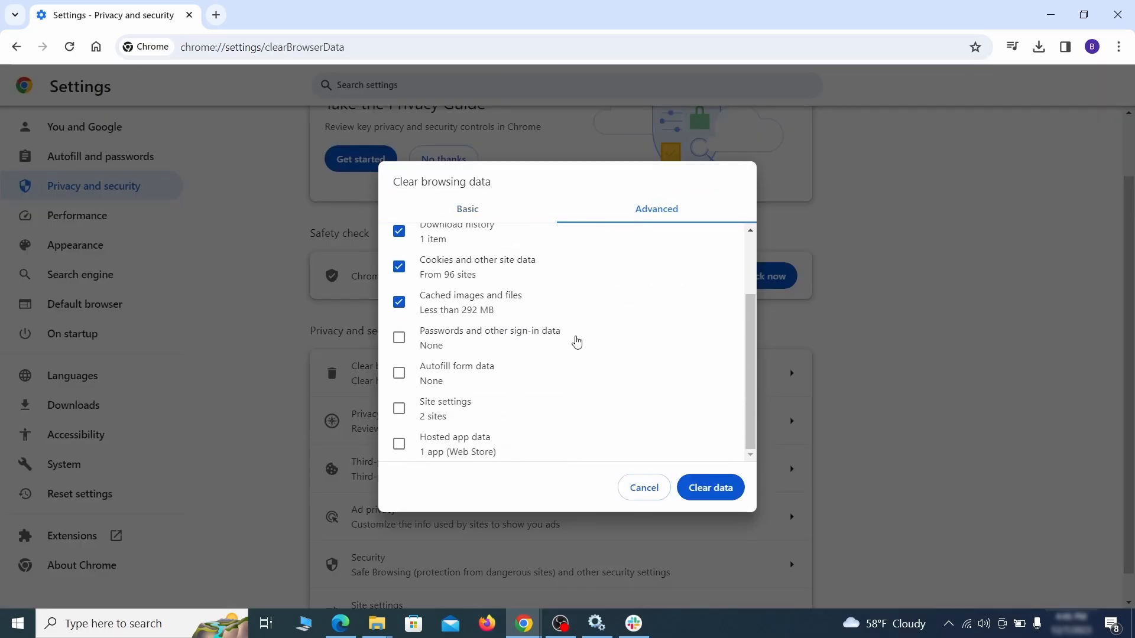
pyautogui.click(399, 373)
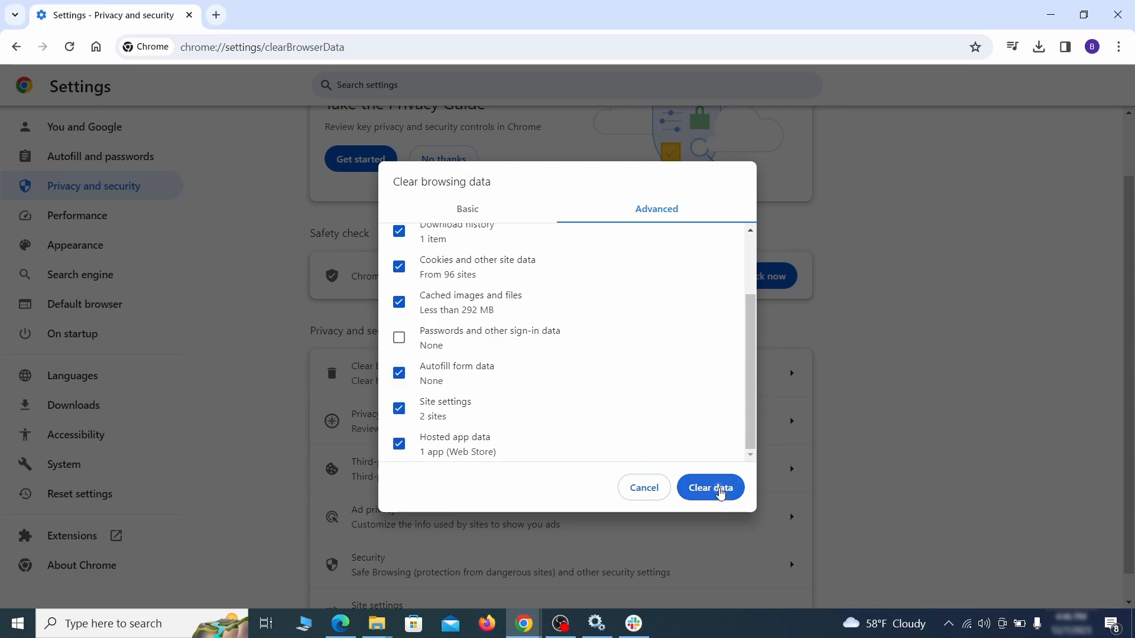
pyautogui.click(709, 487)
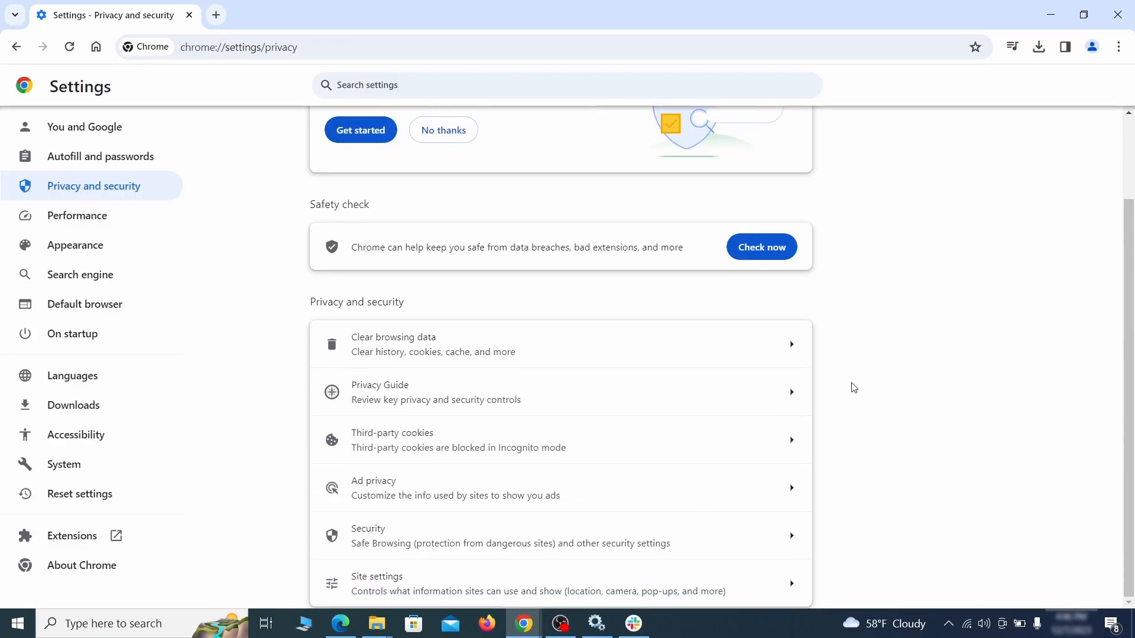
# Find ExampleRougeURL.com's notification permission in Site settings and open its options.
pyautogui.click(377, 583)
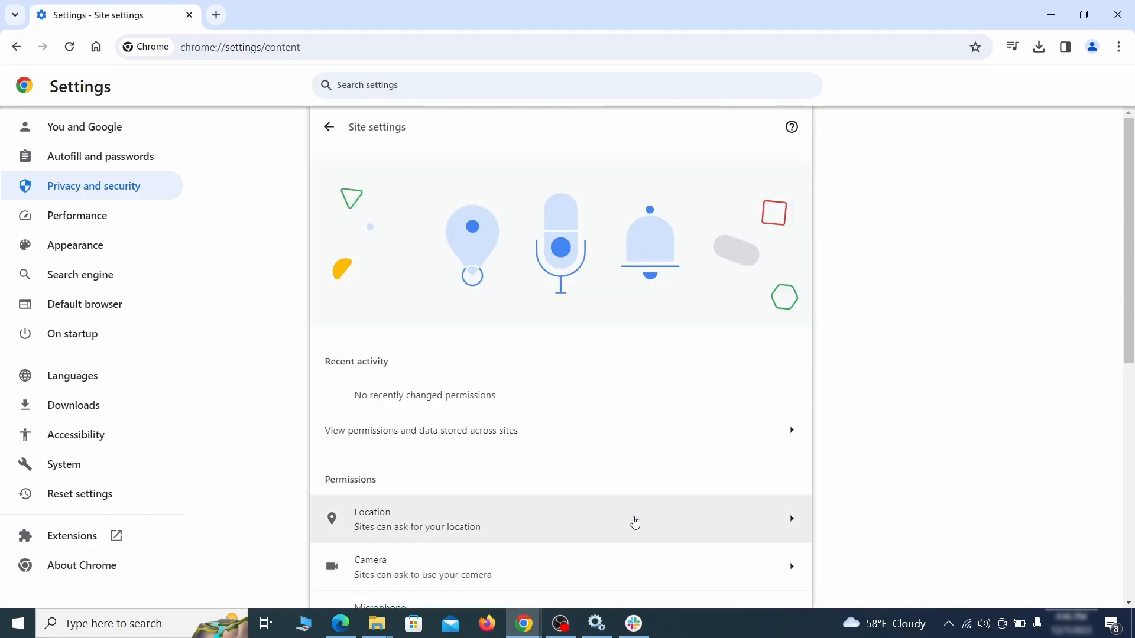
pyautogui.scroll(-3)
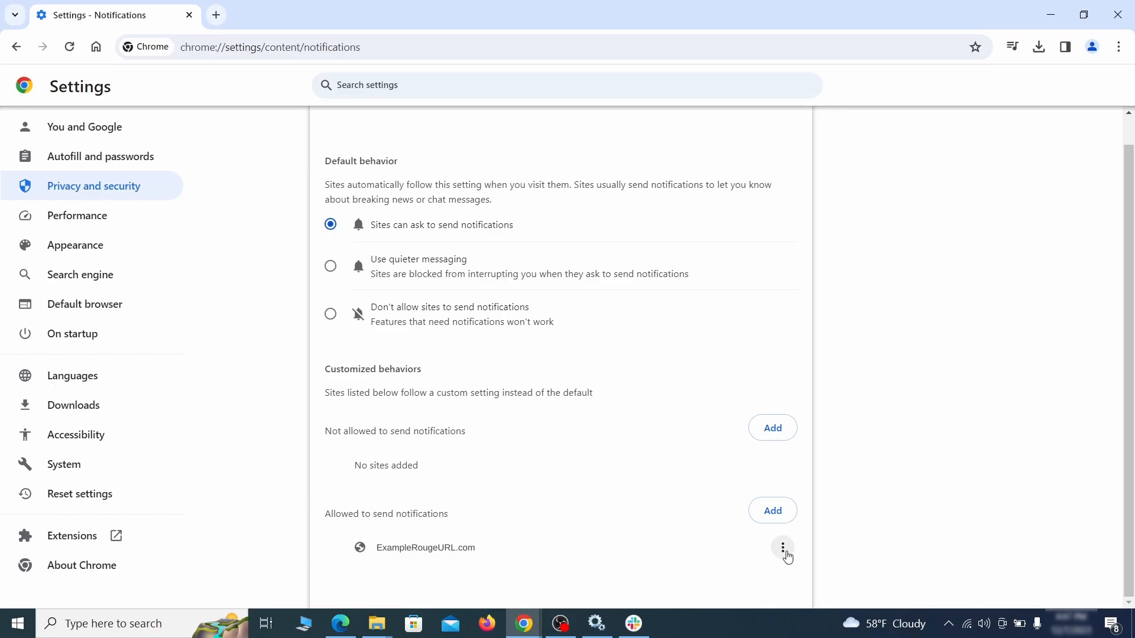
pyautogui.click(16, 46)
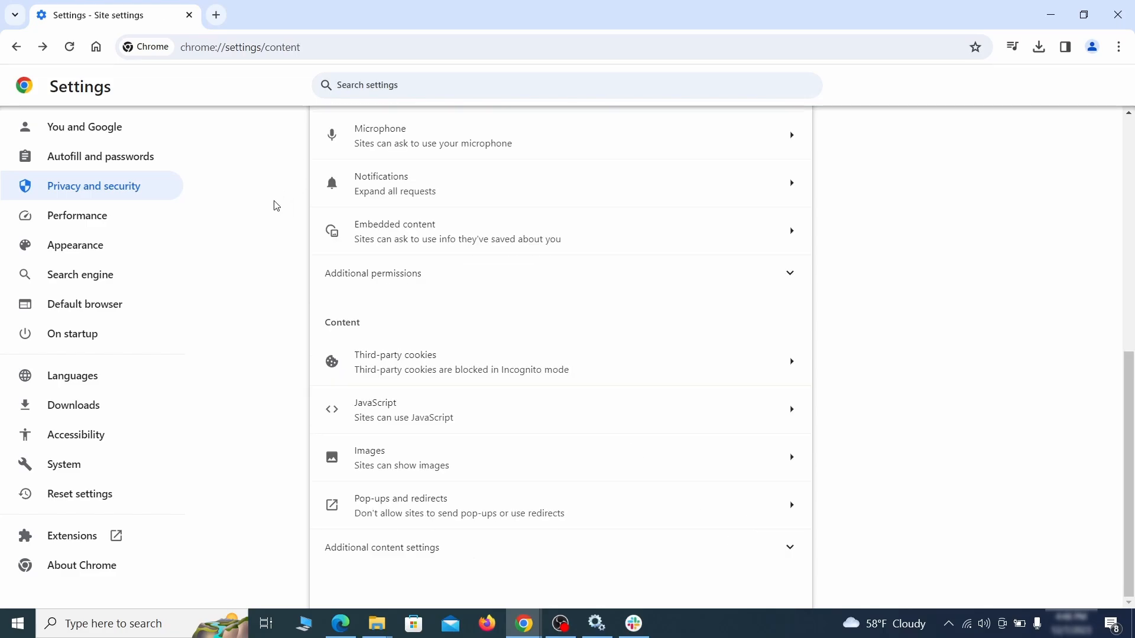
# Erase the rogue home page address and turn off Chrome's home button.
pyautogui.click(74, 245)
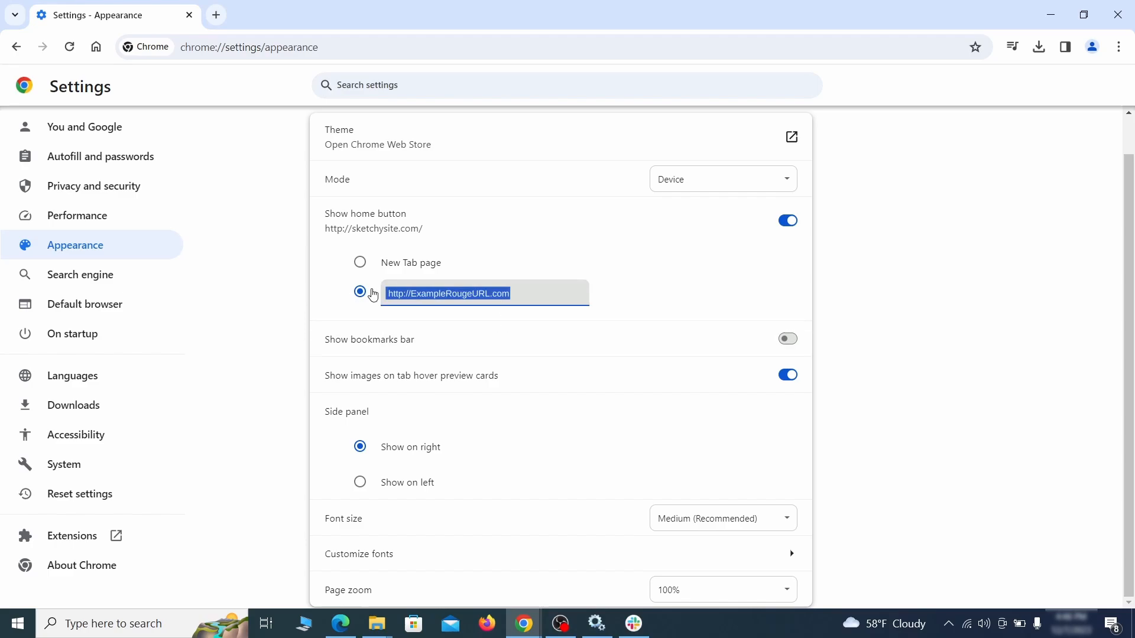
pyautogui.press('Delete')
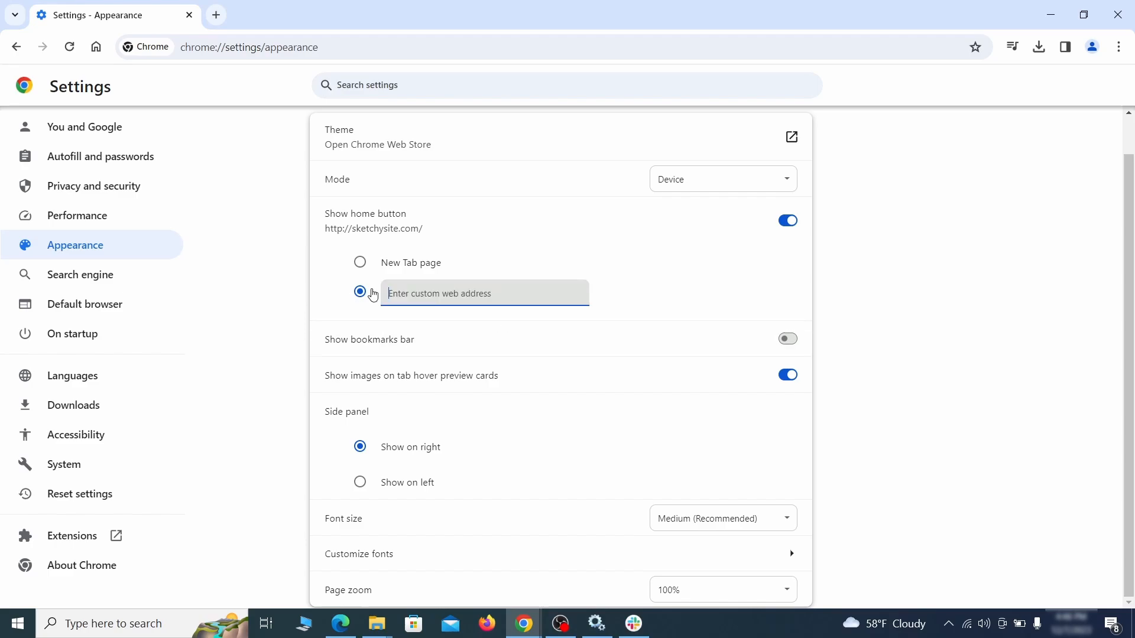
pyautogui.click(786, 220)
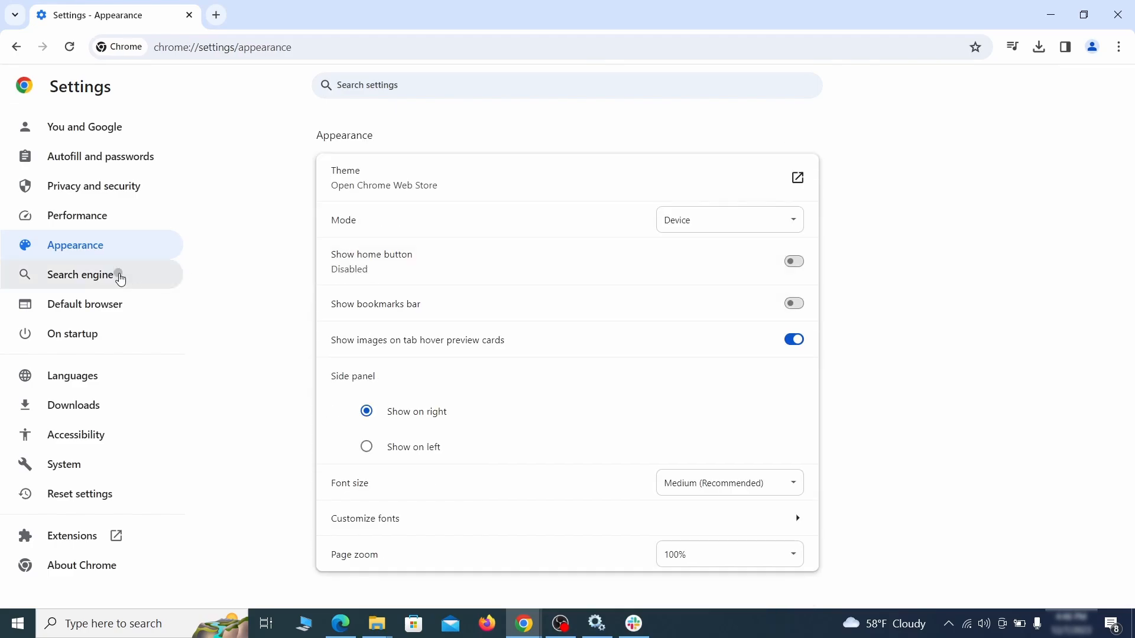
# Make Google the default search engine and delete the ExampleRougeURL.com site search shortcut.
pyautogui.click(80, 274)
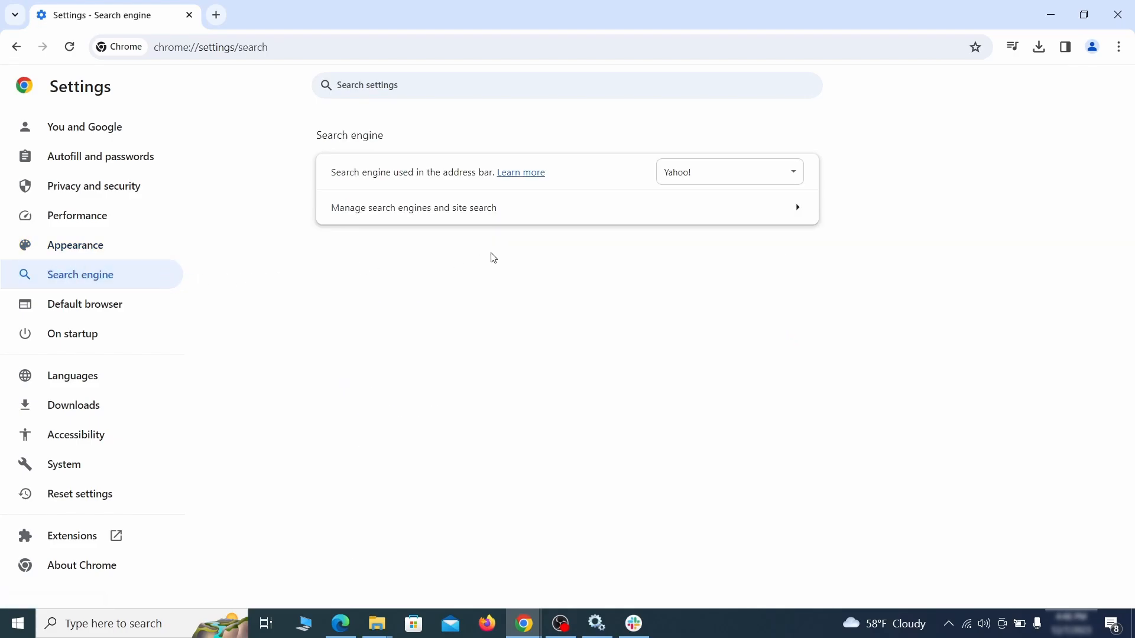
pyautogui.click(728, 171)
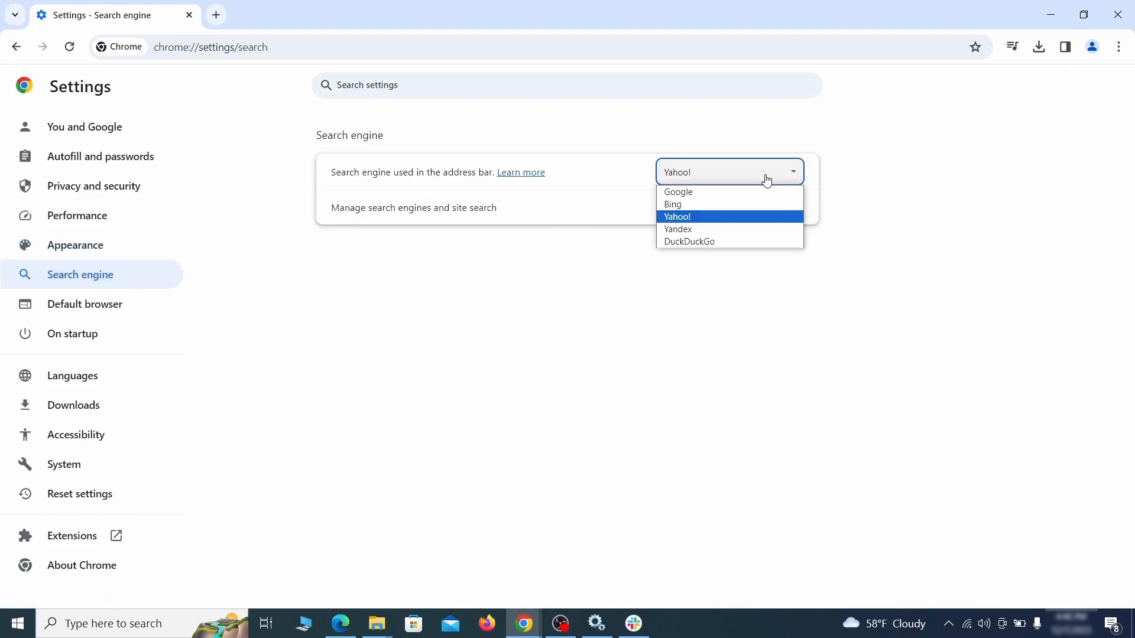
pyautogui.click(414, 208)
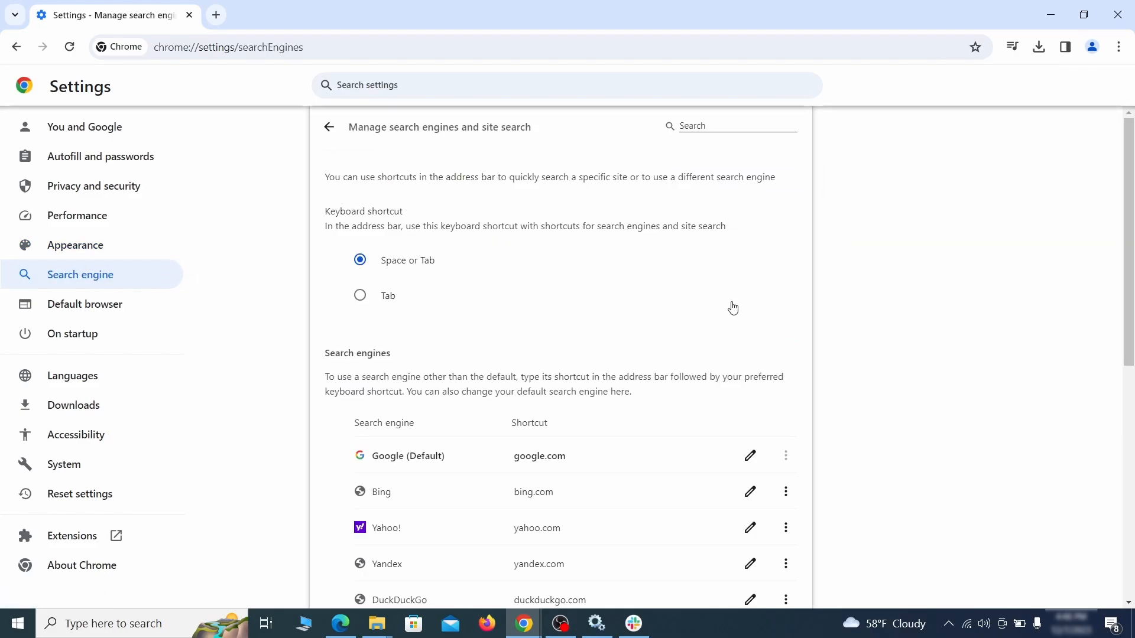
pyautogui.click(786, 363)
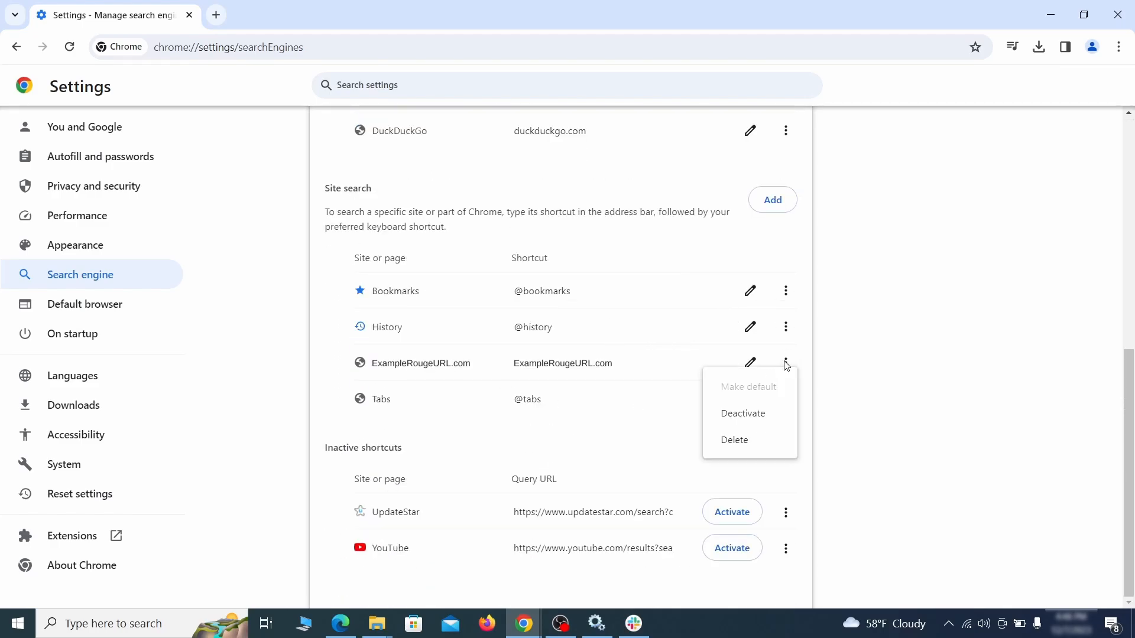
pyautogui.click(733, 439)
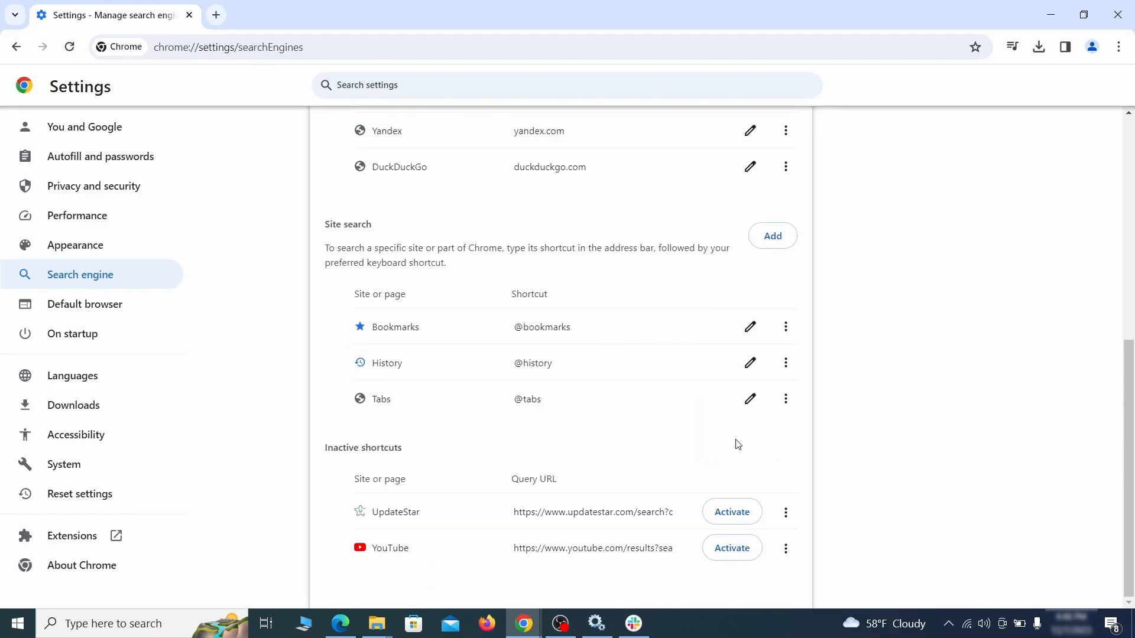
pyautogui.moveTo(84, 303)
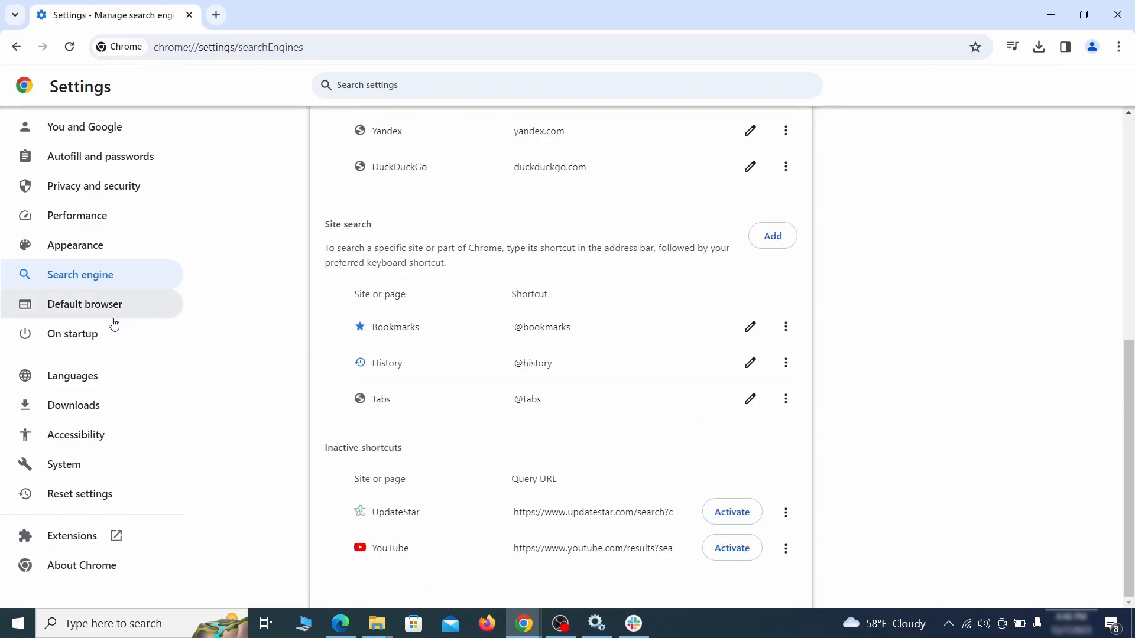
# Remove ExampleRougeURL.com from startup pages and set Chrome to open the New Tab page.
pyautogui.click(72, 333)
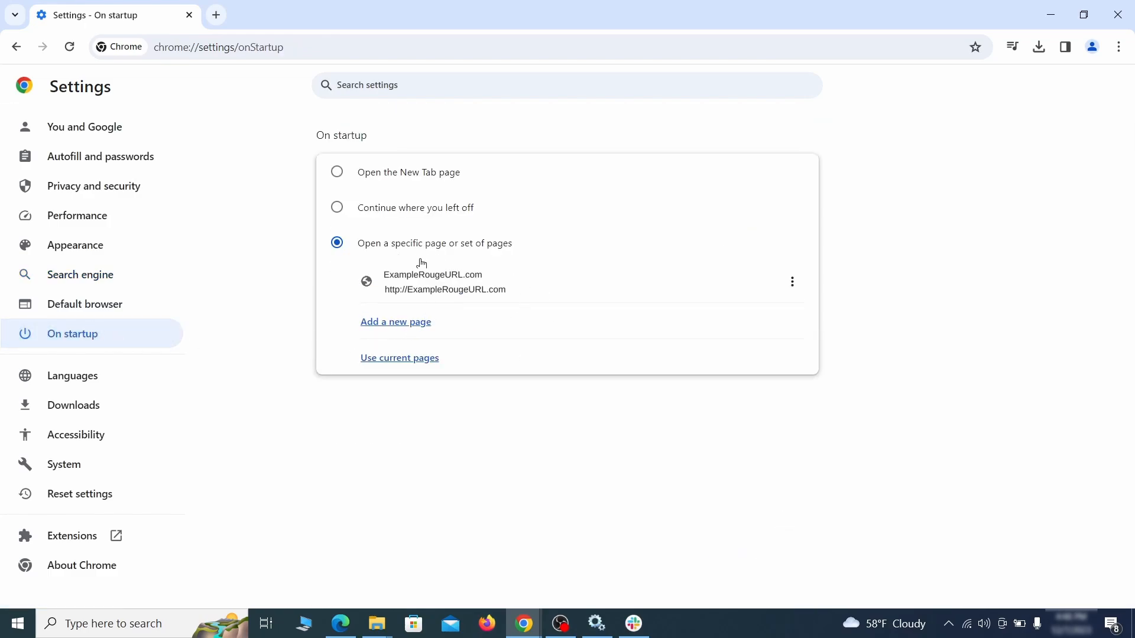
pyautogui.moveTo(792, 282)
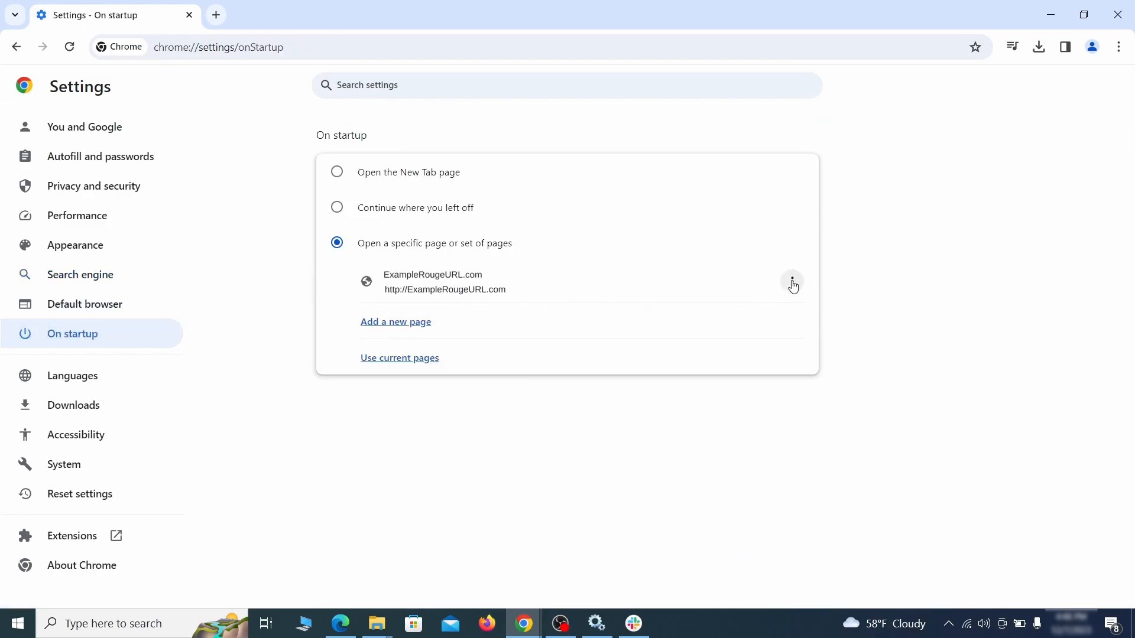
pyautogui.click(790, 283)
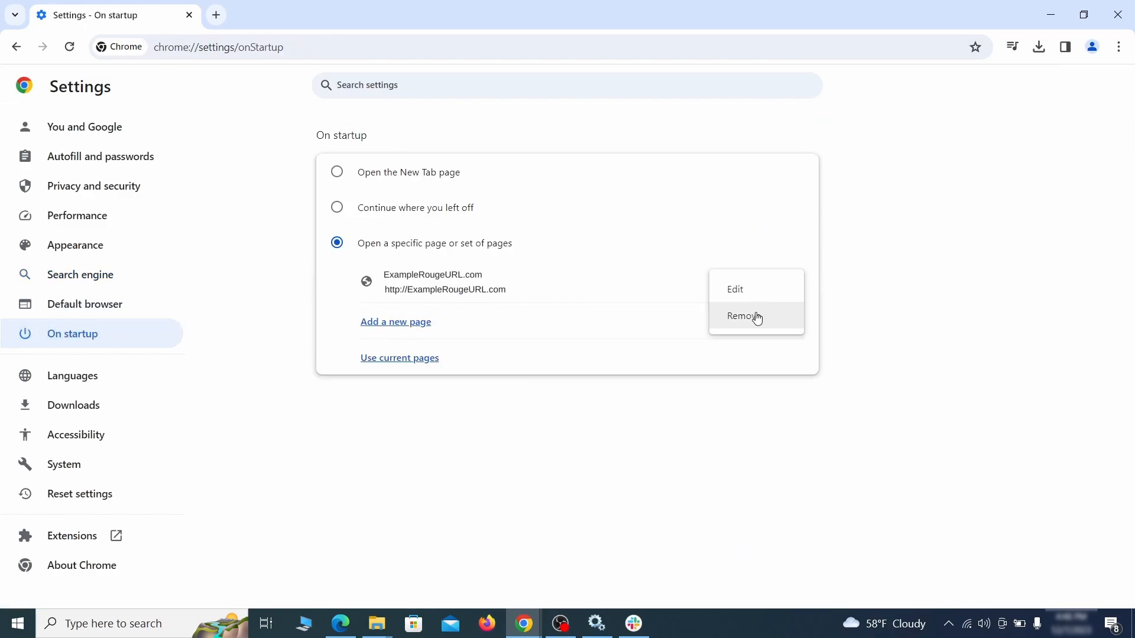
pyautogui.click(743, 316)
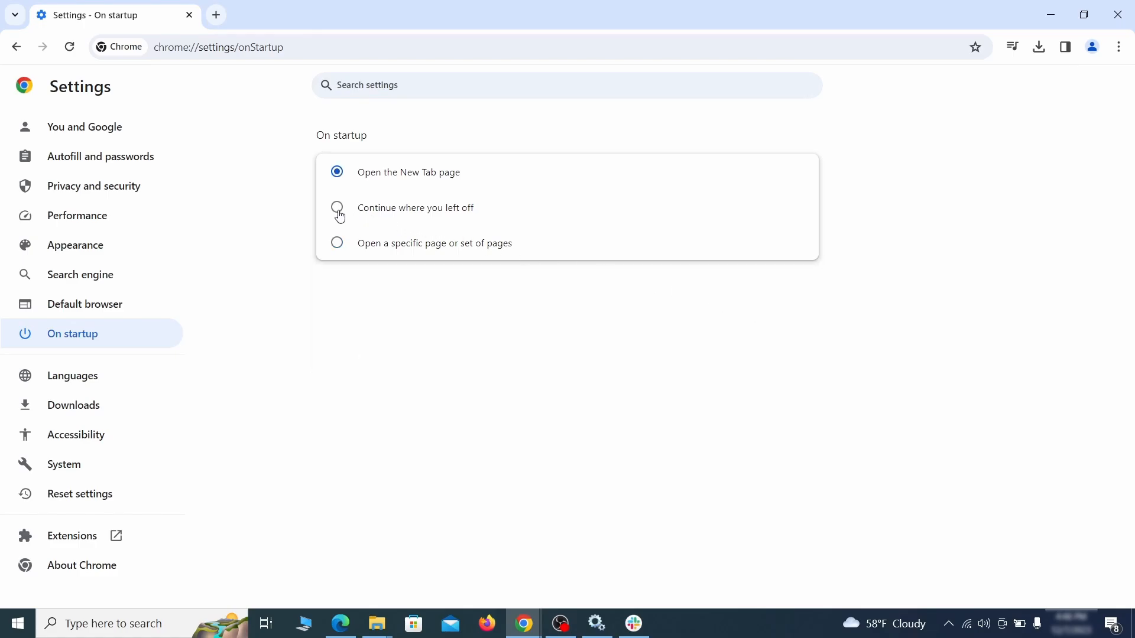
pyautogui.click(486, 622)
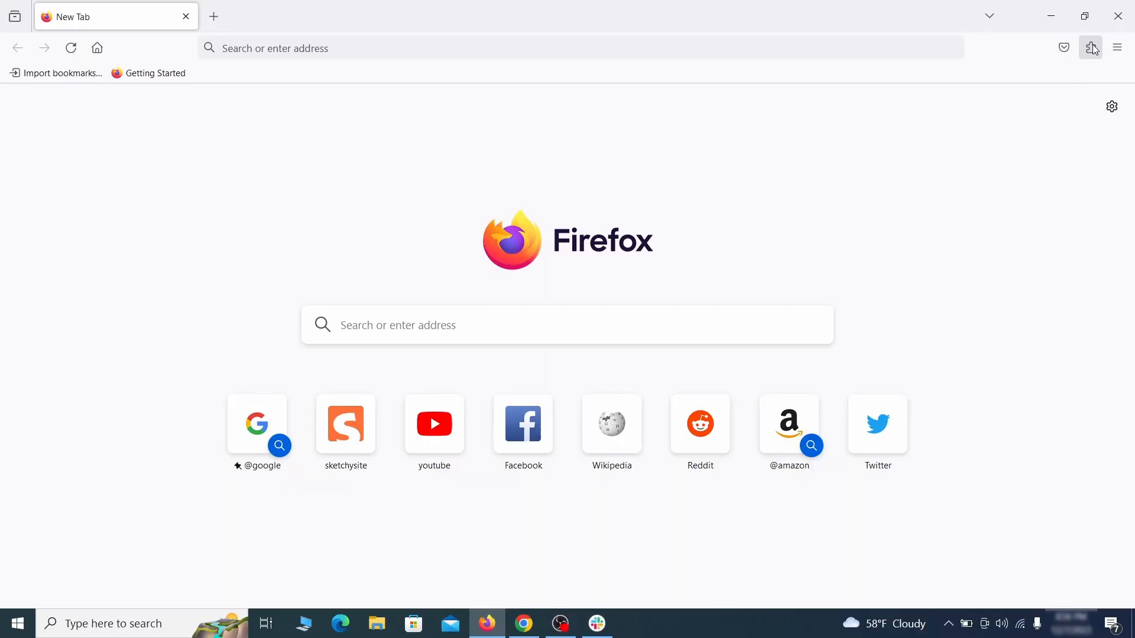
# Disable and remove the Contenu+ extension in Firefox's Add-ons Manager.
pyautogui.click(1091, 48)
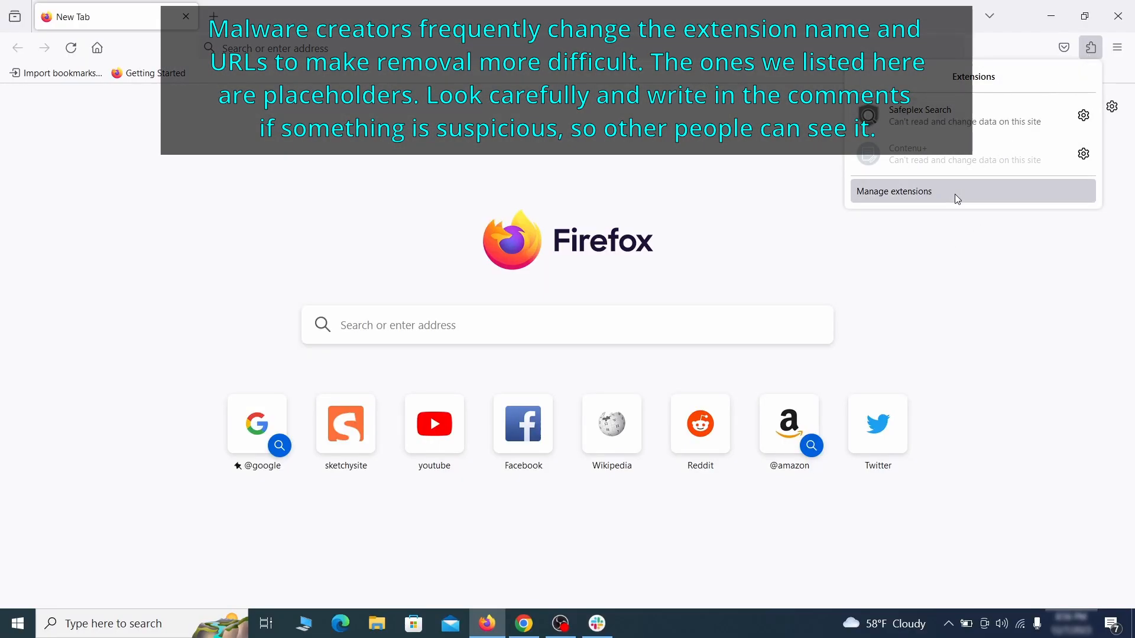
pyautogui.click(894, 191)
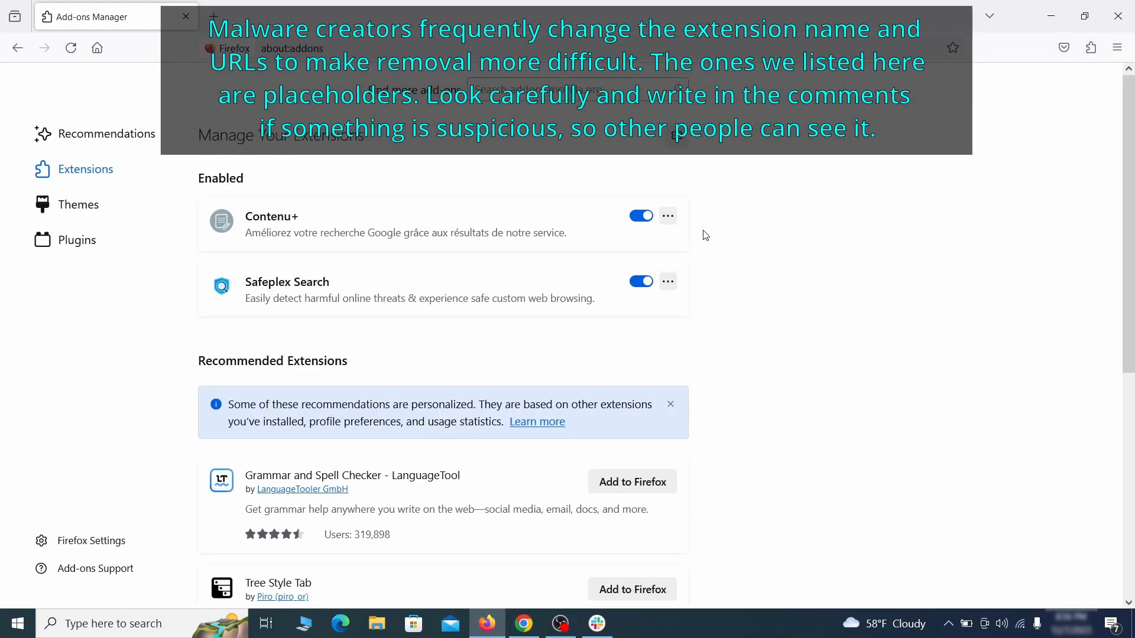
pyautogui.click(666, 216)
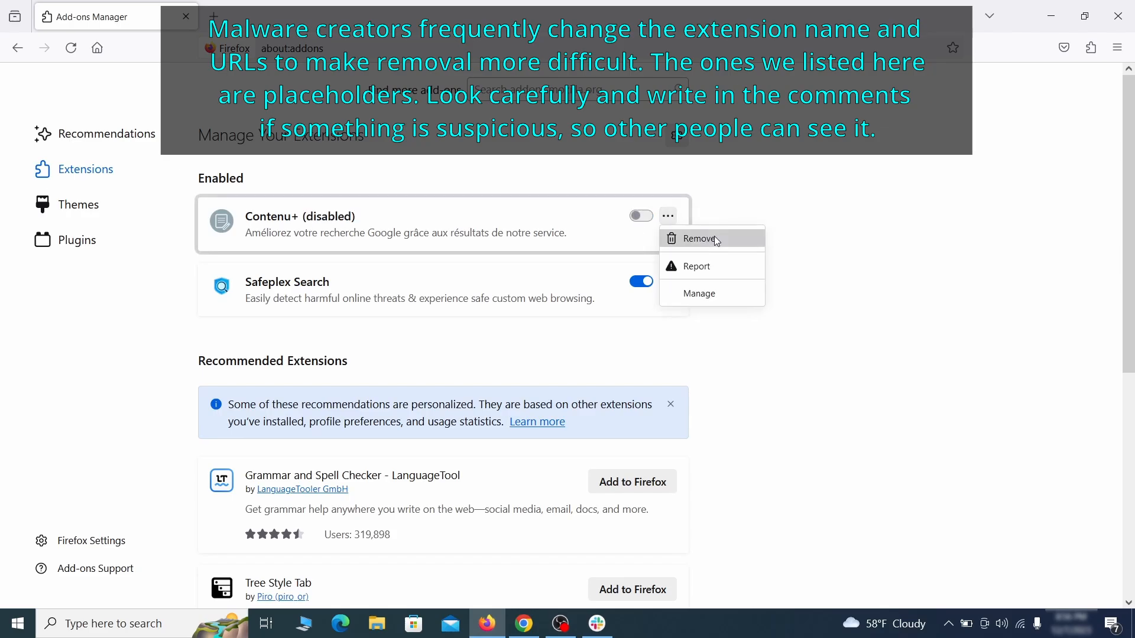
pyautogui.click(698, 239)
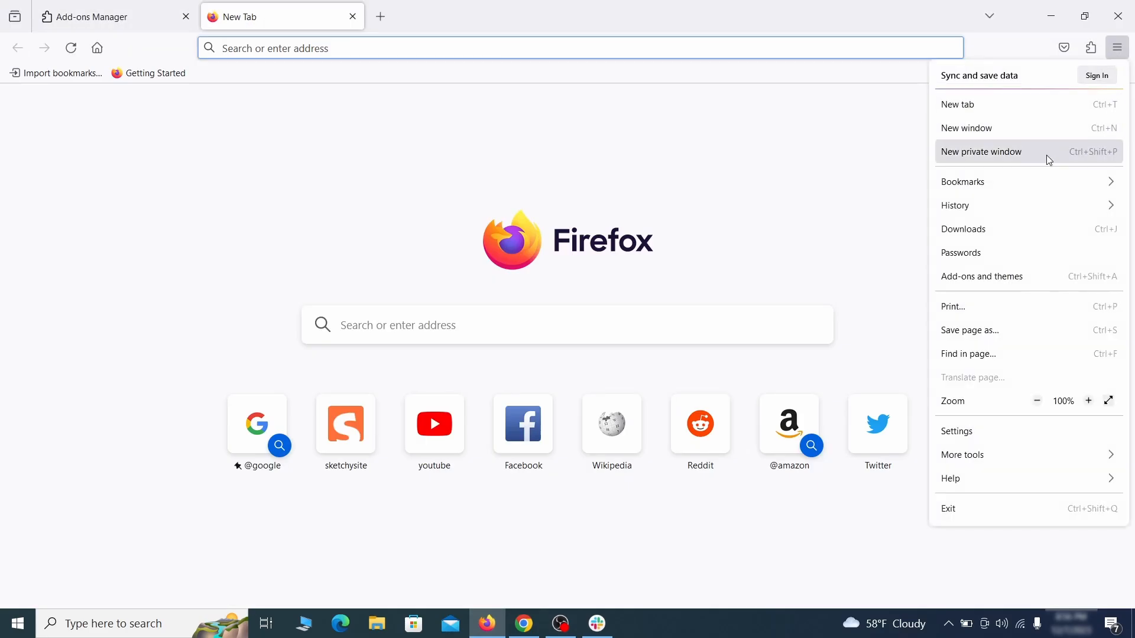
pyautogui.click(957, 431)
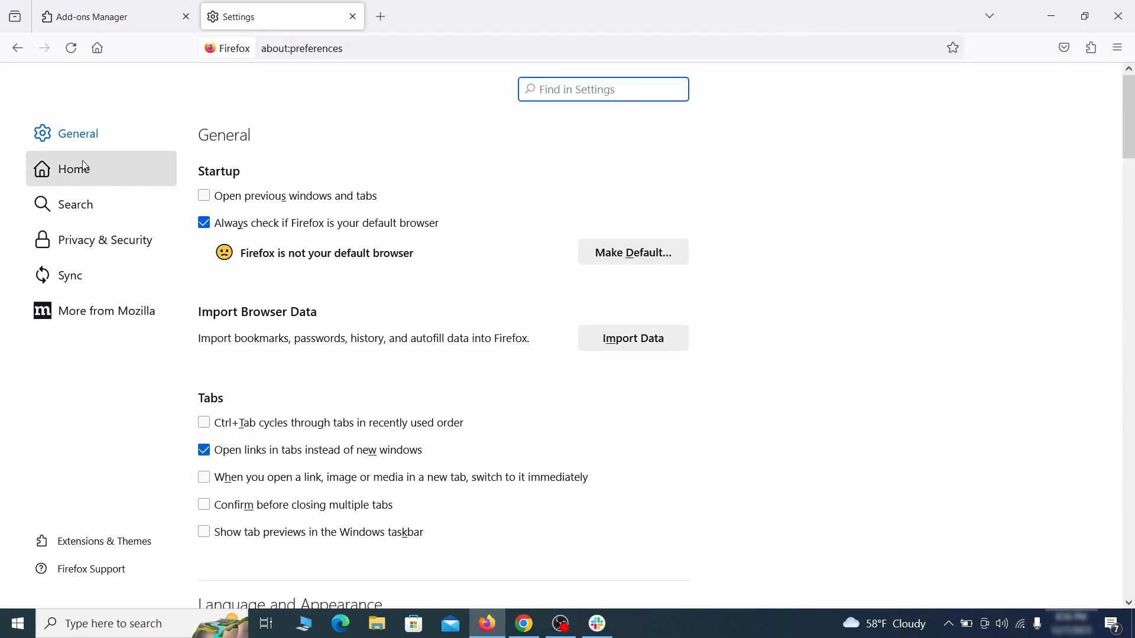
# Delete ExampleRougeURL.com from Firefox's Homepage and new windows field.
pyautogui.click(73, 168)
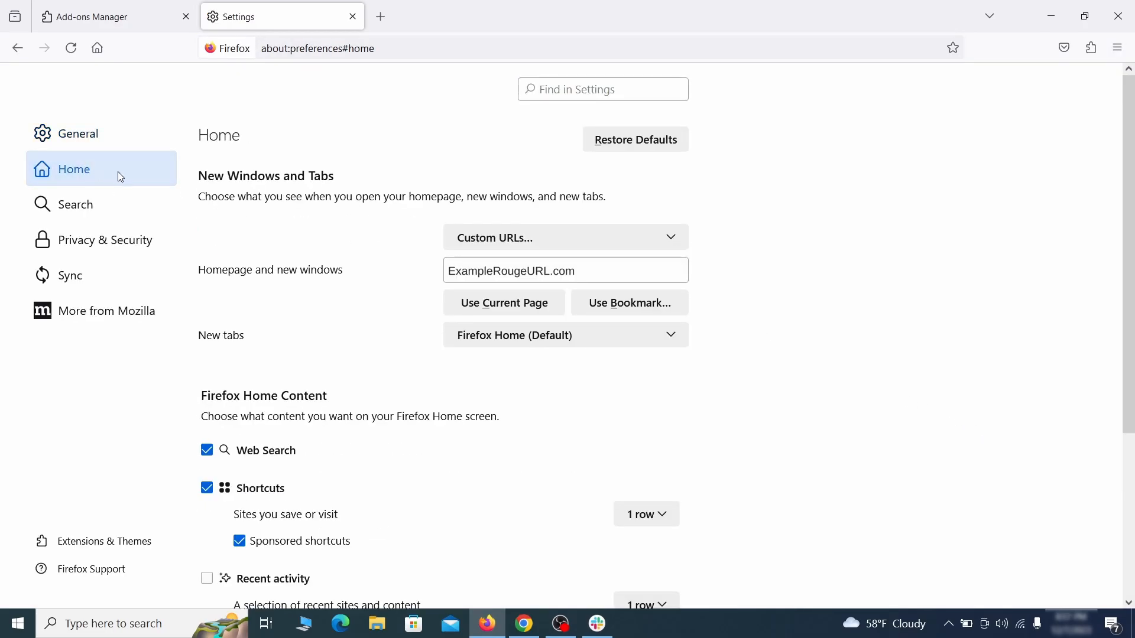
pyautogui.click(565, 271)
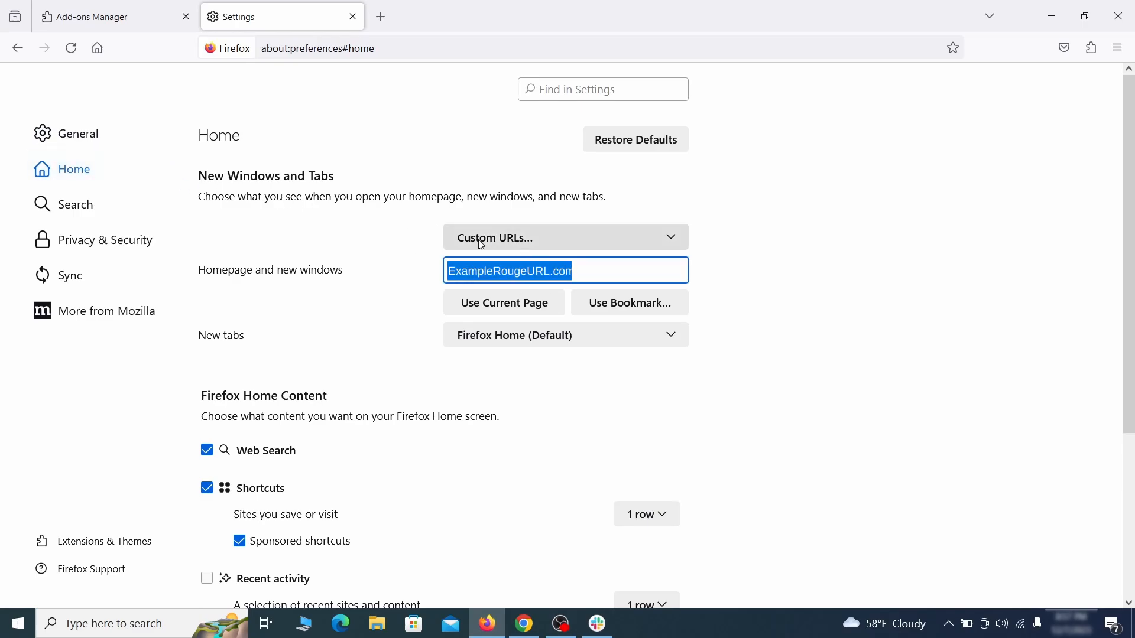
pyautogui.press('Delete')
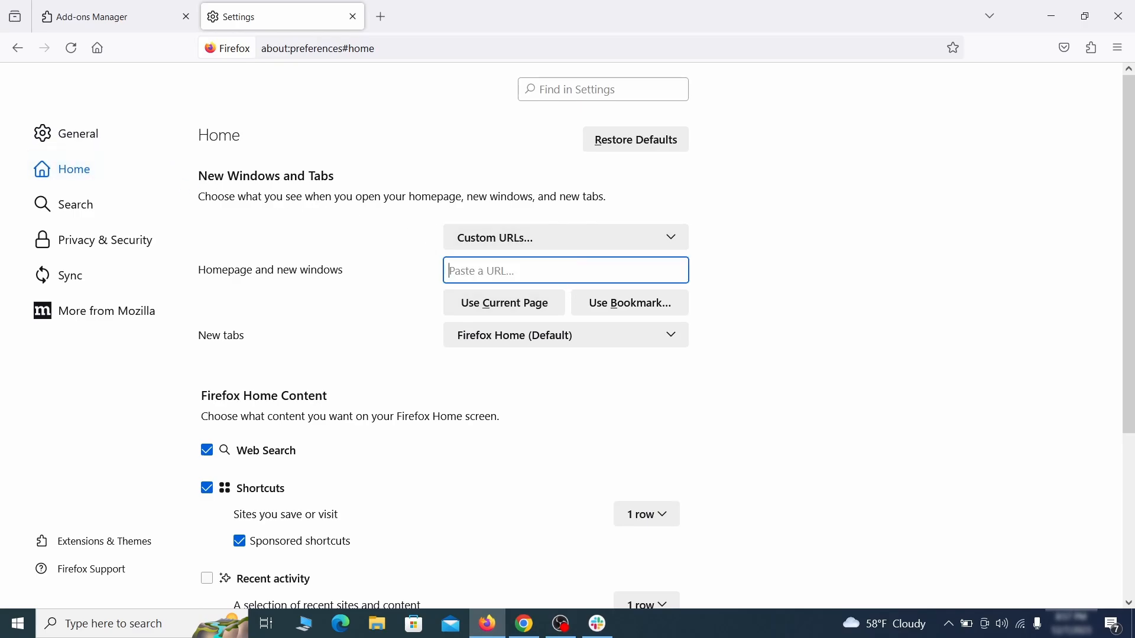
# Remove the 'web search by Yahoo' engine from Firefox's Search Shortcuts list.
pyautogui.click(74, 203)
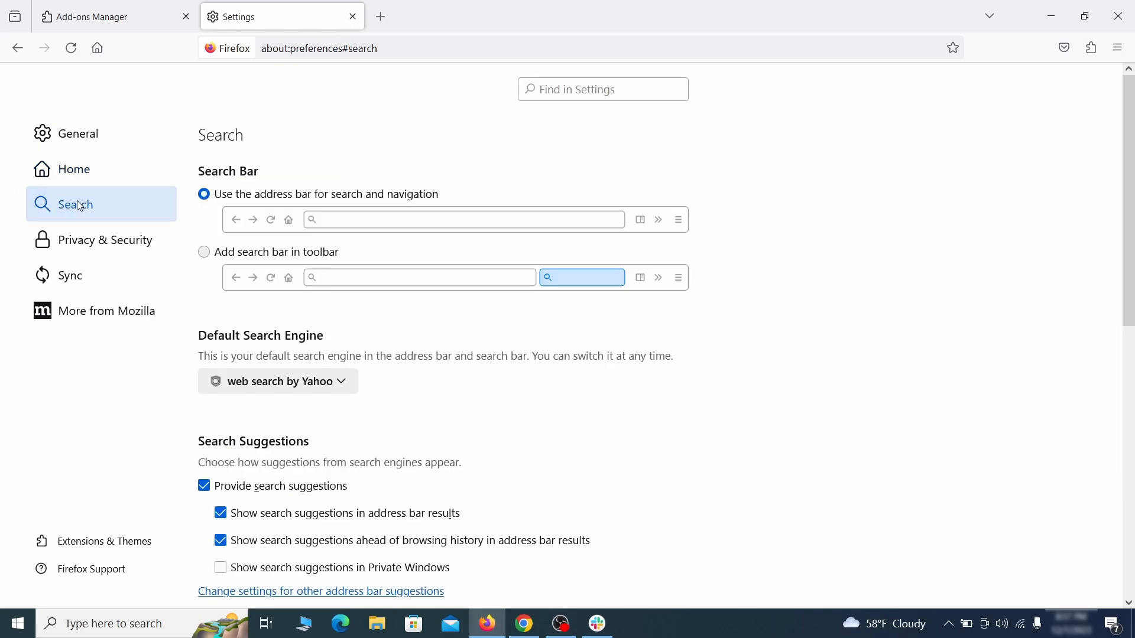
pyautogui.scroll(-3)
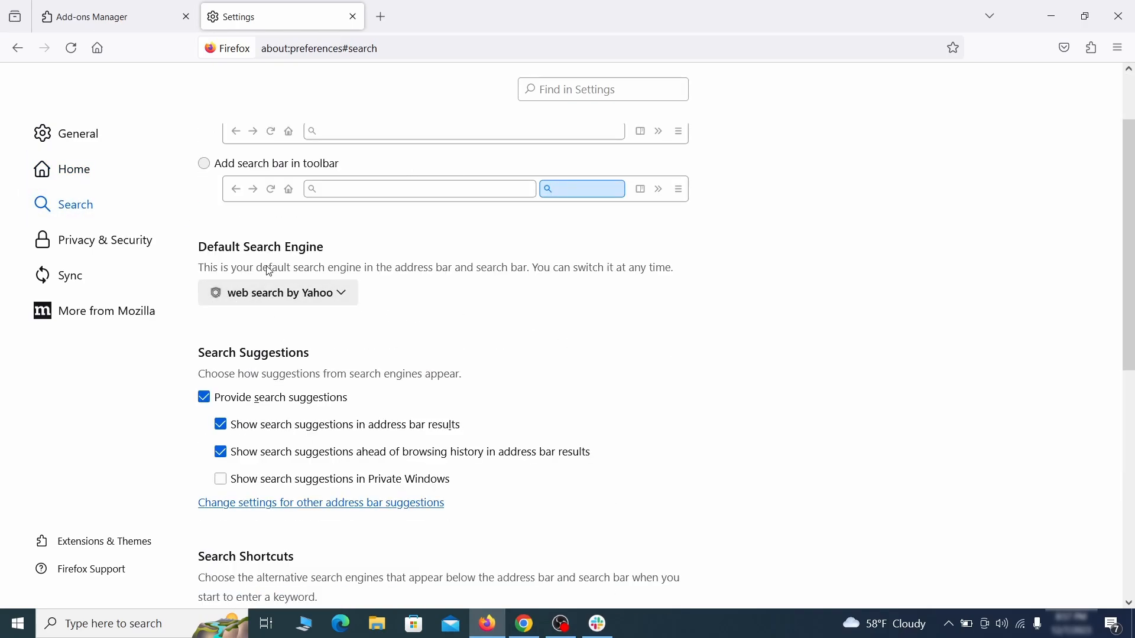
pyautogui.click(277, 292)
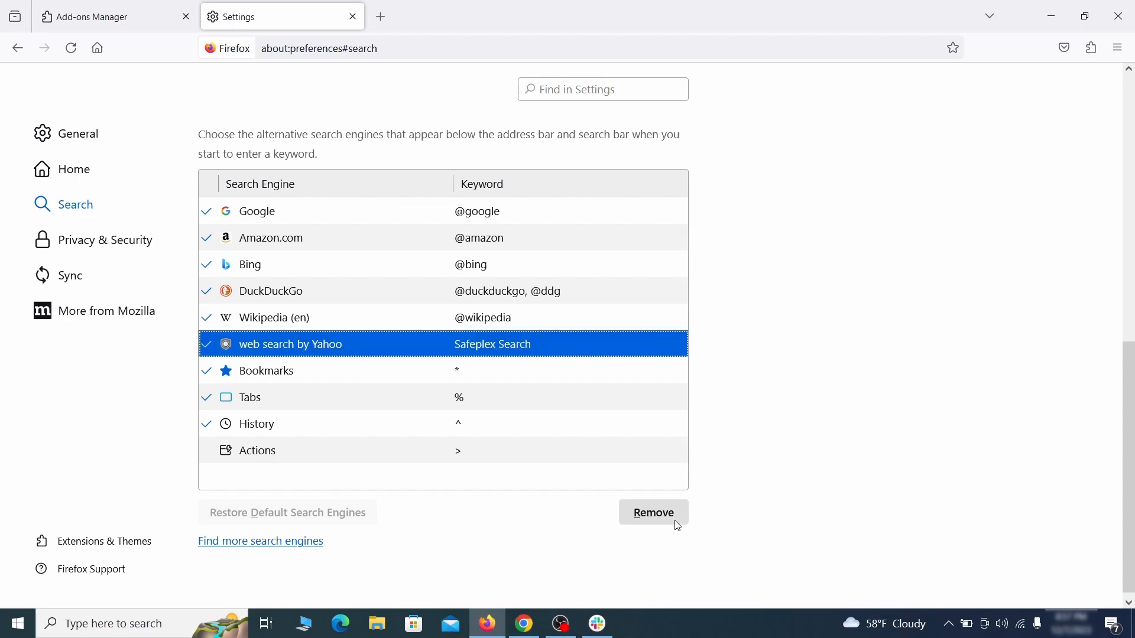
pyautogui.click(651, 512)
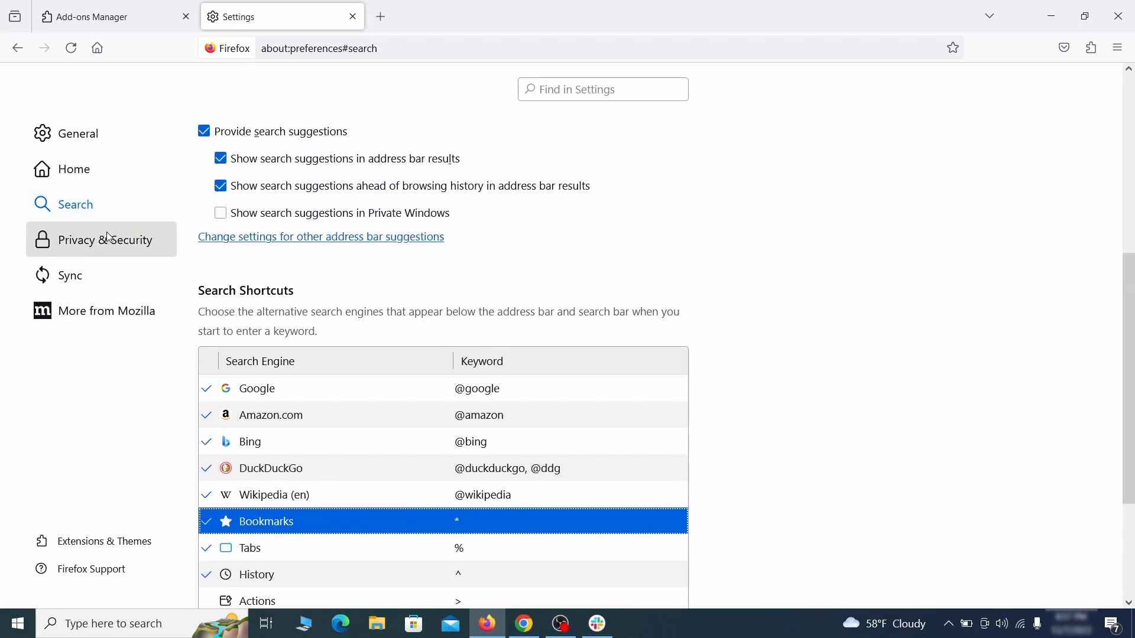
# Clear Firefox's cookies, site data and cached web content from Privacy & Security.
pyautogui.click(105, 239)
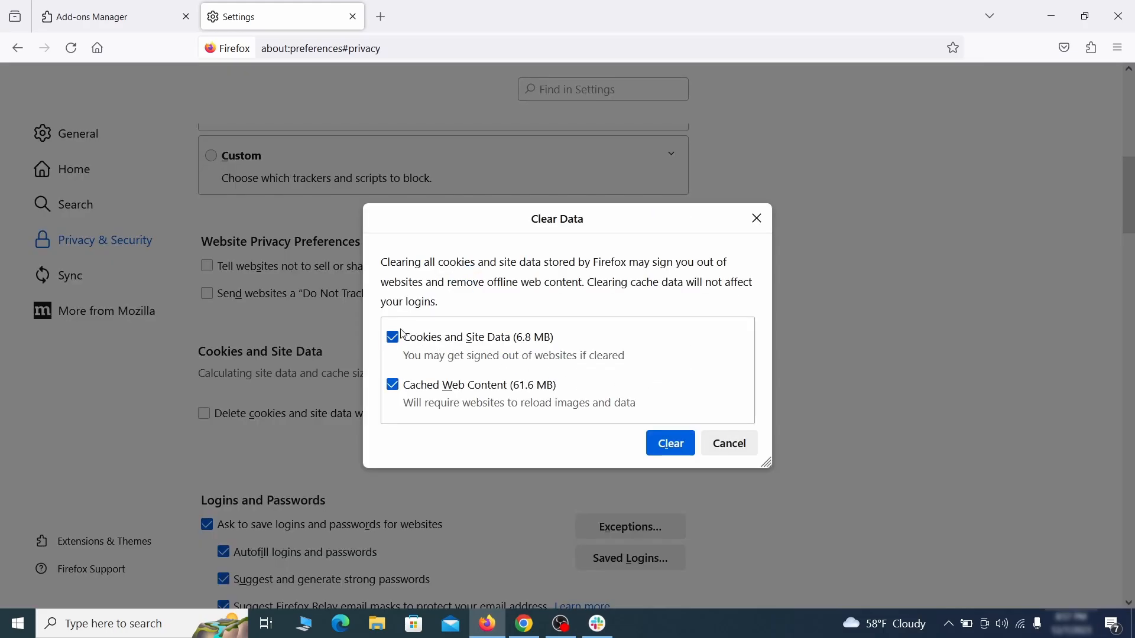
pyautogui.click(668, 442)
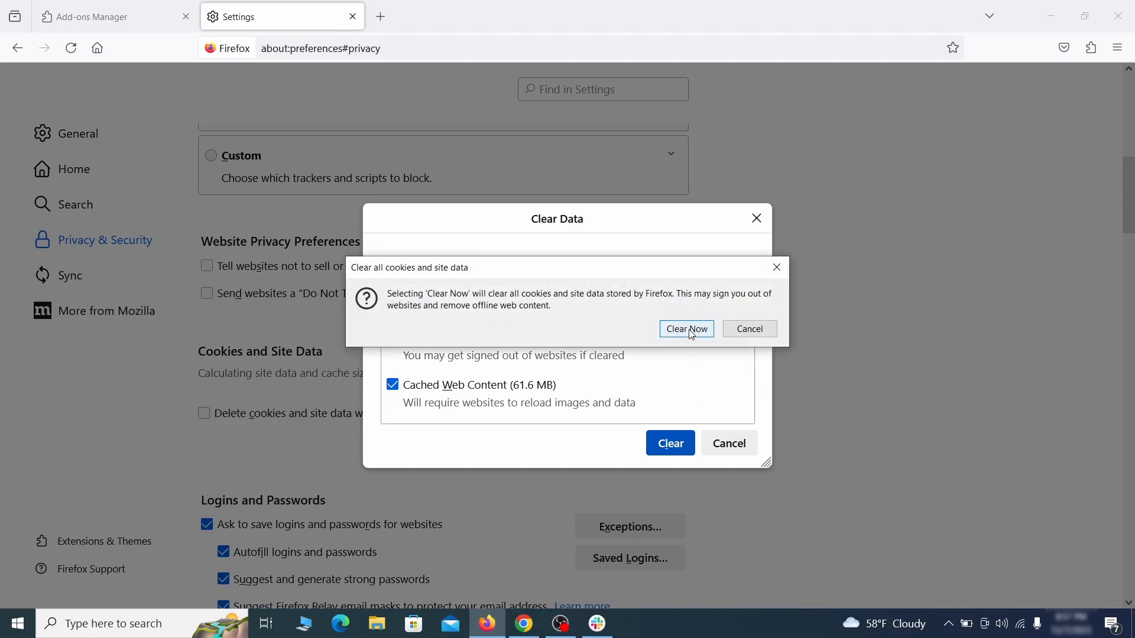
pyautogui.click(685, 329)
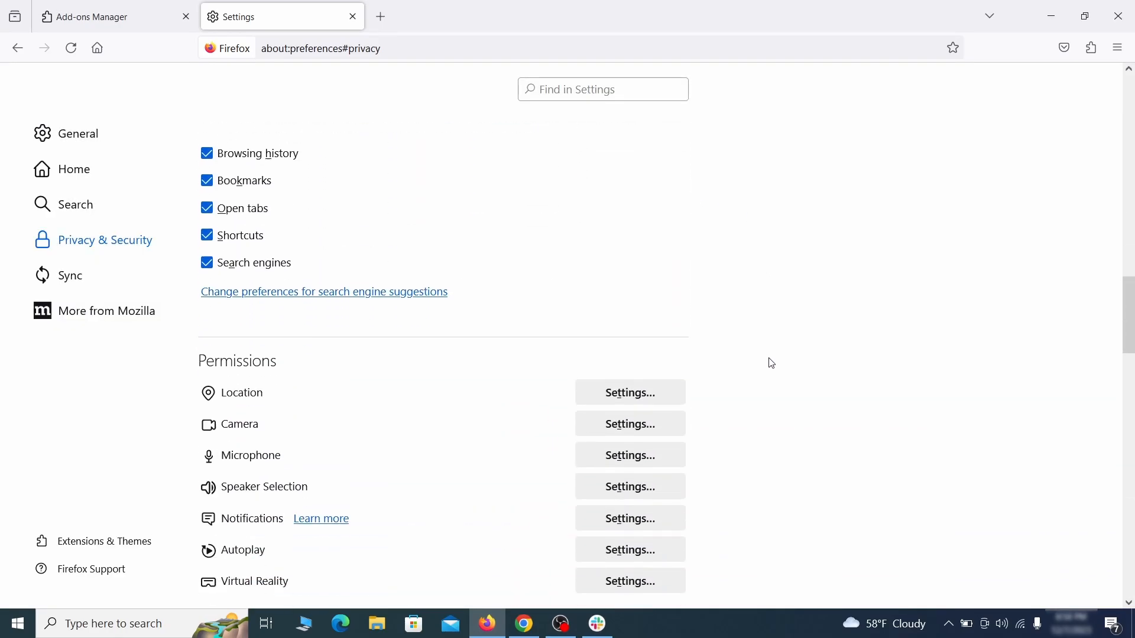
# Review Firefox's notification permissions, finding no websites listed, and close the dialog.
pyautogui.scroll(-3)
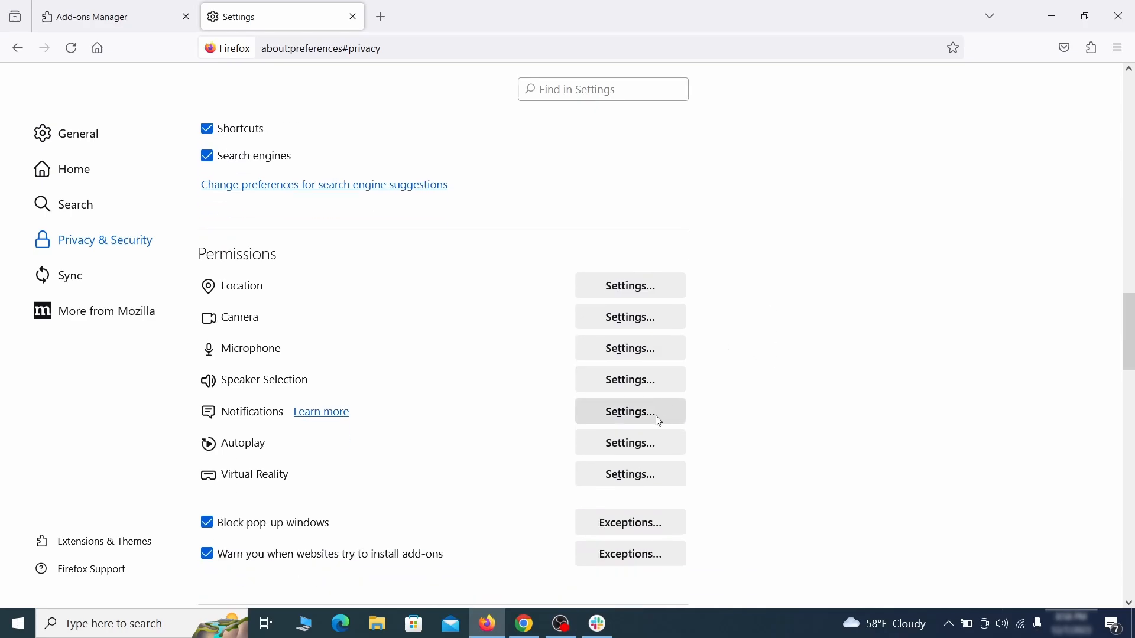
pyautogui.click(629, 412)
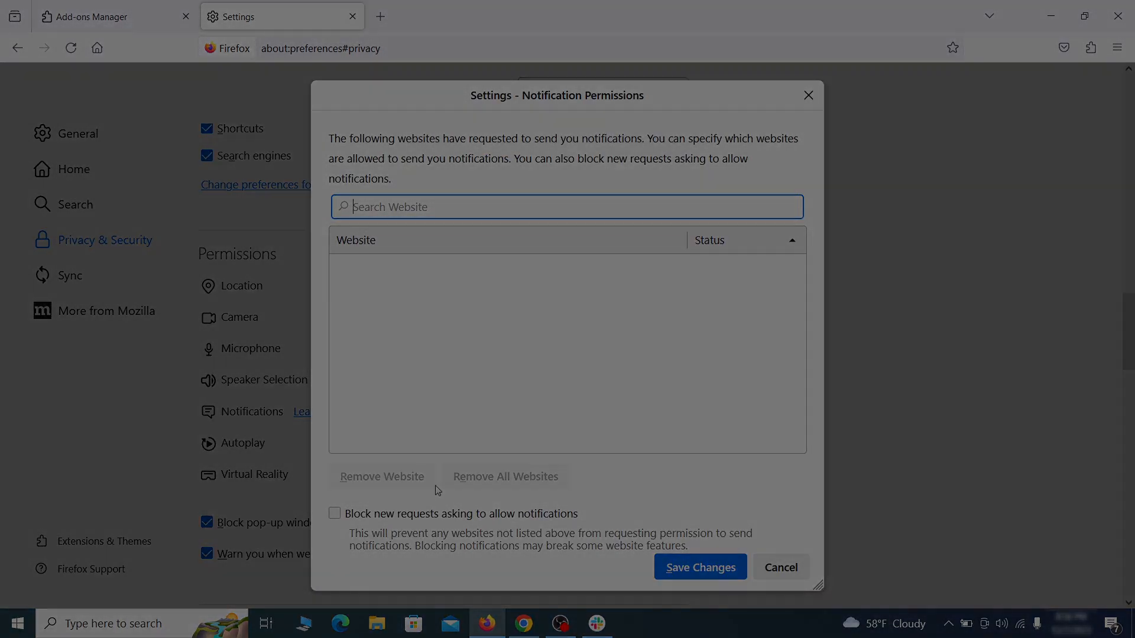
pyautogui.click(339, 623)
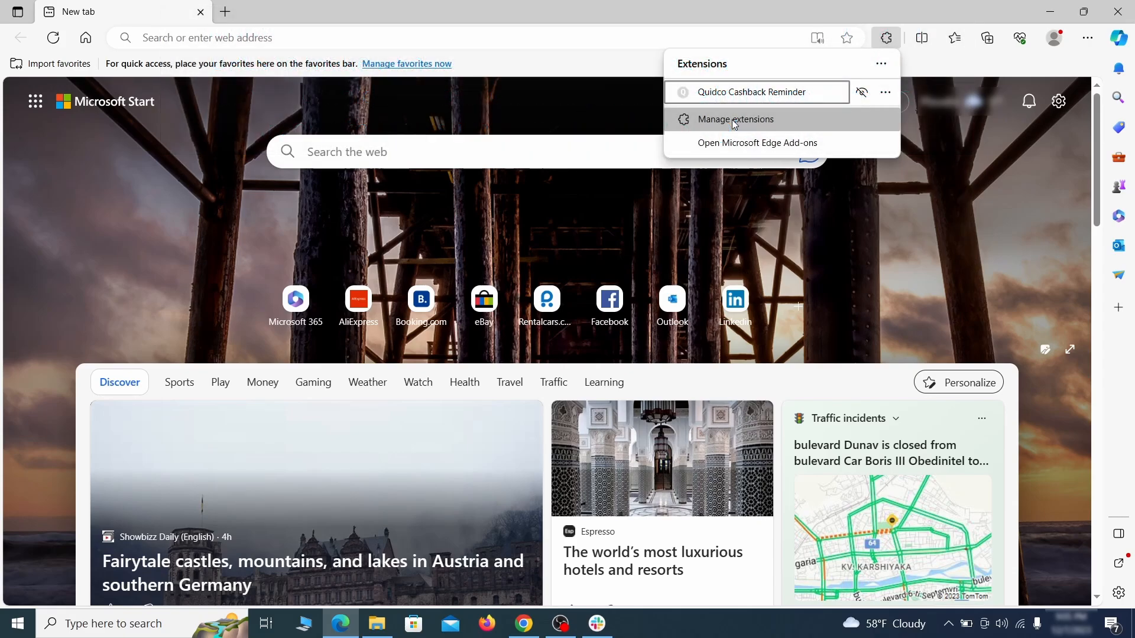
# Switch off and remove the Quidco Cashback Reminder extension in Edge's extension manager.
pyautogui.click(734, 118)
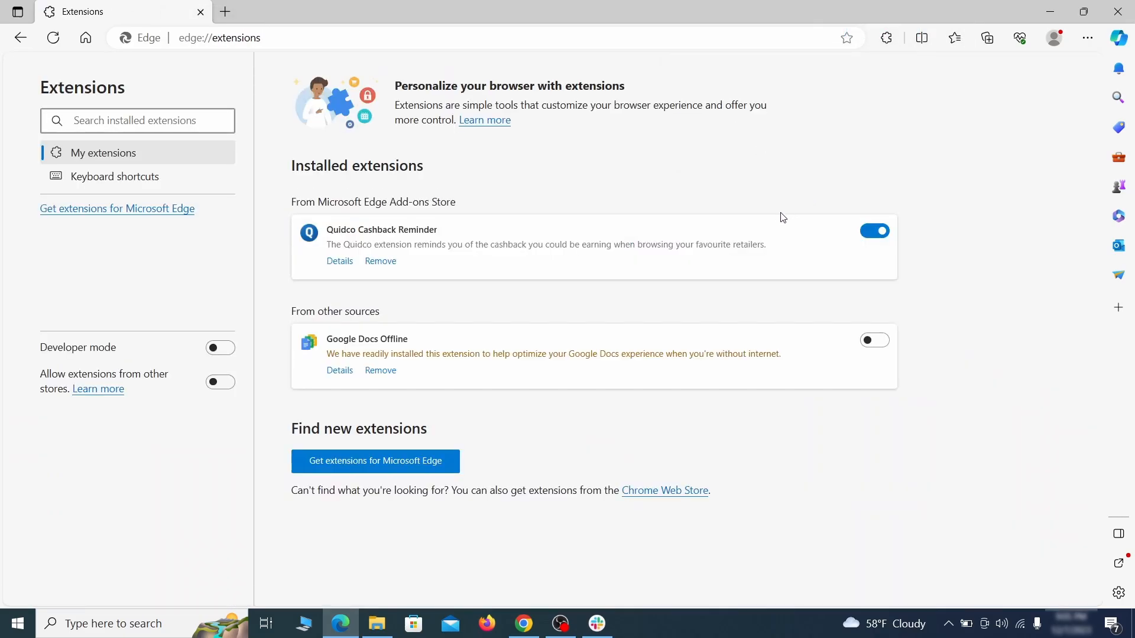
pyautogui.click(874, 230)
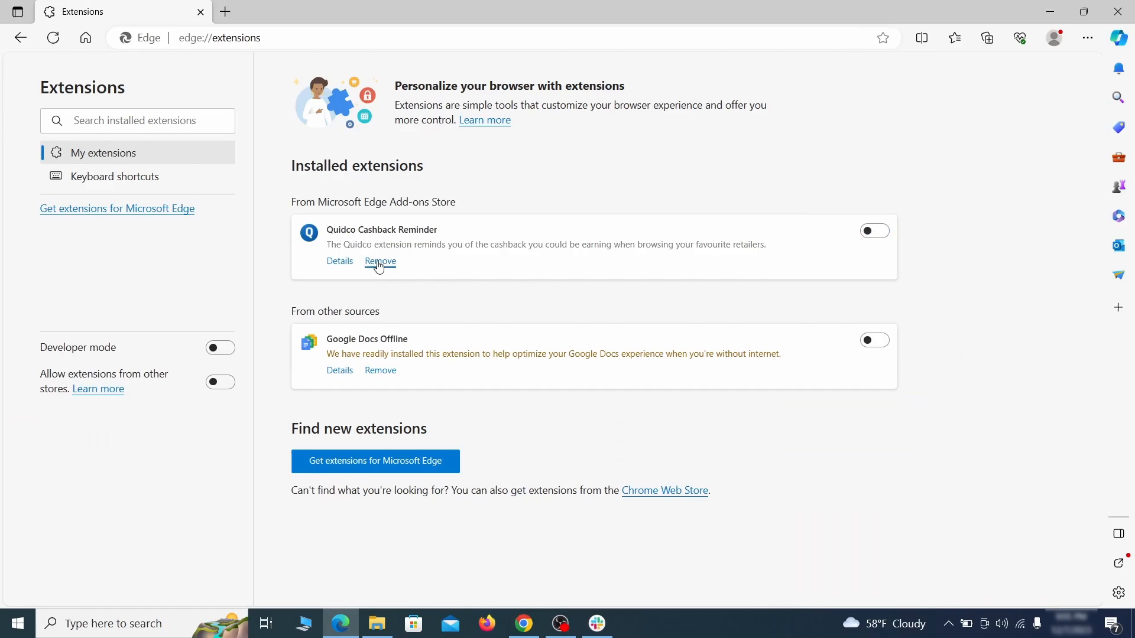
pyautogui.click(380, 261)
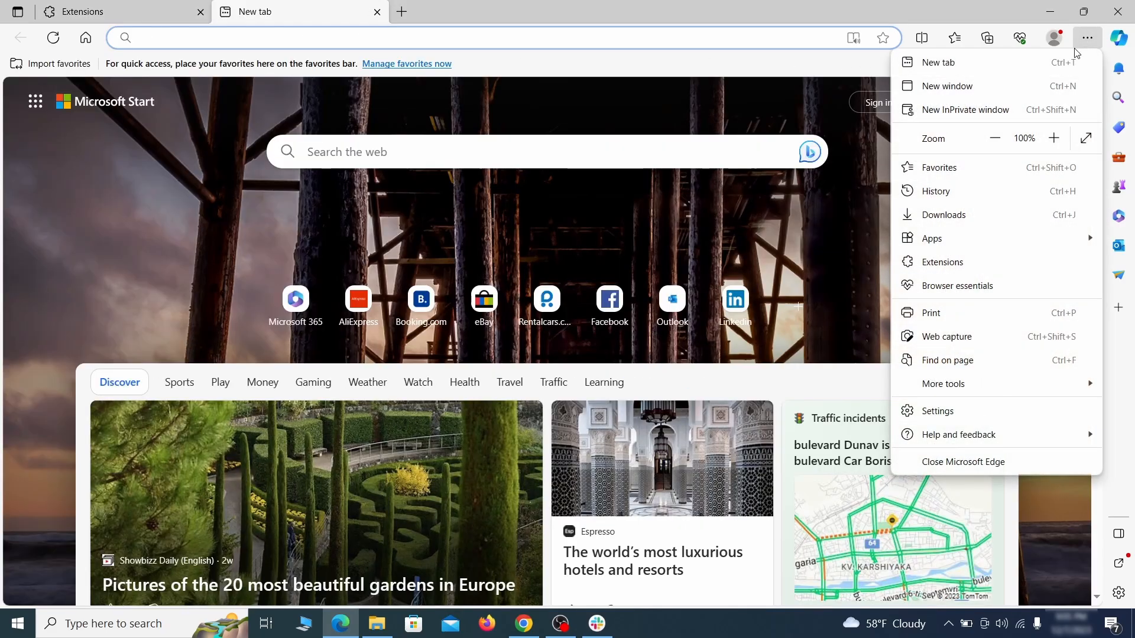
# Clear Edge's cookies, cached files, site permissions and other browsing data.
pyautogui.click(936, 410)
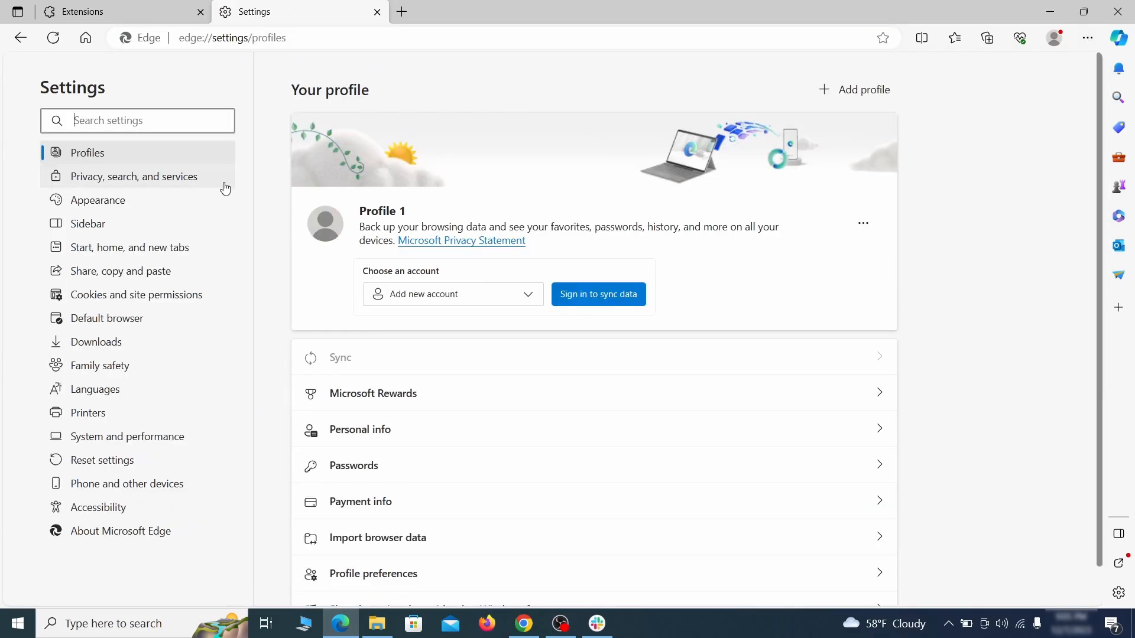
pyautogui.click(133, 176)
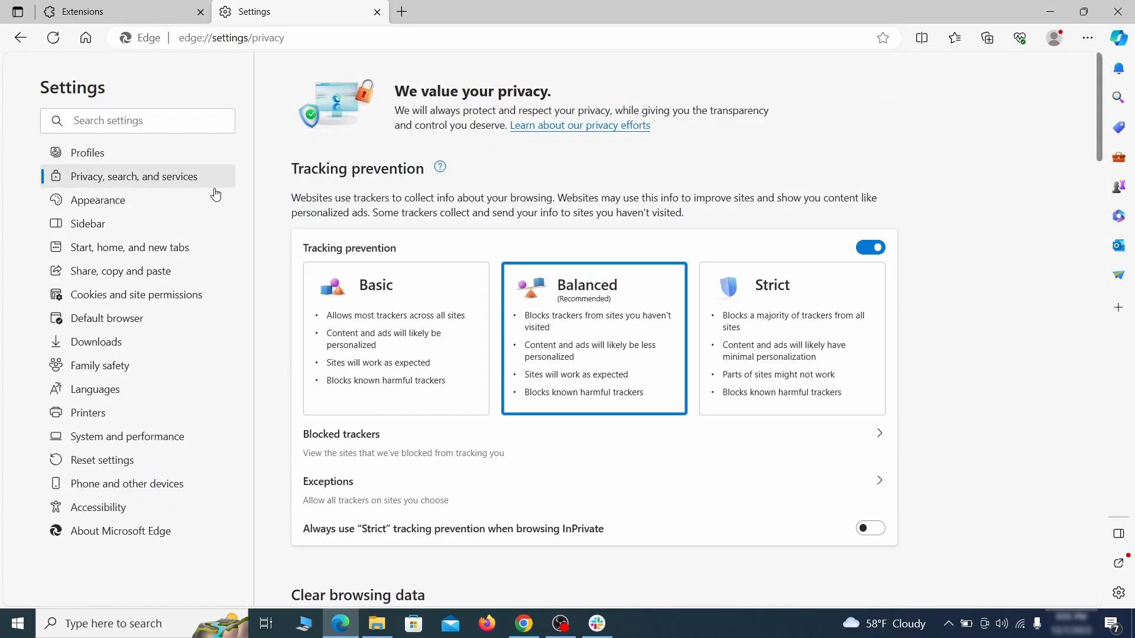
pyautogui.scroll(-3)
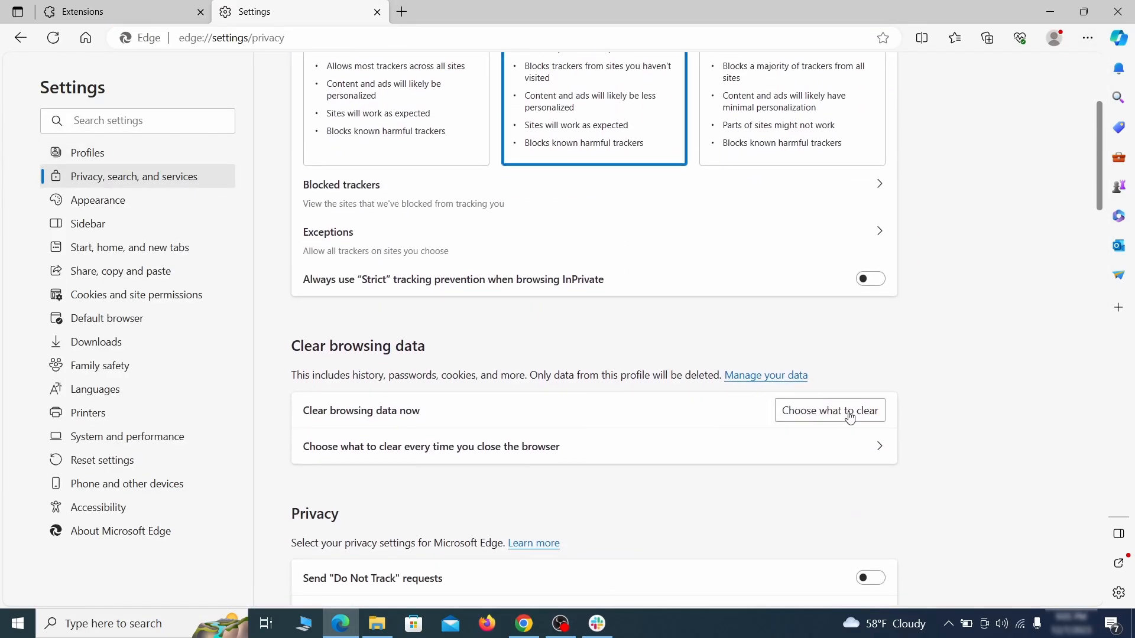
pyautogui.click(829, 410)
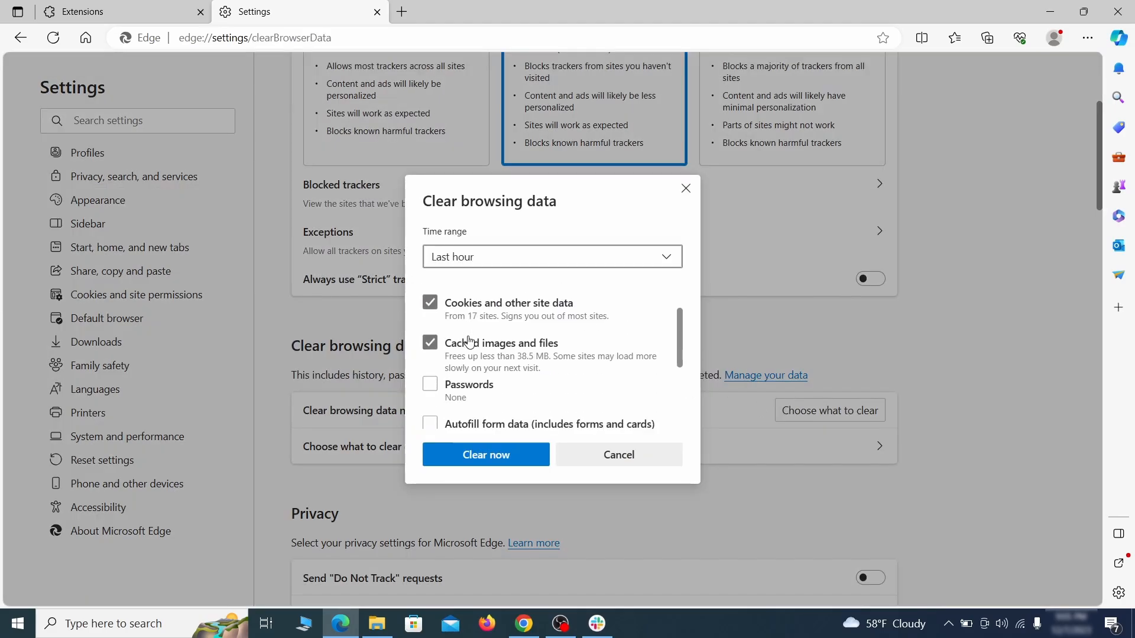
pyautogui.scroll(-3)
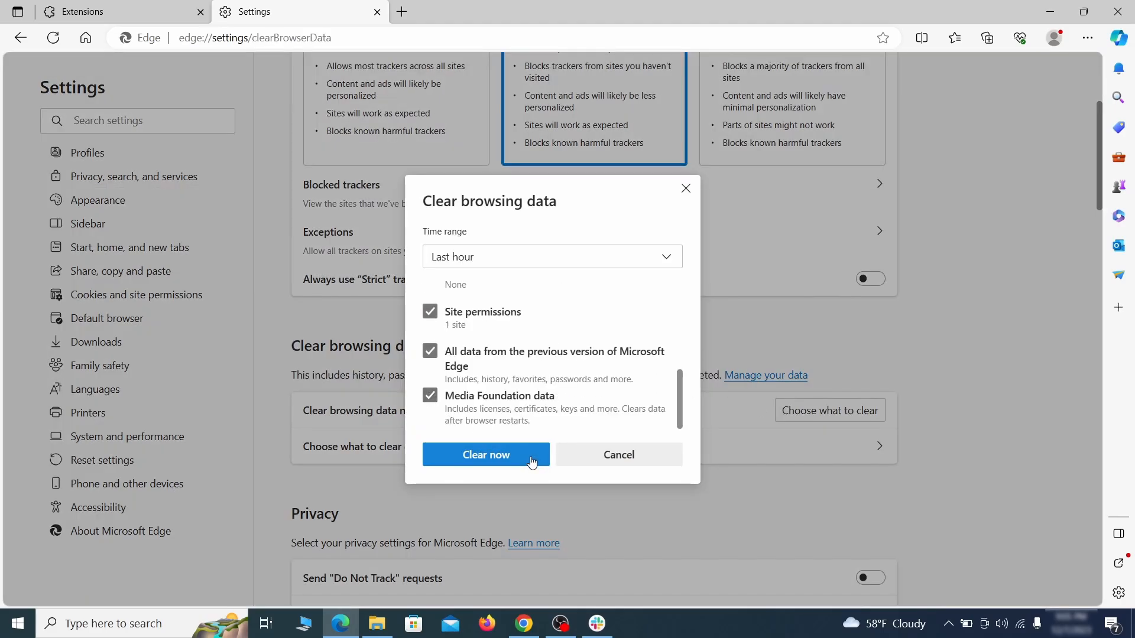
pyautogui.click(486, 455)
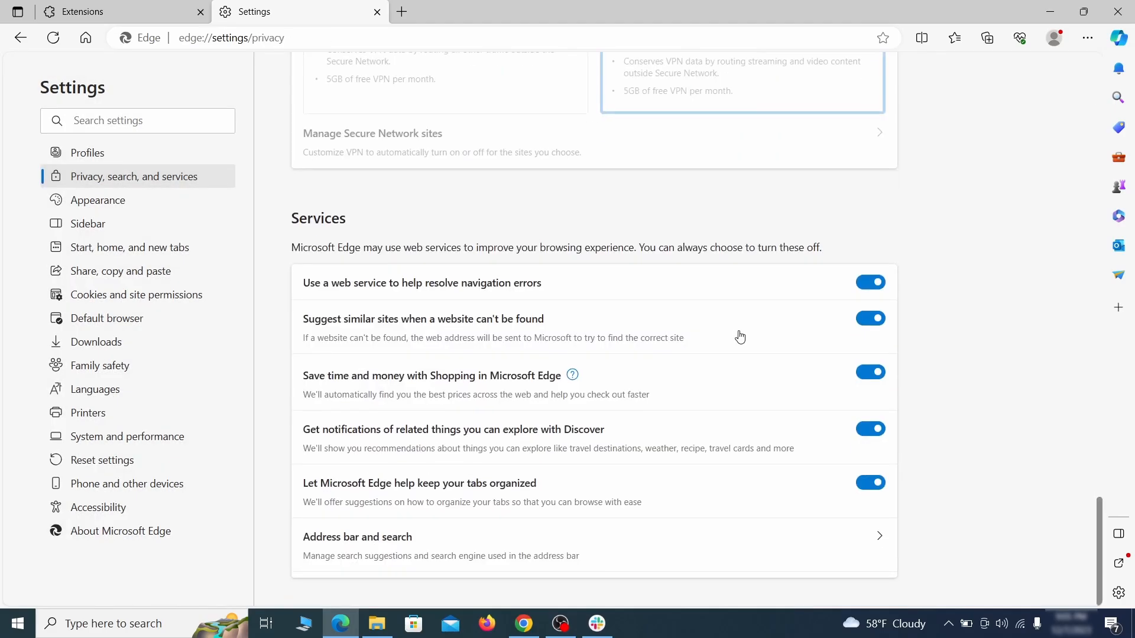
# Set Google as Edge's address-bar search engine and delete the ExampleRougeURL.com engine.
pyautogui.click(357, 537)
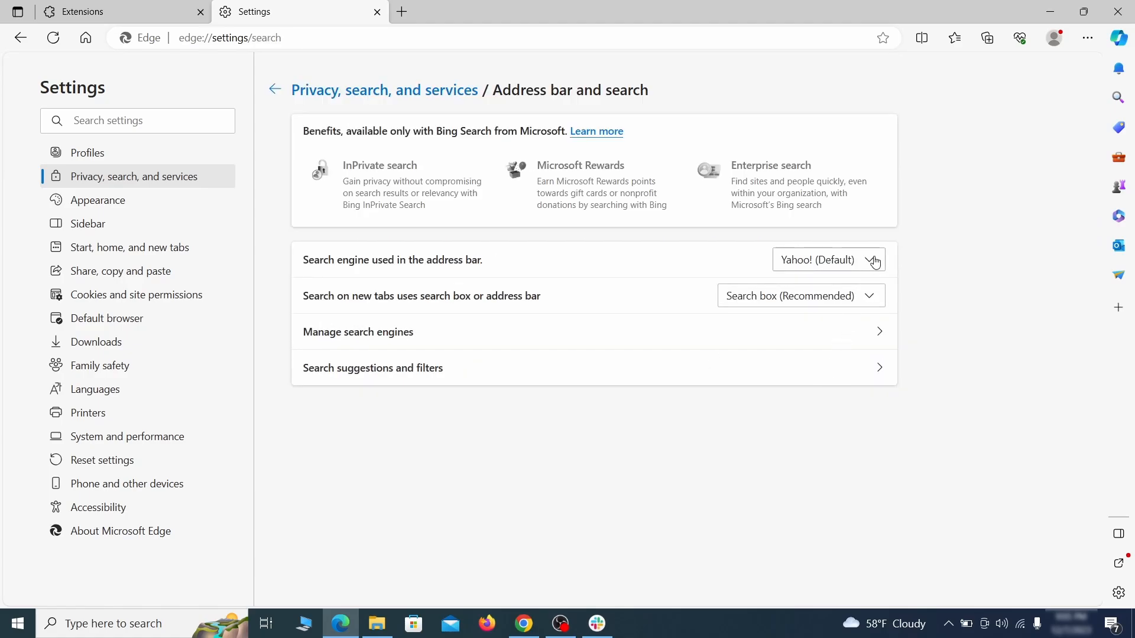
pyautogui.click(828, 260)
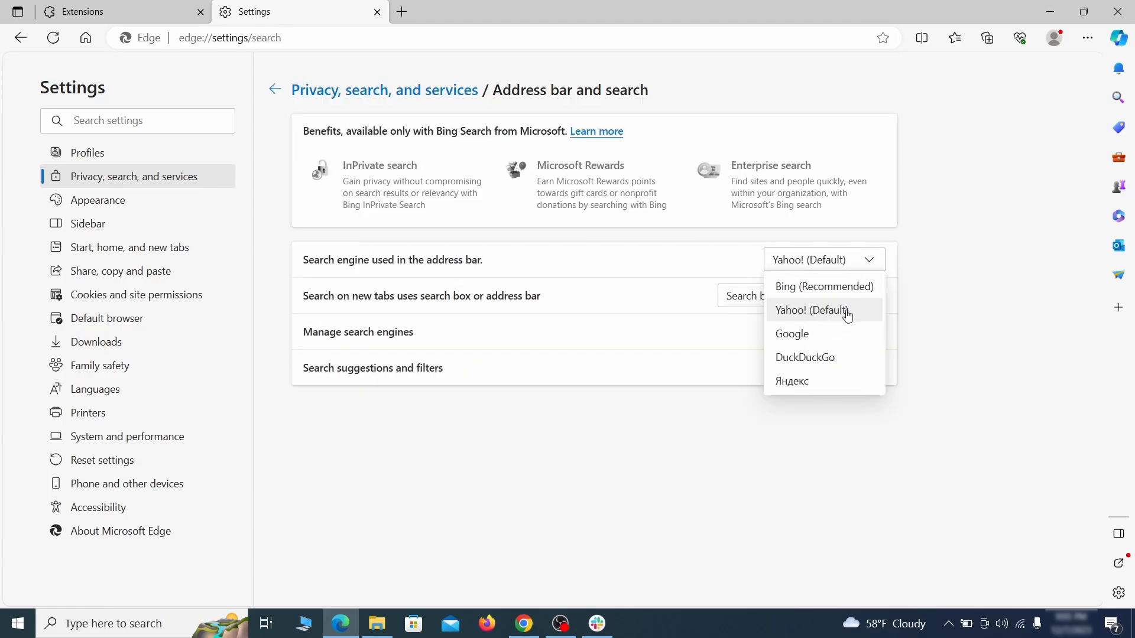
pyautogui.click(791, 333)
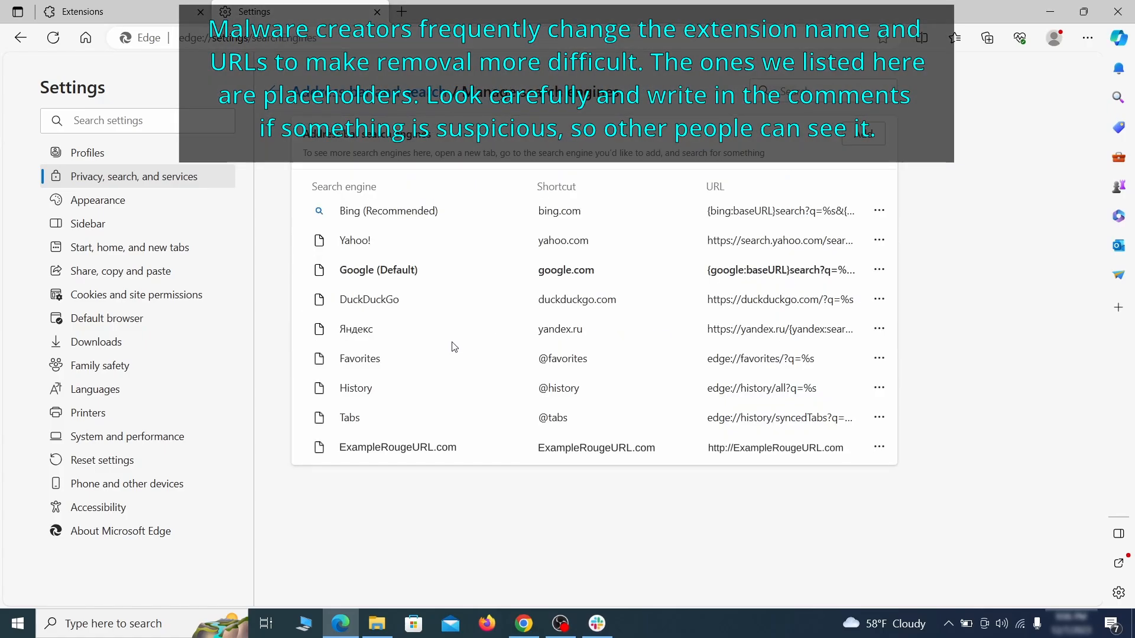
pyautogui.moveTo(389, 433)
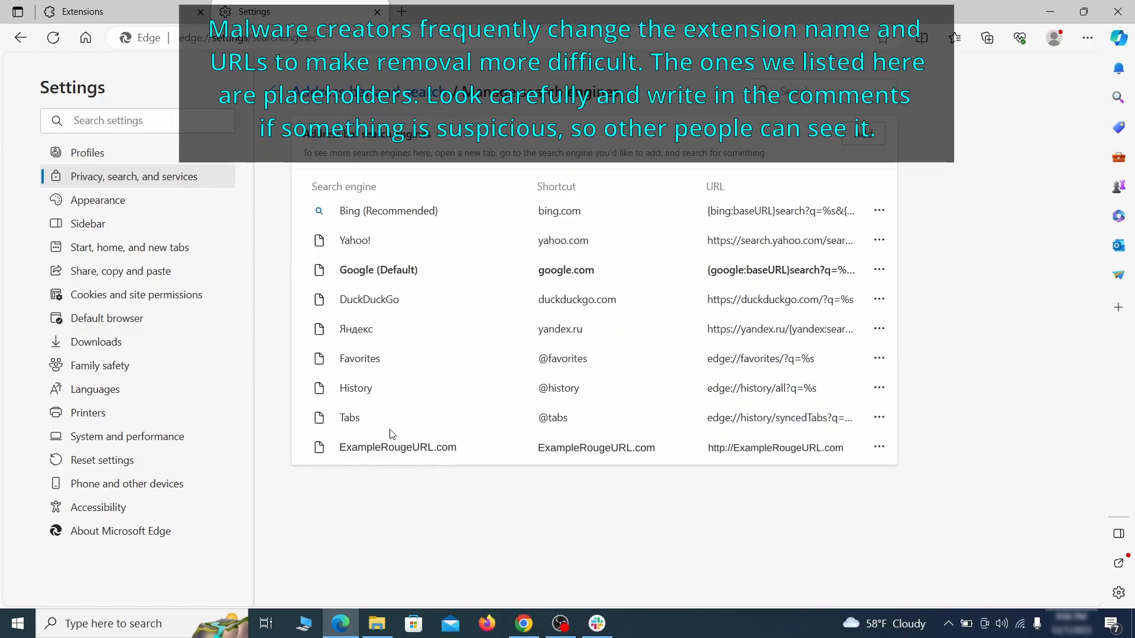
pyautogui.click(879, 448)
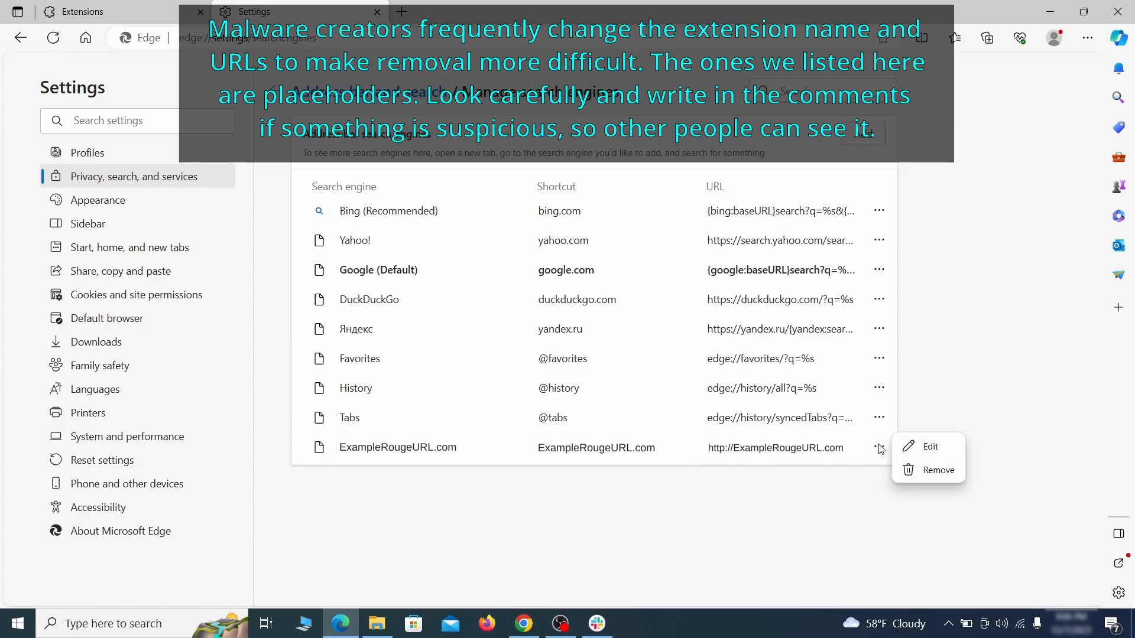
pyautogui.click(938, 469)
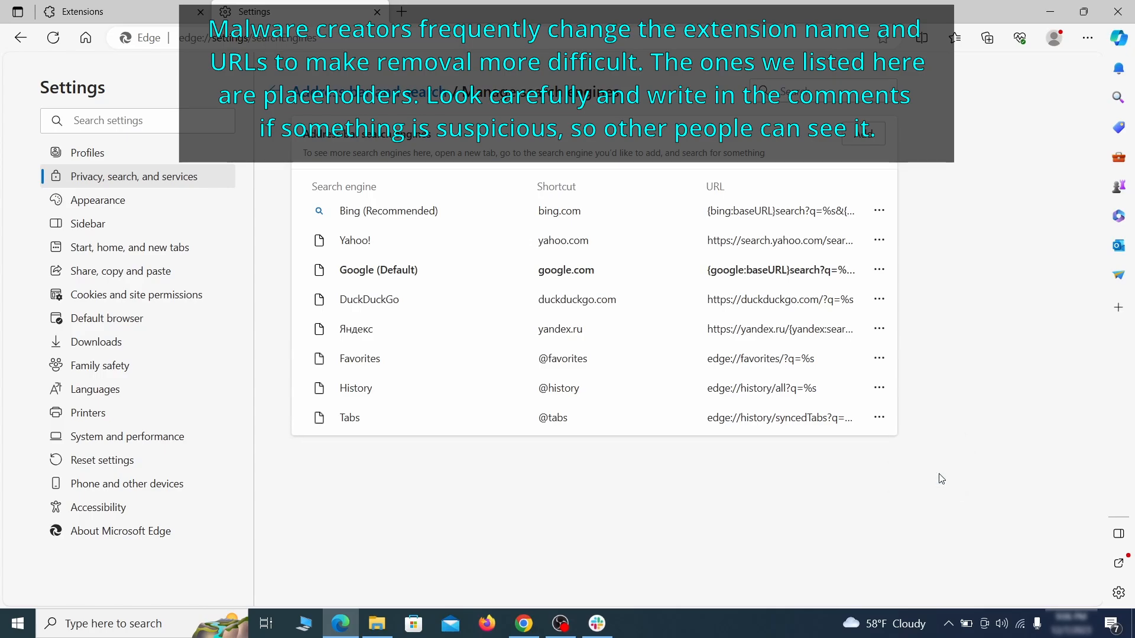
pyautogui.moveTo(142, 249)
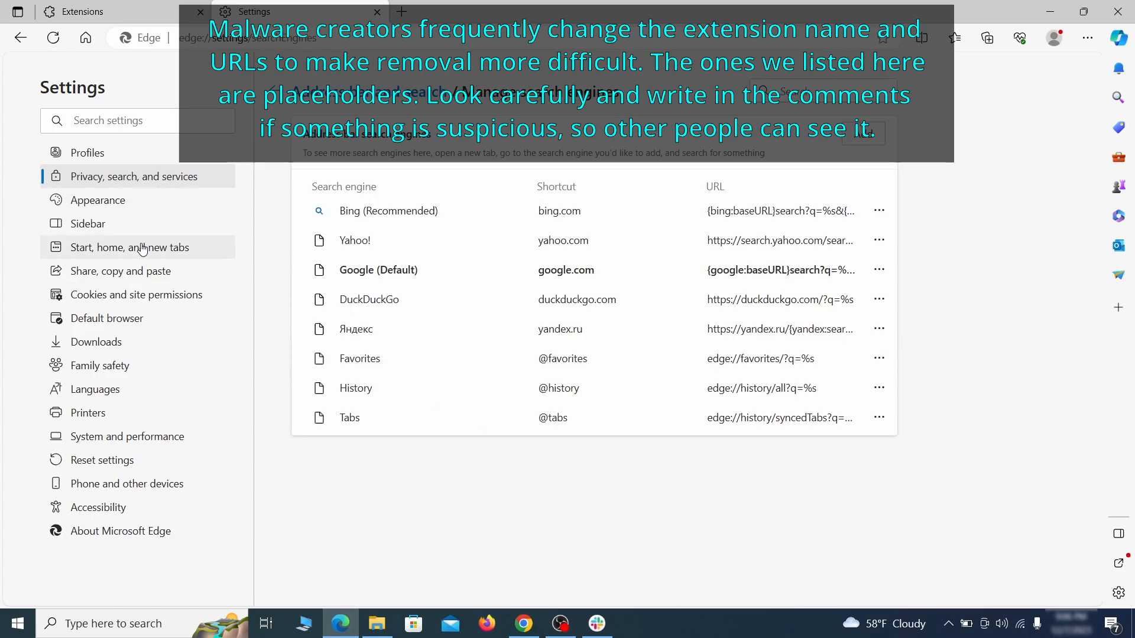
# Make Edge open the new tab page at startup and the home button open New tab page.
pyautogui.click(130, 247)
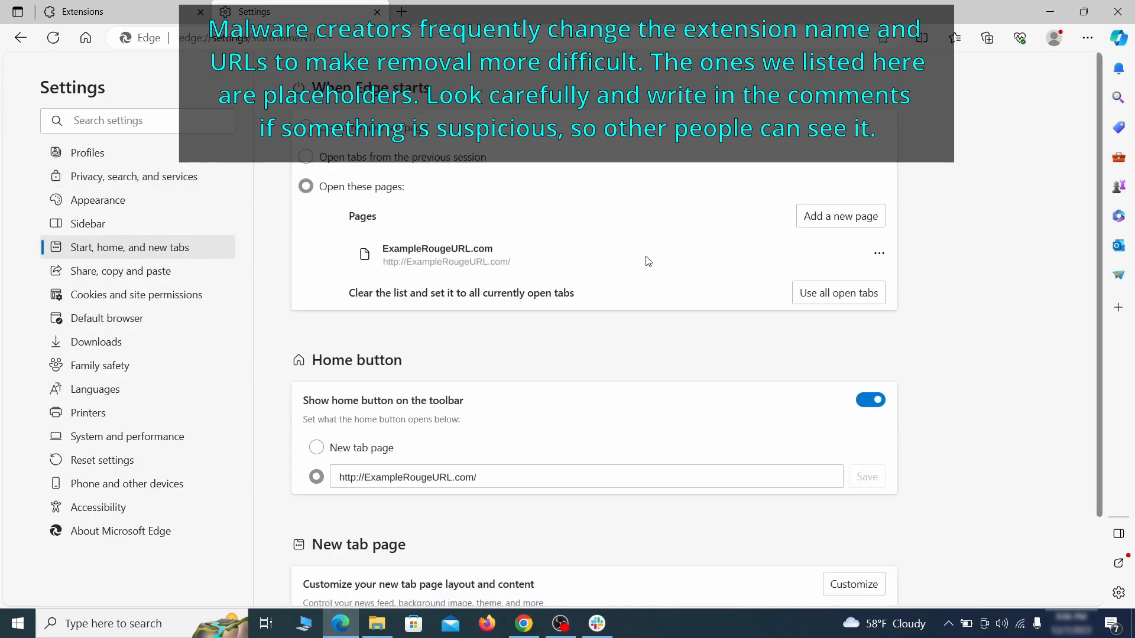
pyautogui.click(877, 253)
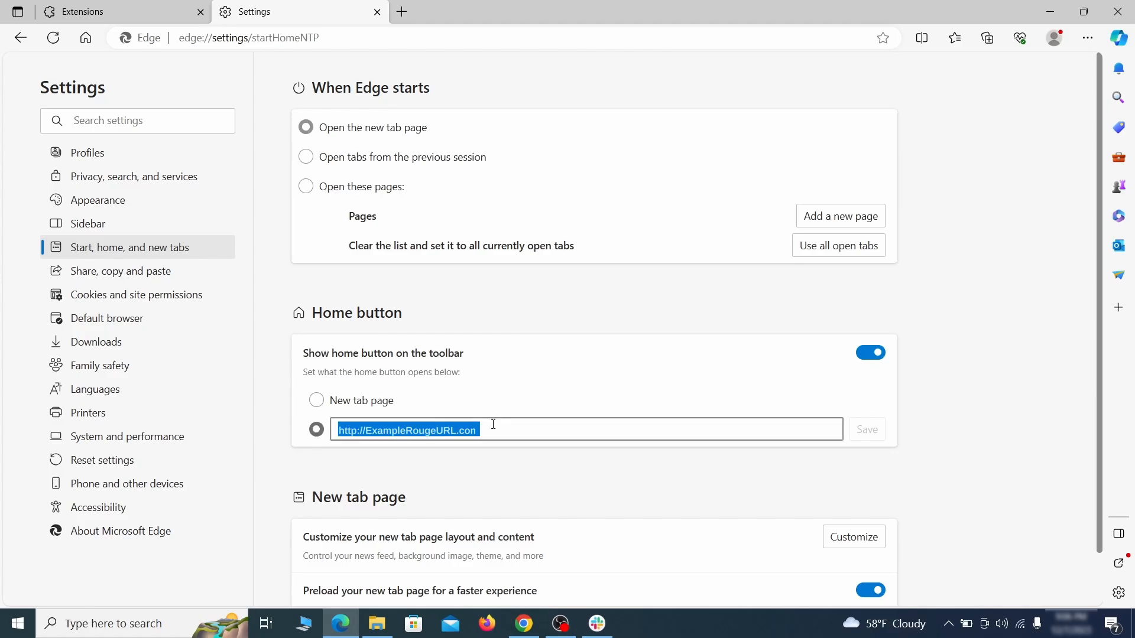
pyautogui.click(316, 401)
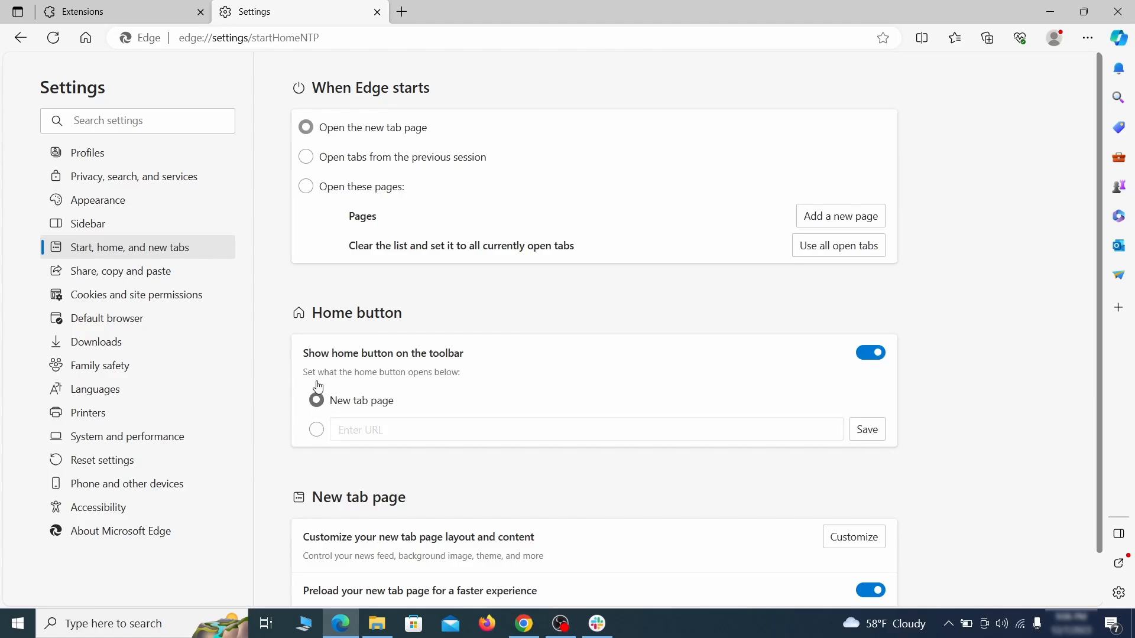
# Remove ExampleRougeURL.com from Edge's allowed notification senders.
pyautogui.click(136, 294)
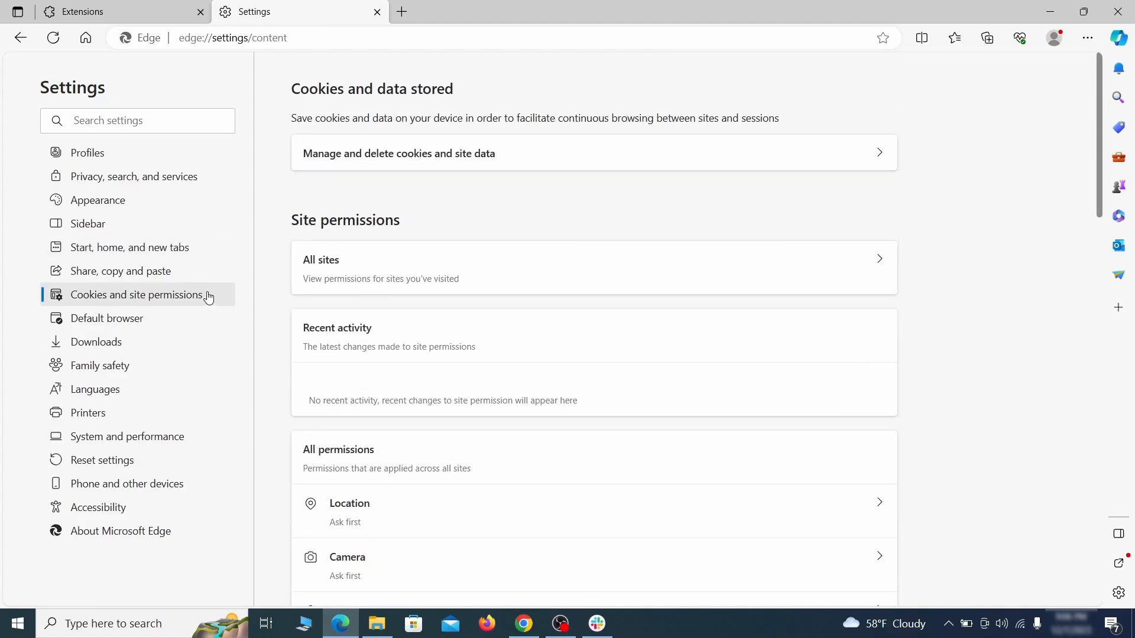
pyautogui.scroll(-3)
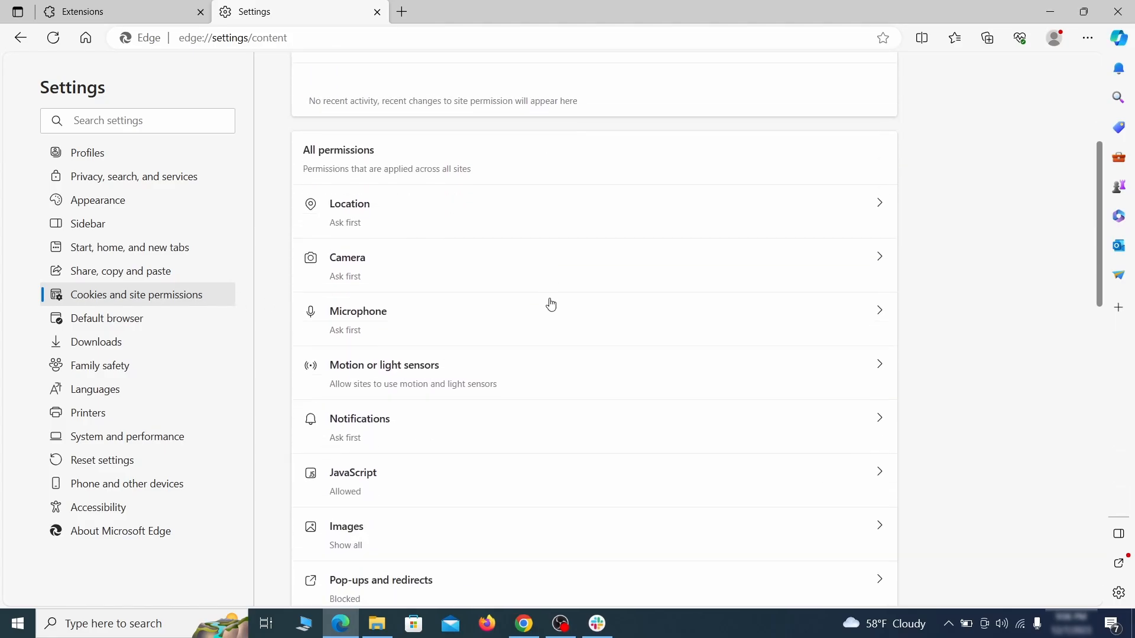
pyautogui.scroll(-3)
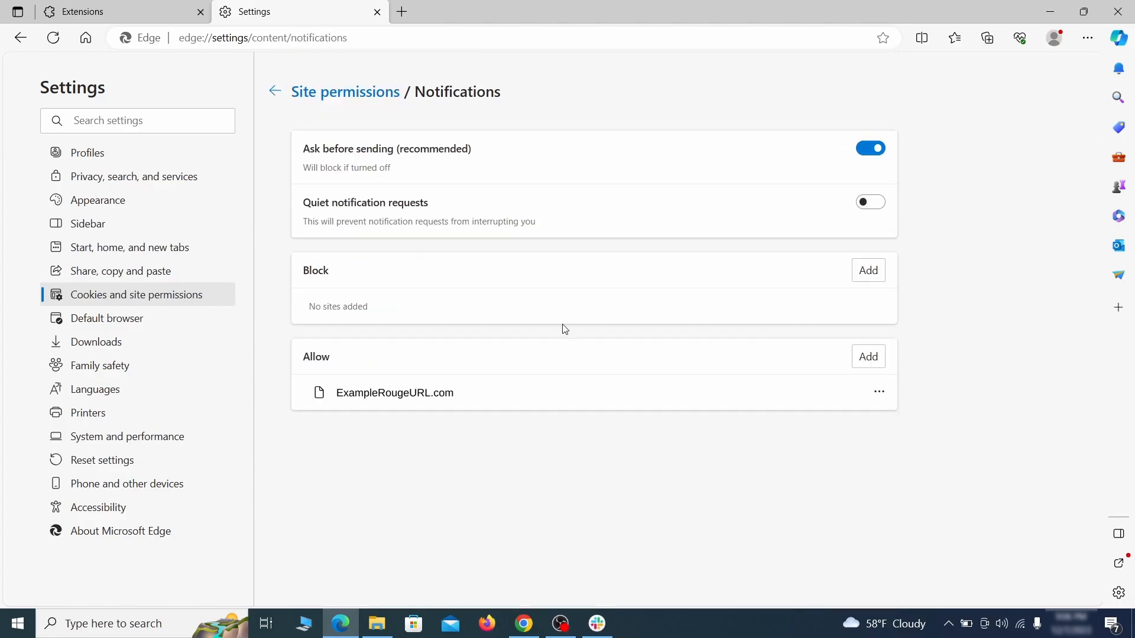
pyautogui.moveTo(879, 391)
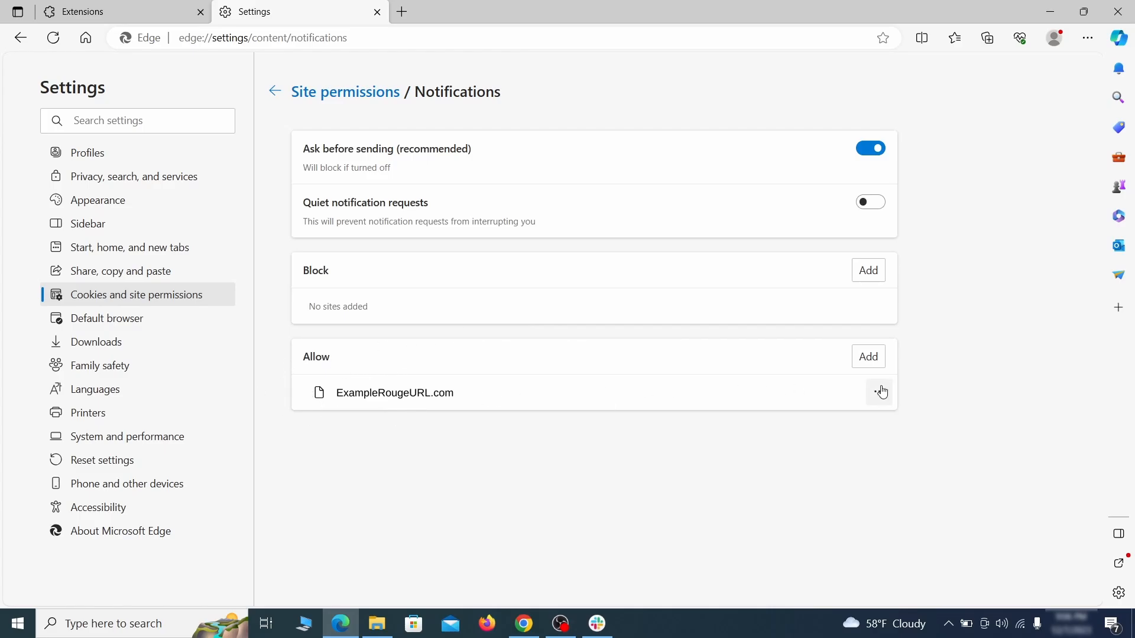
pyautogui.click(880, 392)
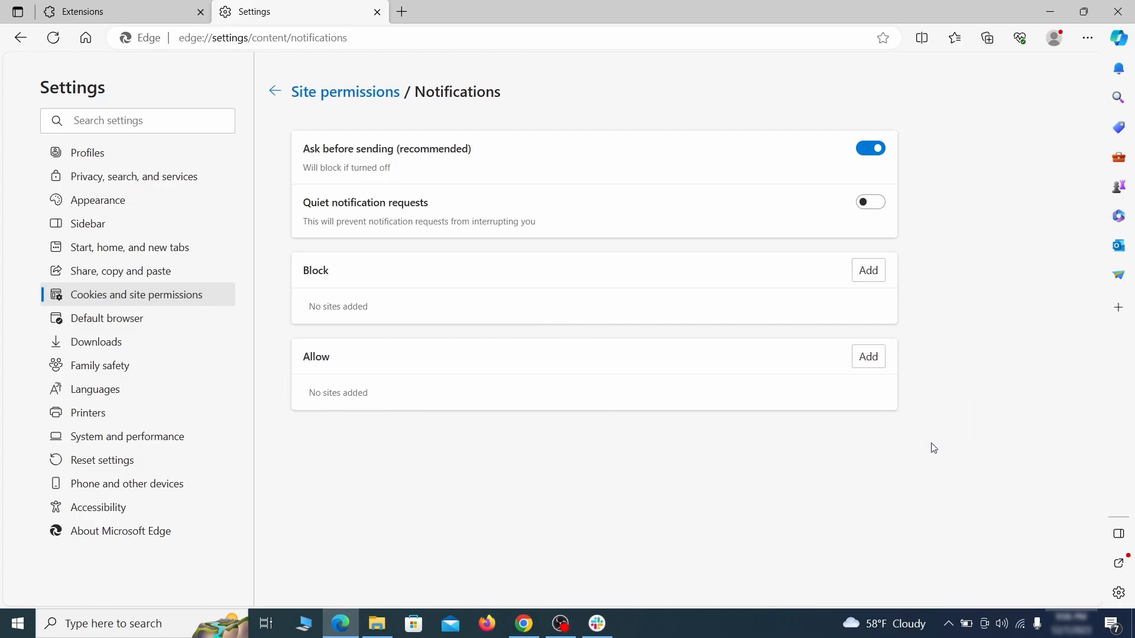